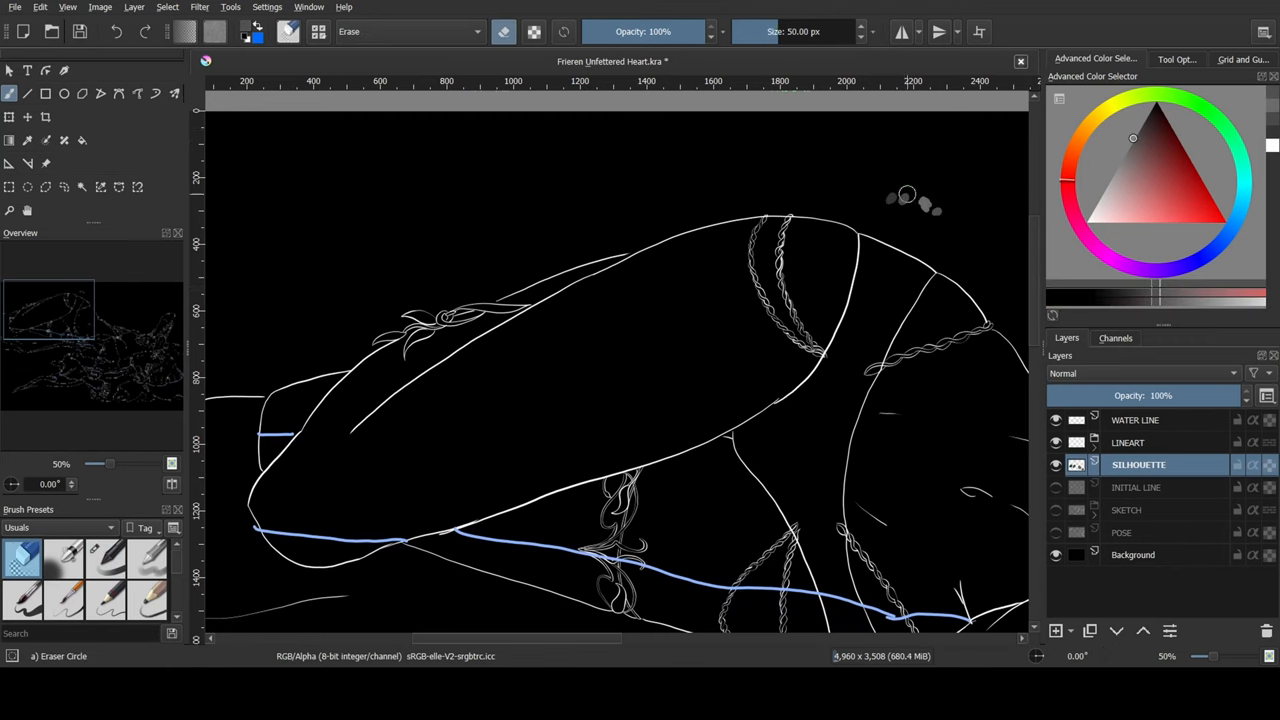
Switch the brush back to Normal and paint grey edges along the sleeve and raised arm outlines.
left_click(104, 556)
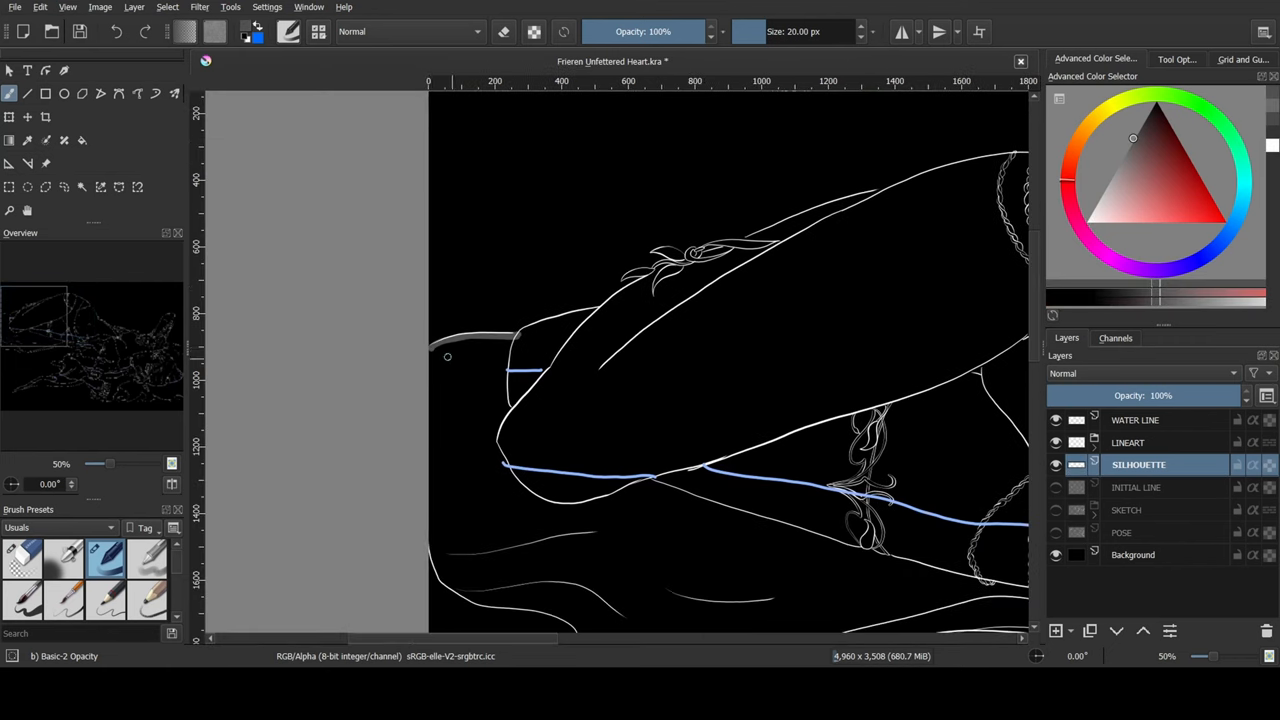
left_click_drag(448, 356, 822, 204)
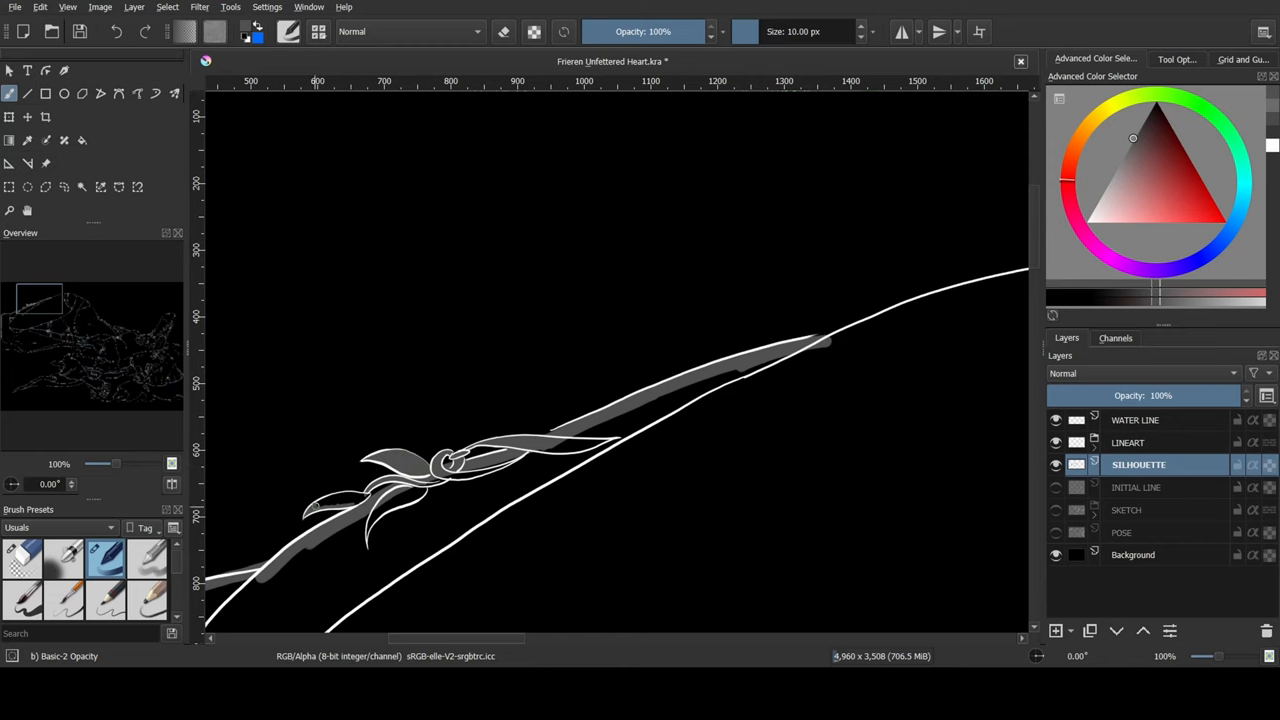
scroll("down", 3)
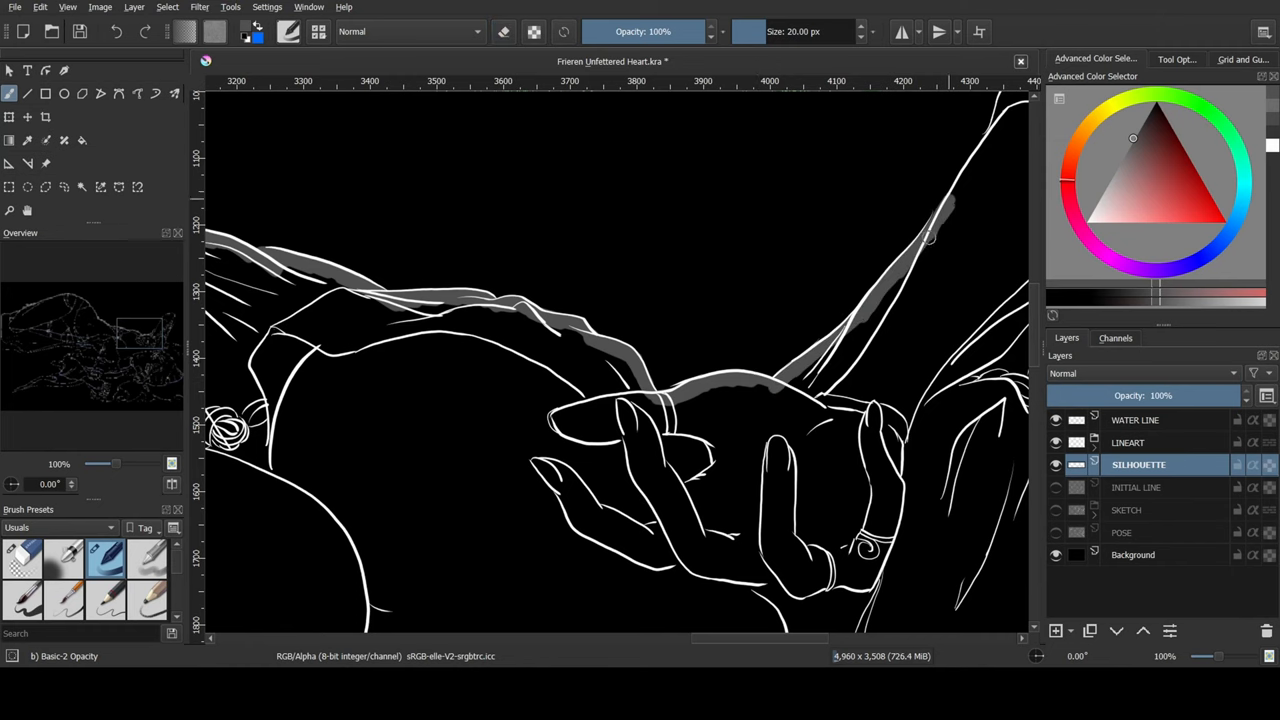
scroll("right", 3)
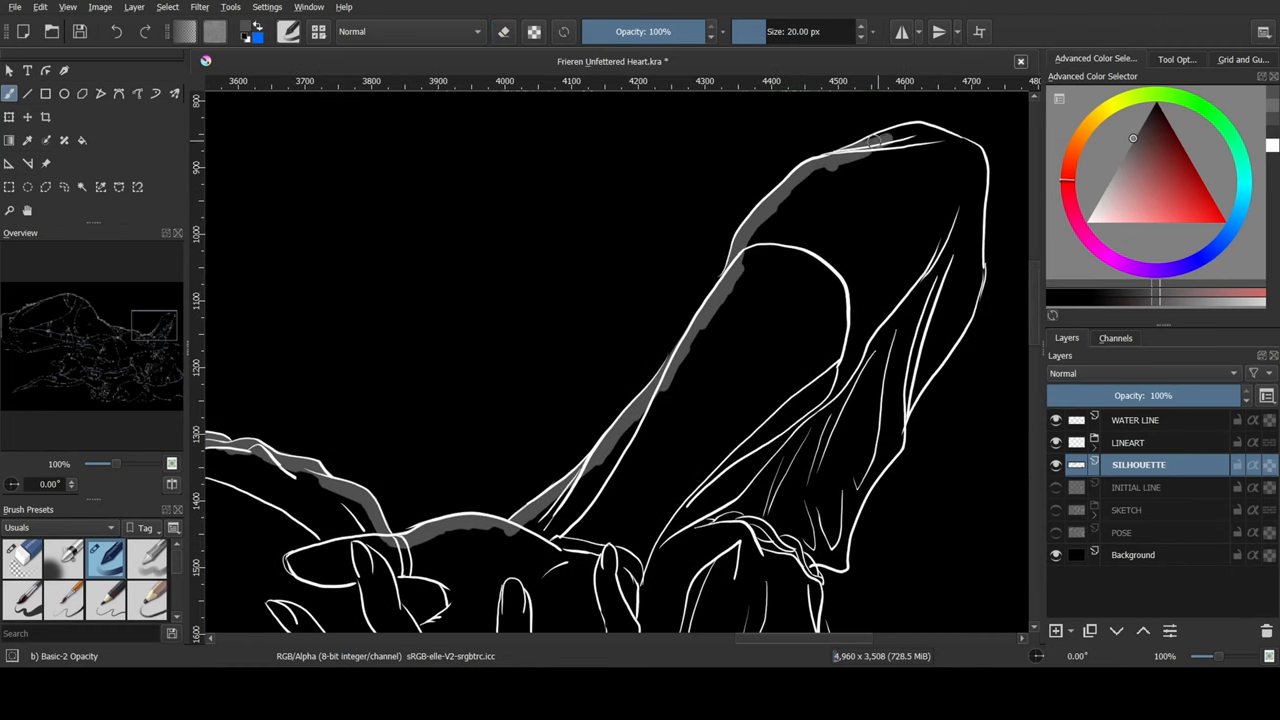
Paint a grey silhouette stroke along the raised arm's edge beside the hand.
left_click_drag(878, 136, 984, 280)
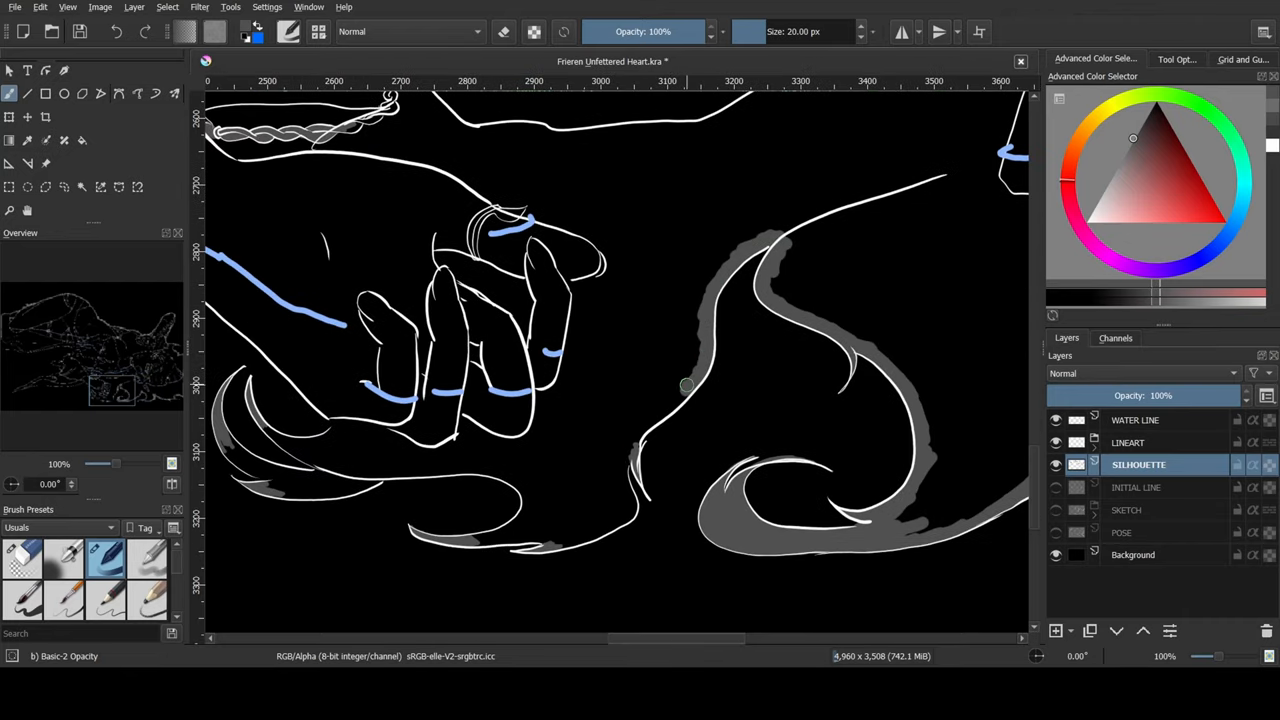
Outline the hair locks near the hand and the curled cloth shapes in grey along the lower edge.
left_click_drag(684, 384, 470, 540)
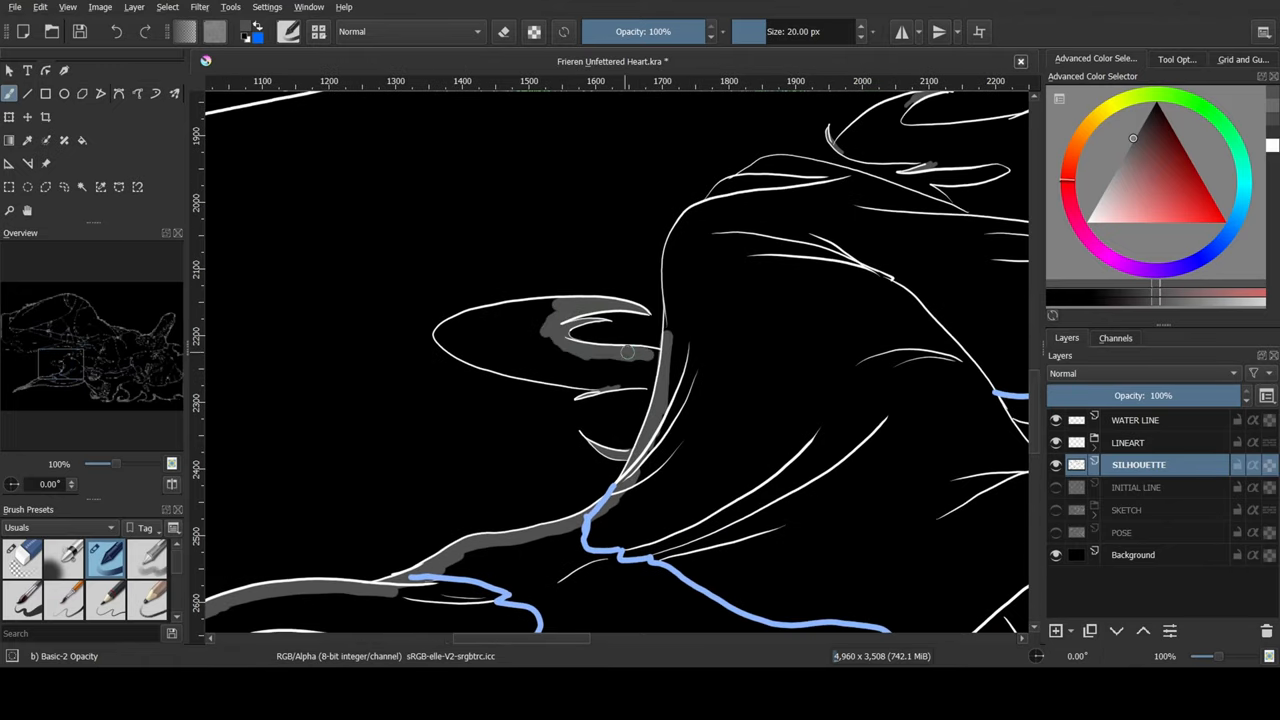
left_click_drag(640, 356, 456, 318)
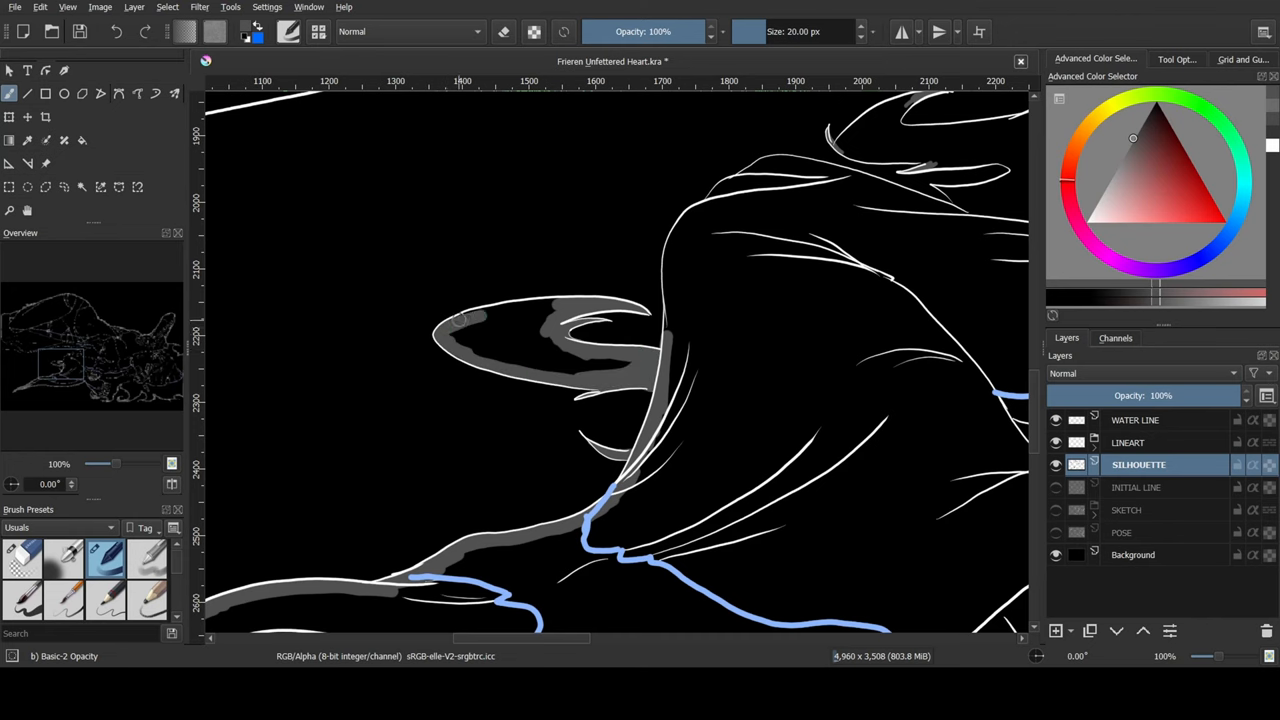
scroll("right", 3)
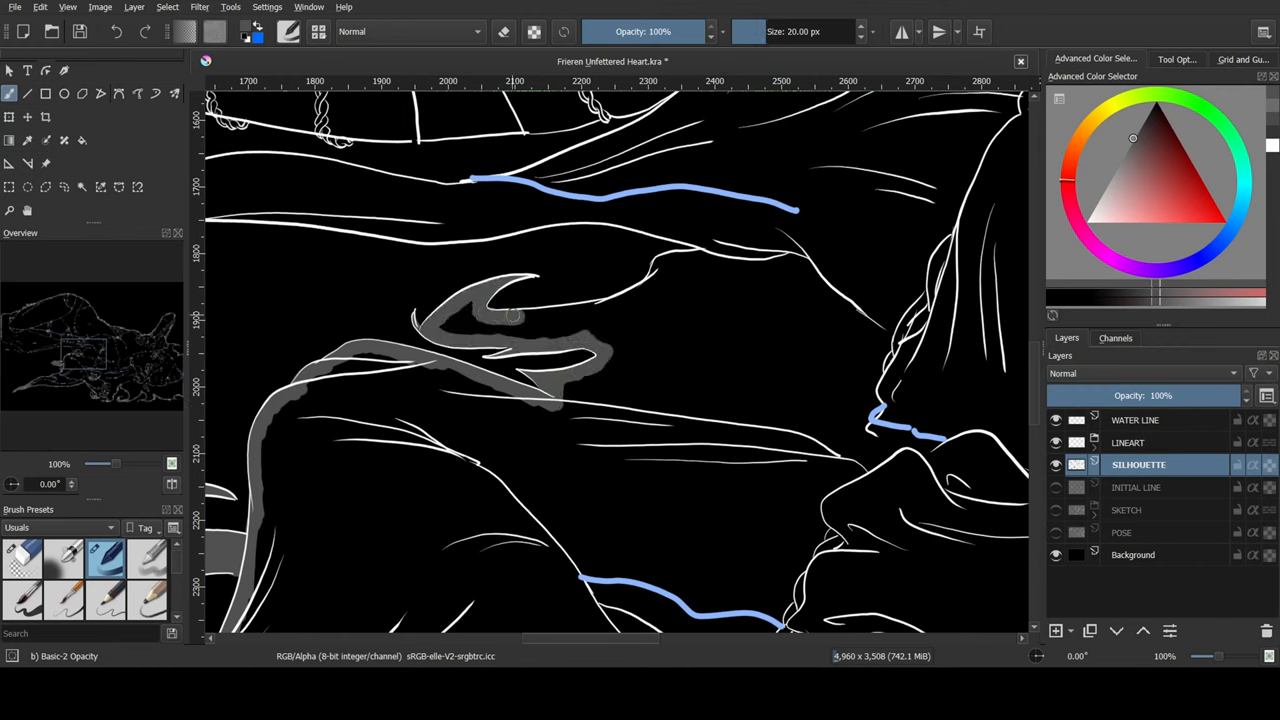
left_click_drag(500, 316, 660, 262)
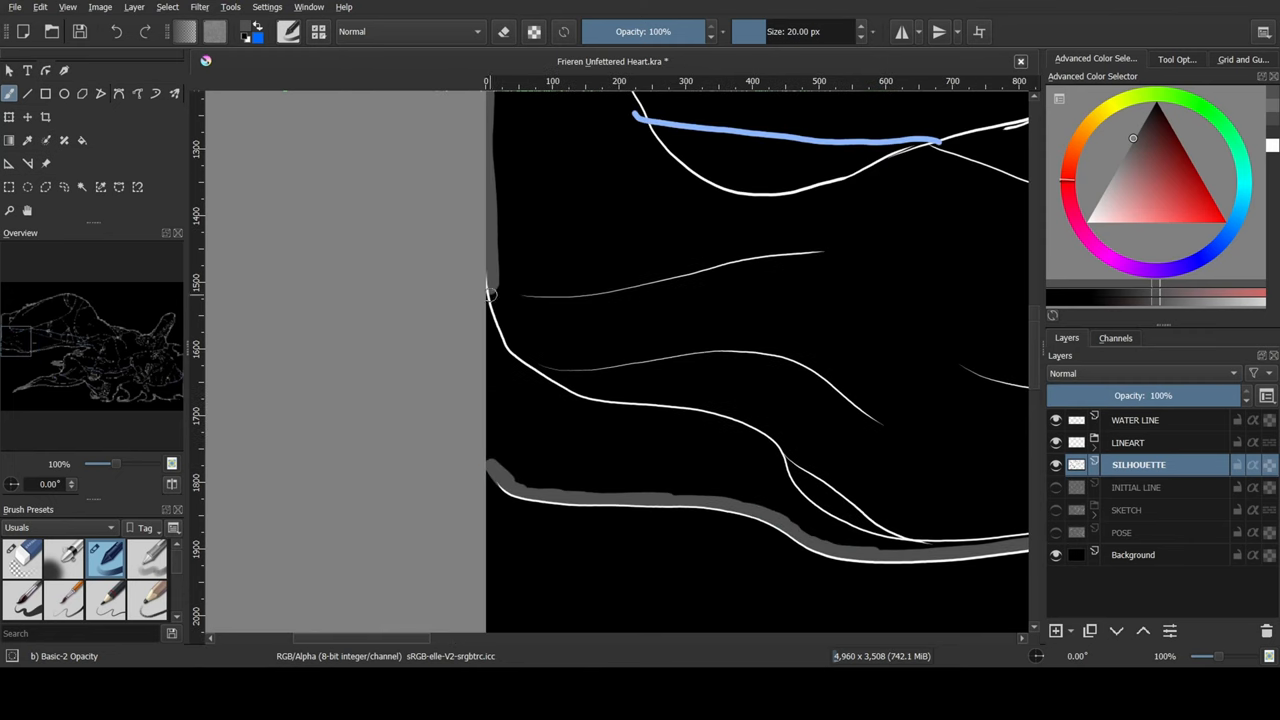
Flood the enclosed silhouette outline with flat grey using the Fill tool.
scroll("down", 3)
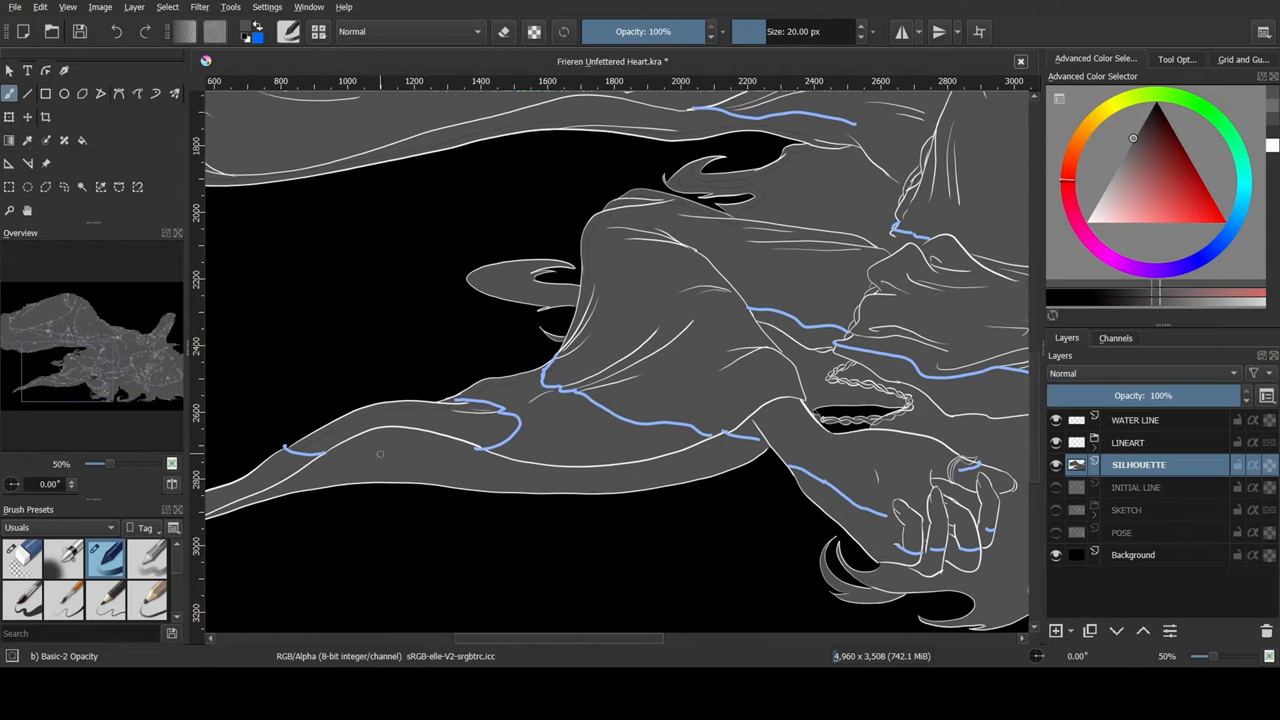
Zoom out to view the tan floor behind the grey figure with its BG layer group.
scroll("up", 3)
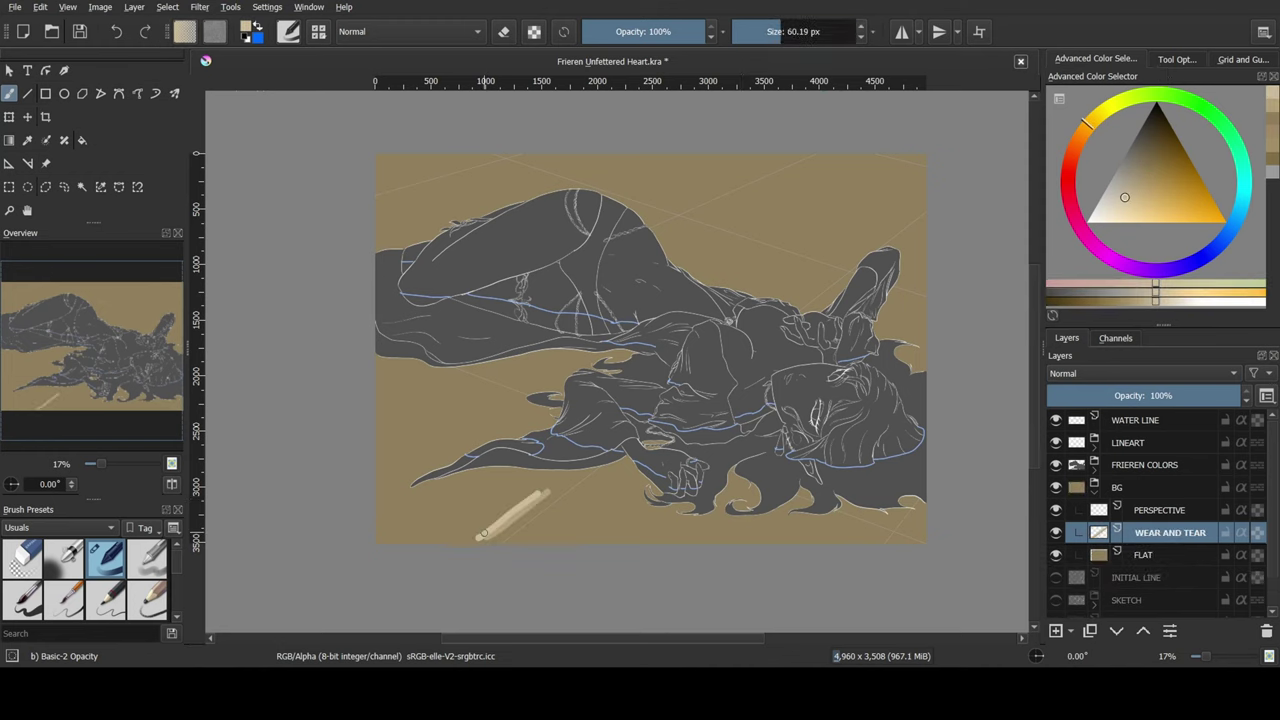
Paint a lighter tan patch across the lower left of the floor on WEAR AND TEAR.
left_click_drag(520, 516, 500, 520)
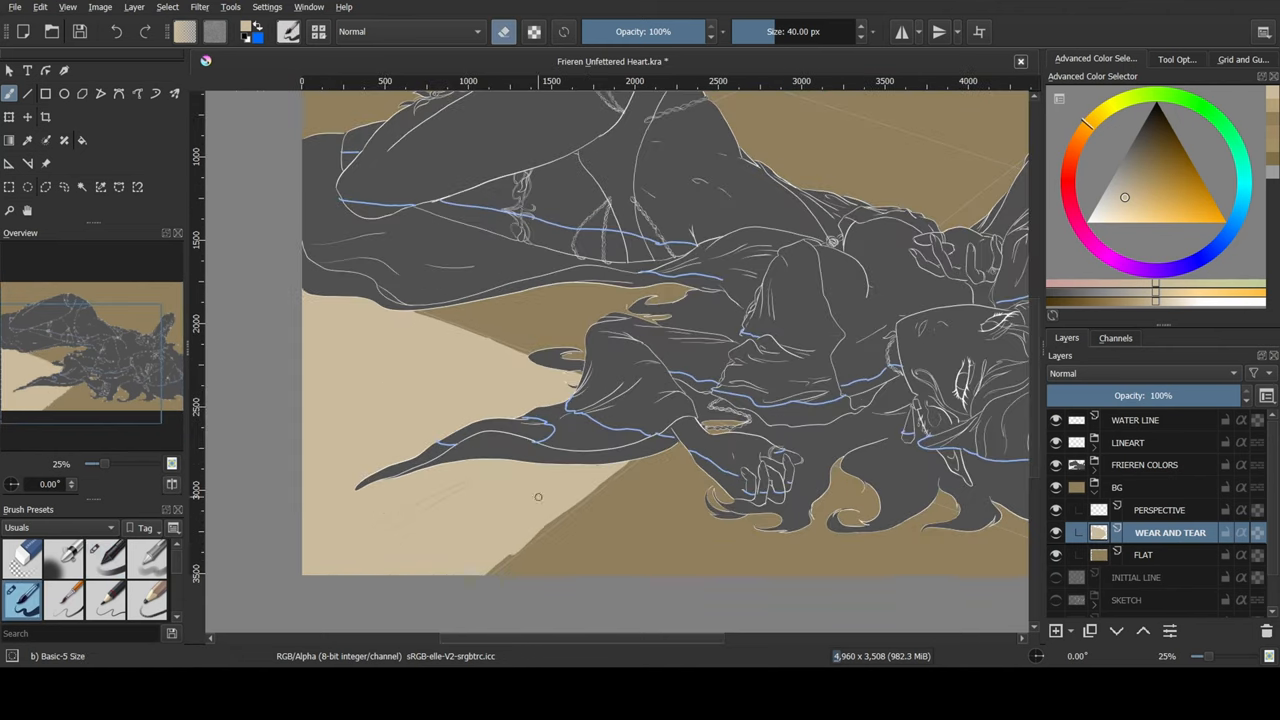
left_click(104, 558)
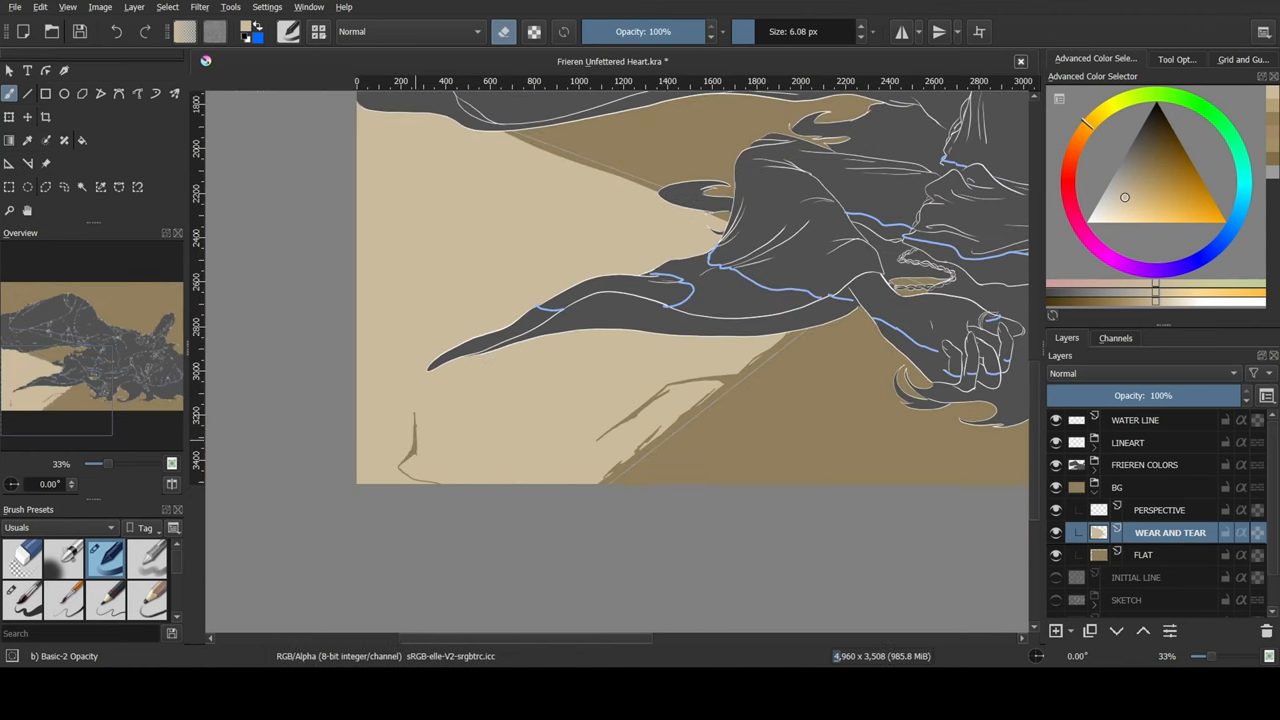
Move across the floor while painting thin brown crack lines over the whole tan surface.
scroll("down", 3)
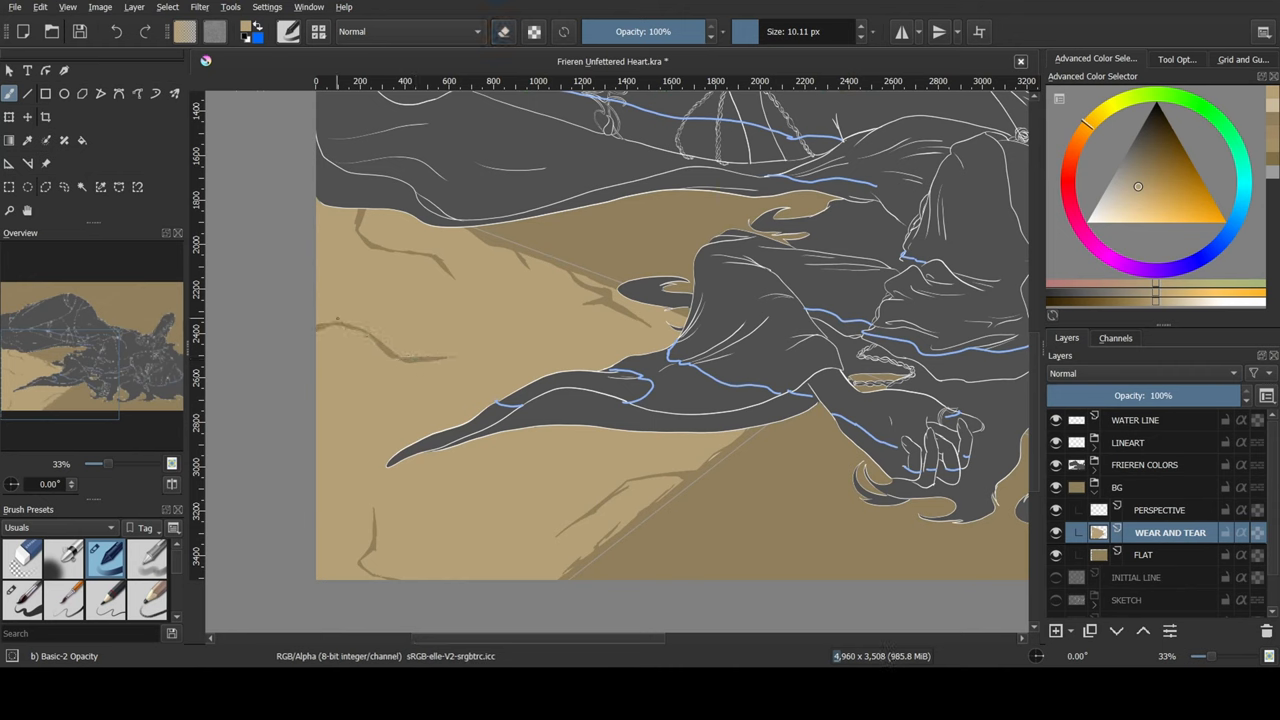
scroll("down", 3)
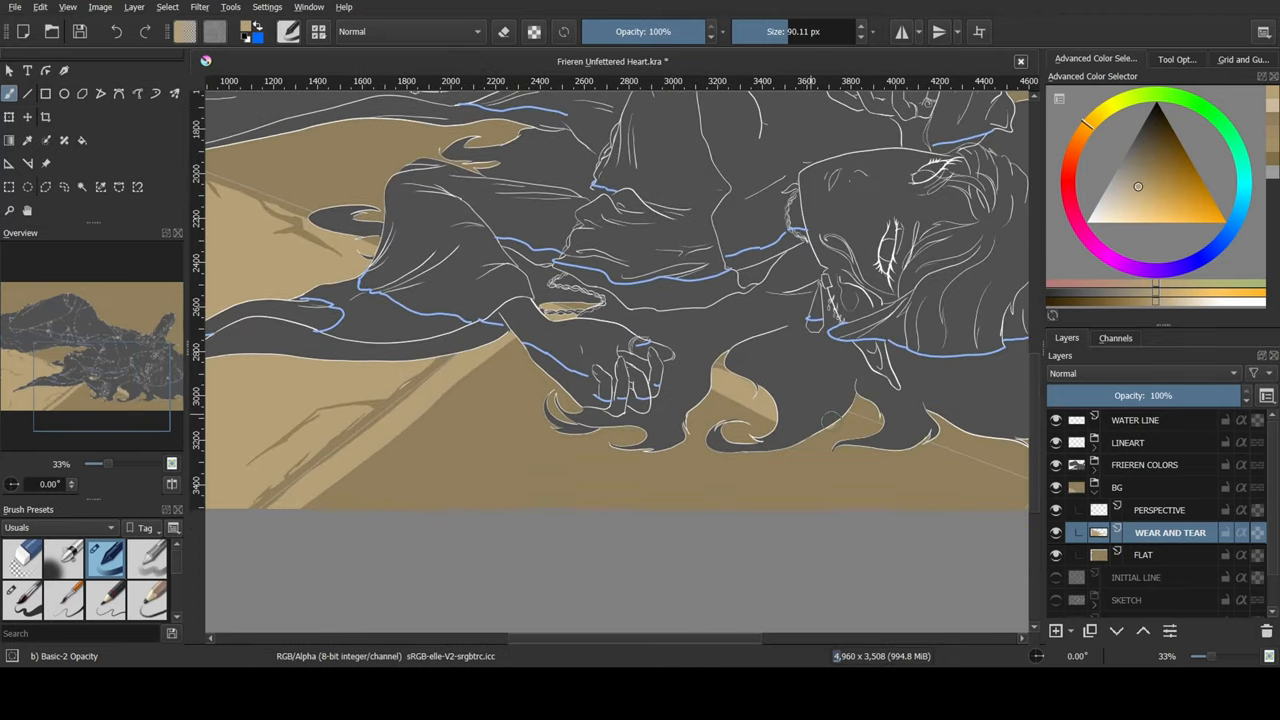
scroll("down", 3)
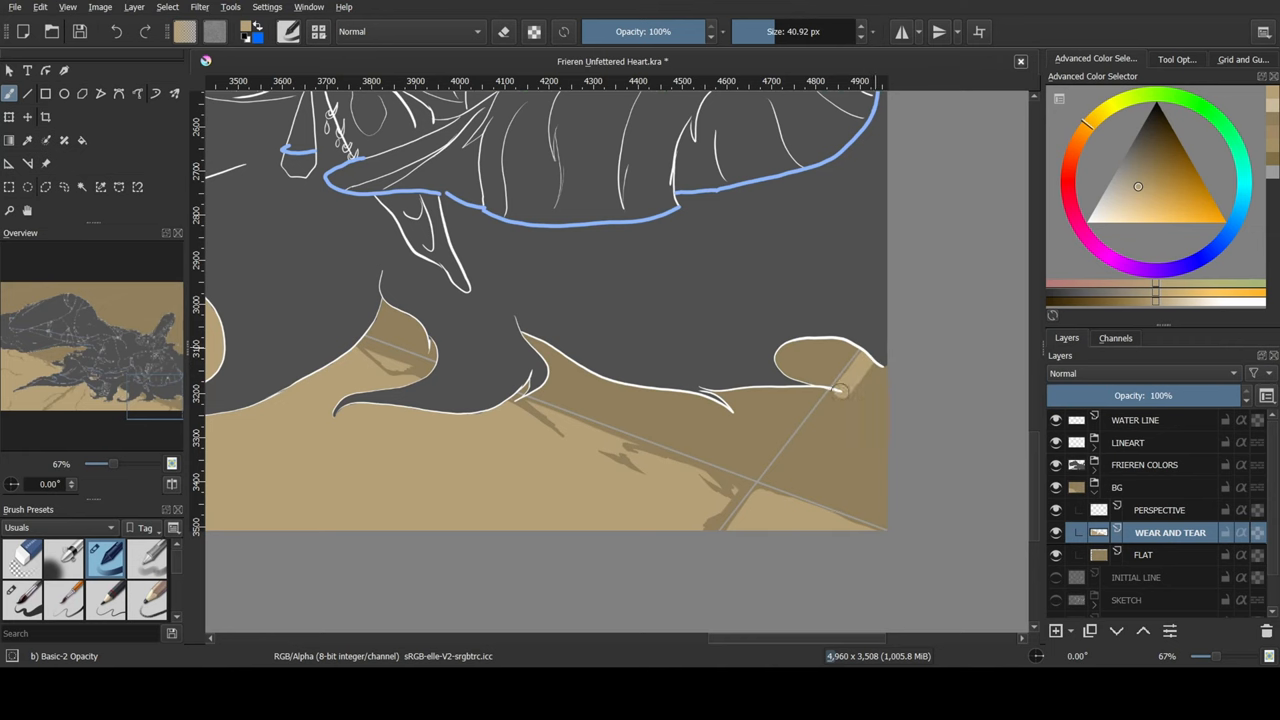
scroll("down", 3)
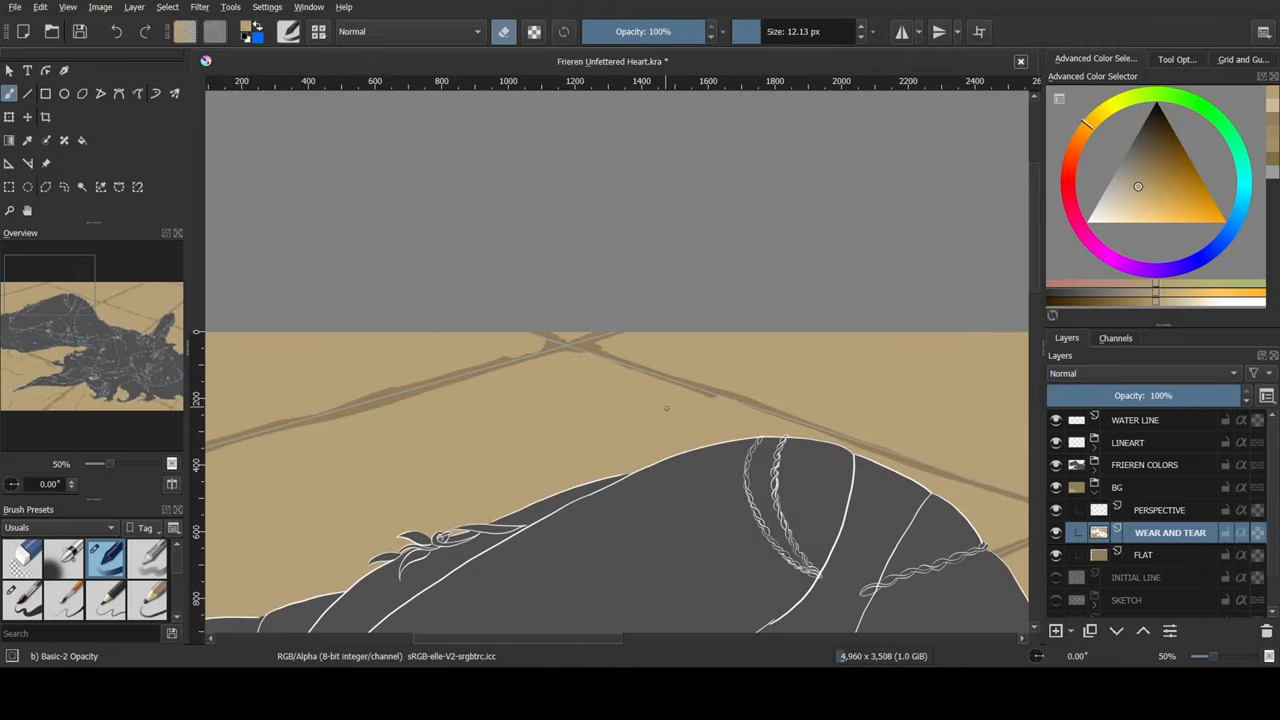
scroll("right", 3)
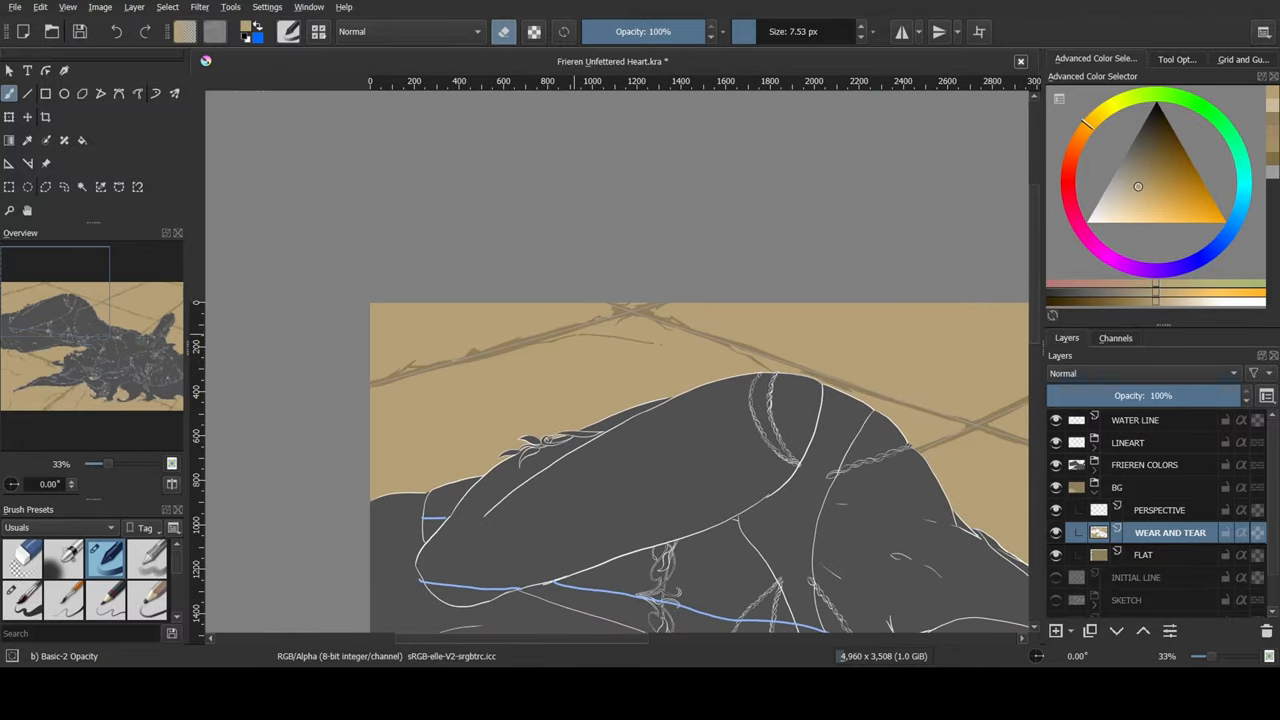
scroll("up", 3)
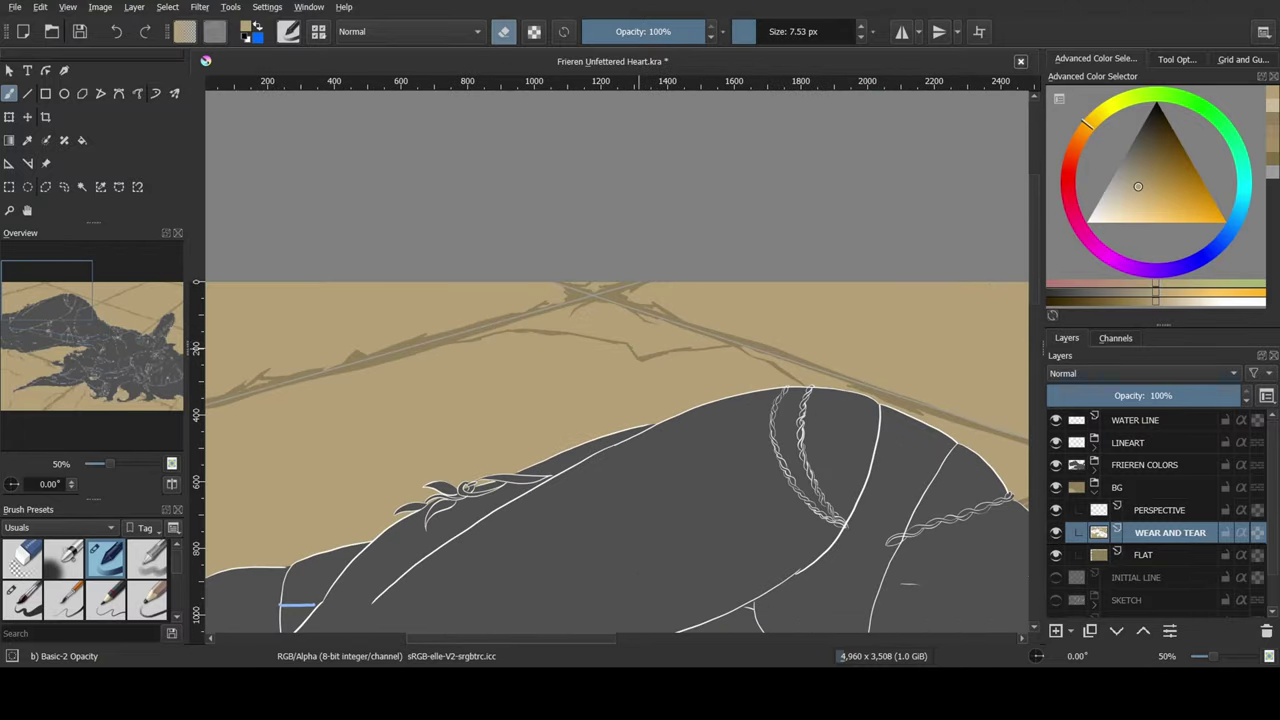
scroll("down", 3)
type("SLAB COLOR")
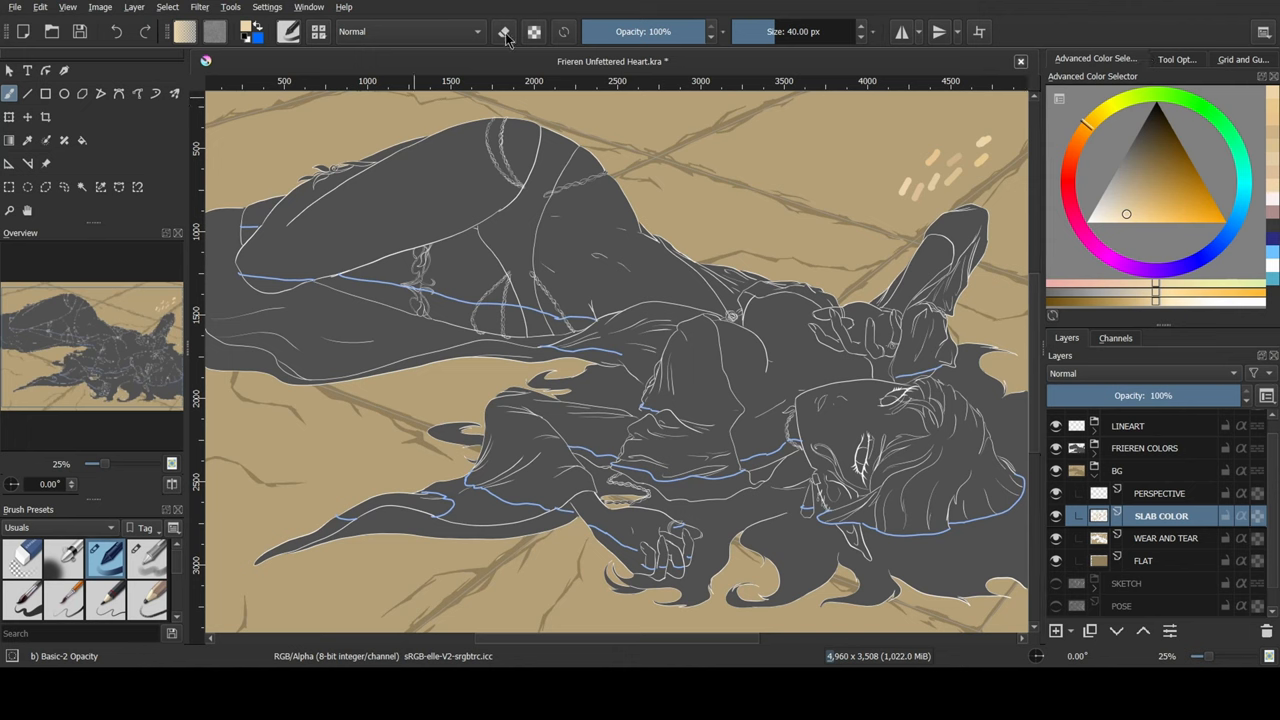
Paint the floor slabs a paler cream tone on the SLAB COLOR layer.
left_click(504, 32)
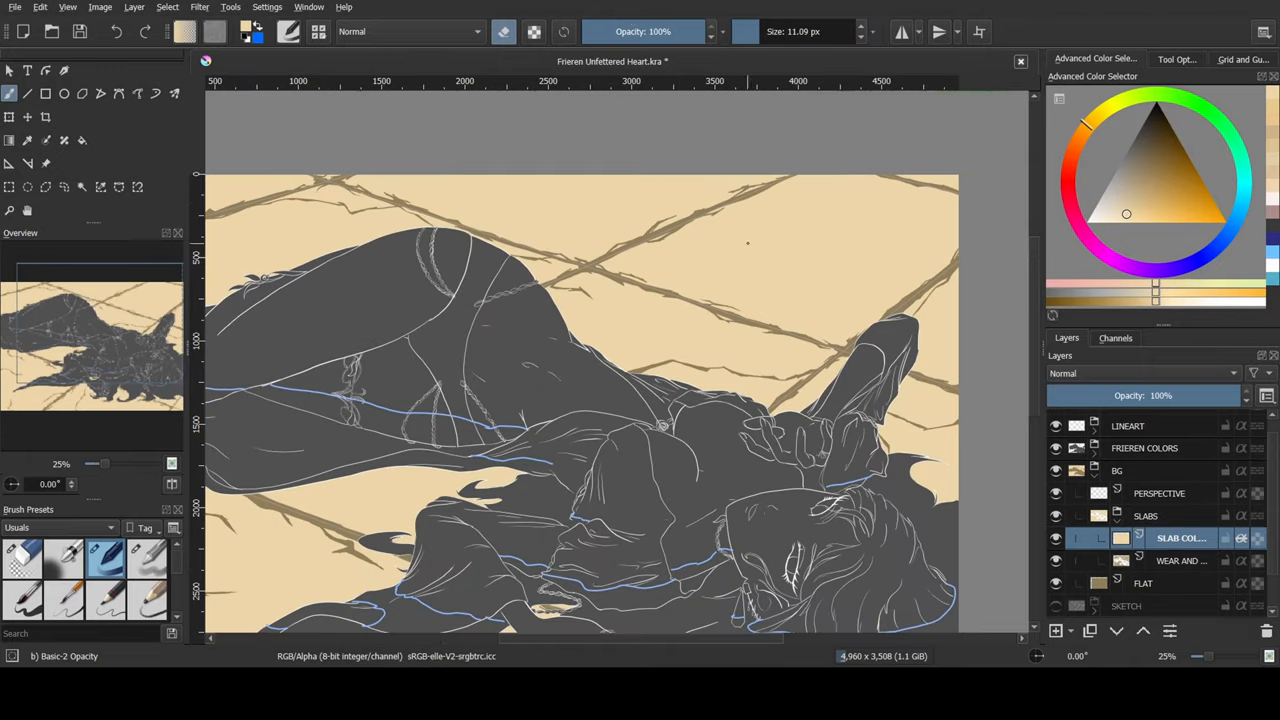
left_click_drag(656, 258, 790, 270)
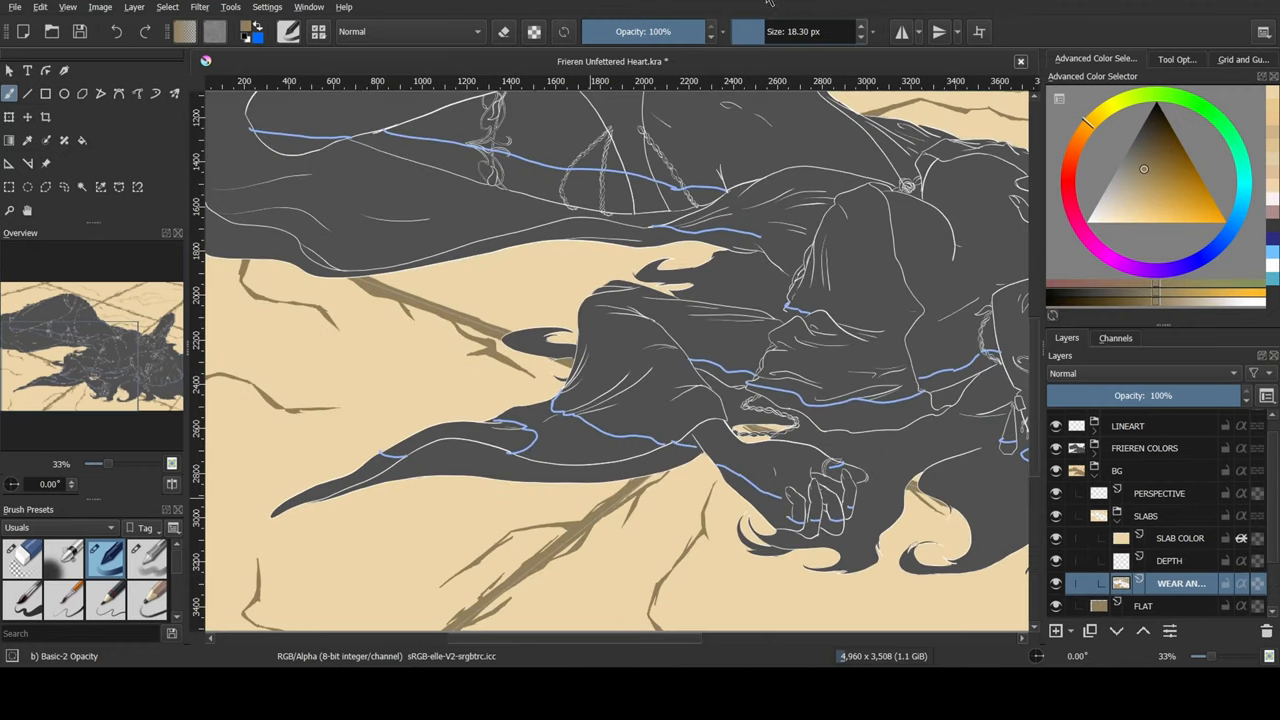
On the DEPTH layer, airbrush darker brown shadow into the floor cracks near the figure.
left_click(1152, 156)
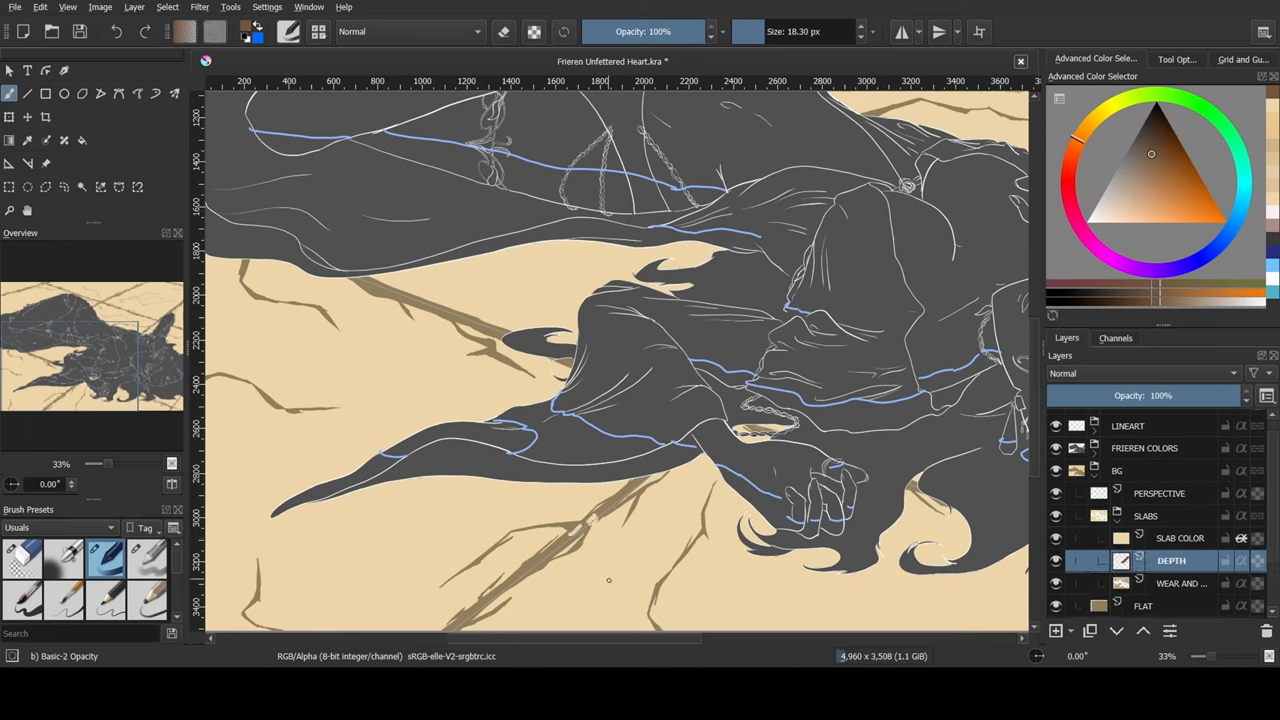
left_click_drag(760, 32, 810, 32)
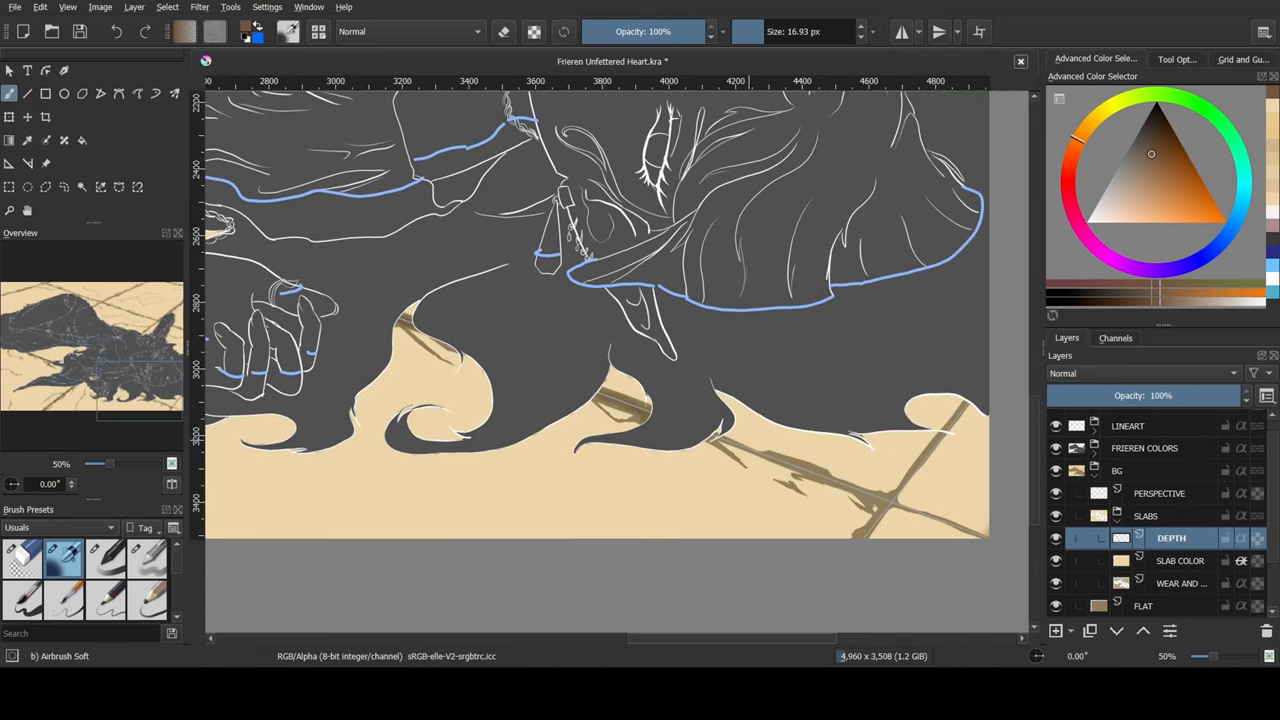
scroll("right", 3)
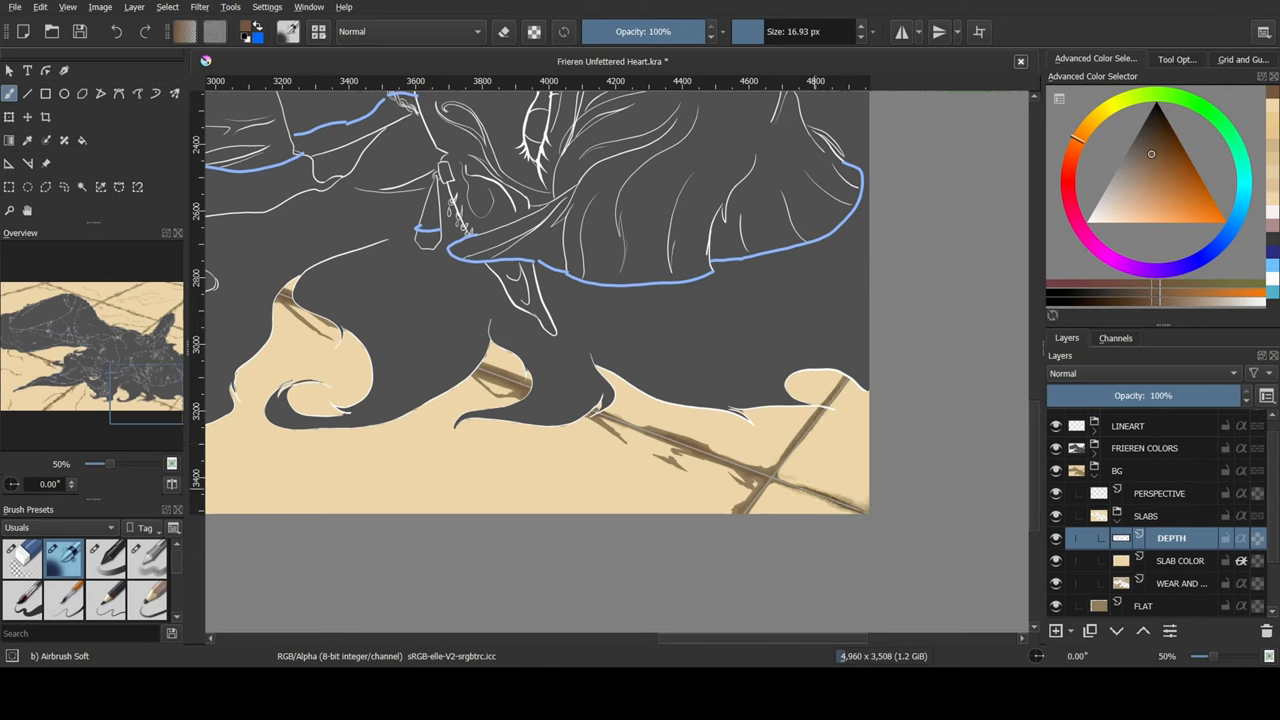
left_click(104, 556)
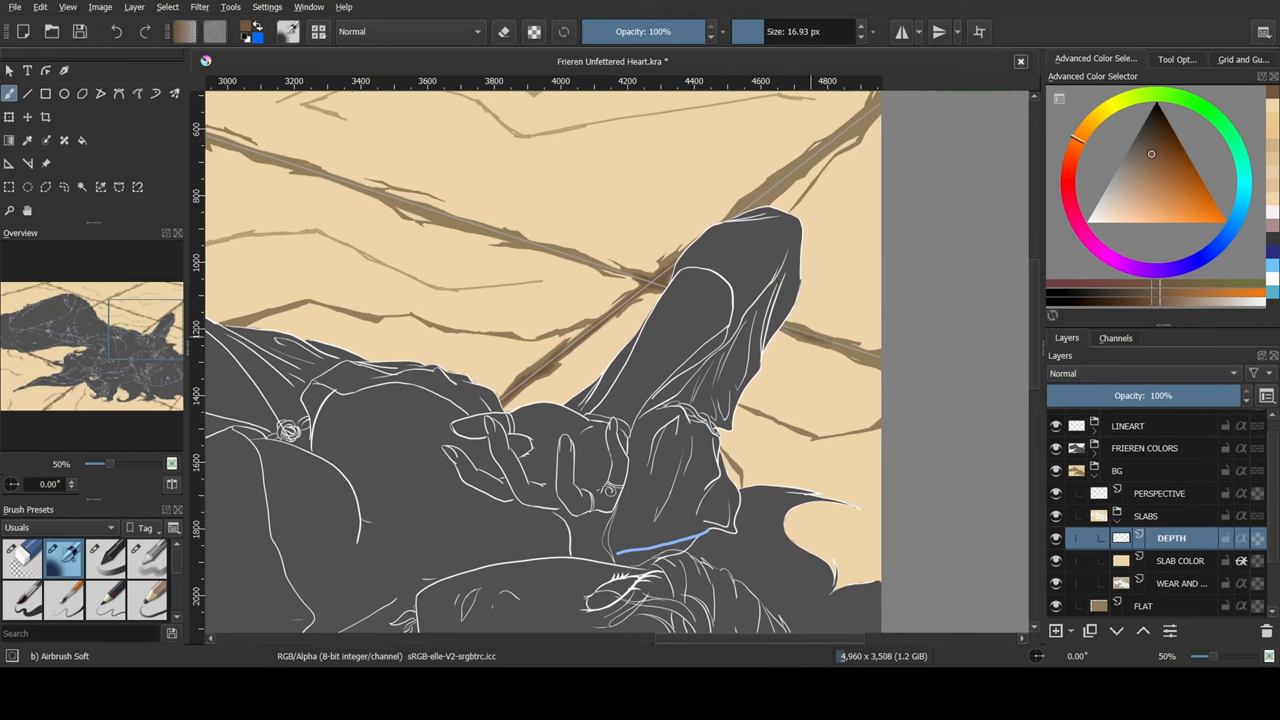
mouse_move(816, 350)
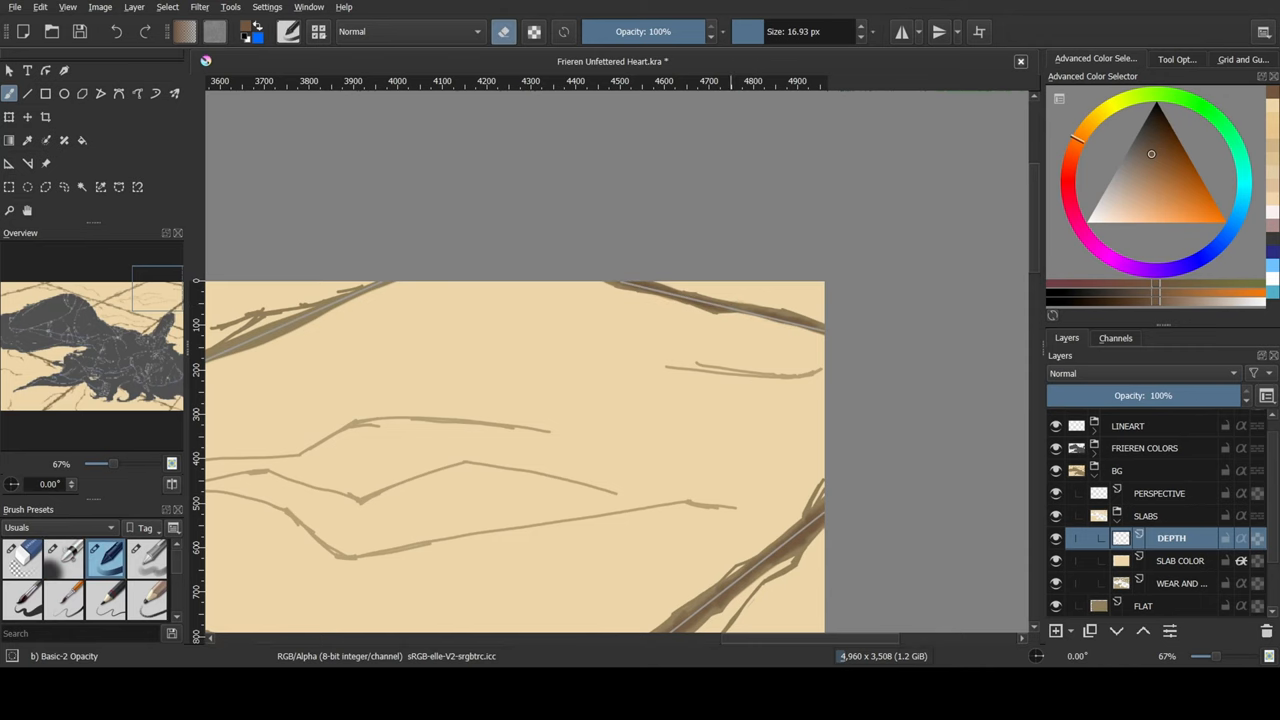
Shade darker brown along crack edges on the left floor with a smaller brush.
left_click(64, 558)
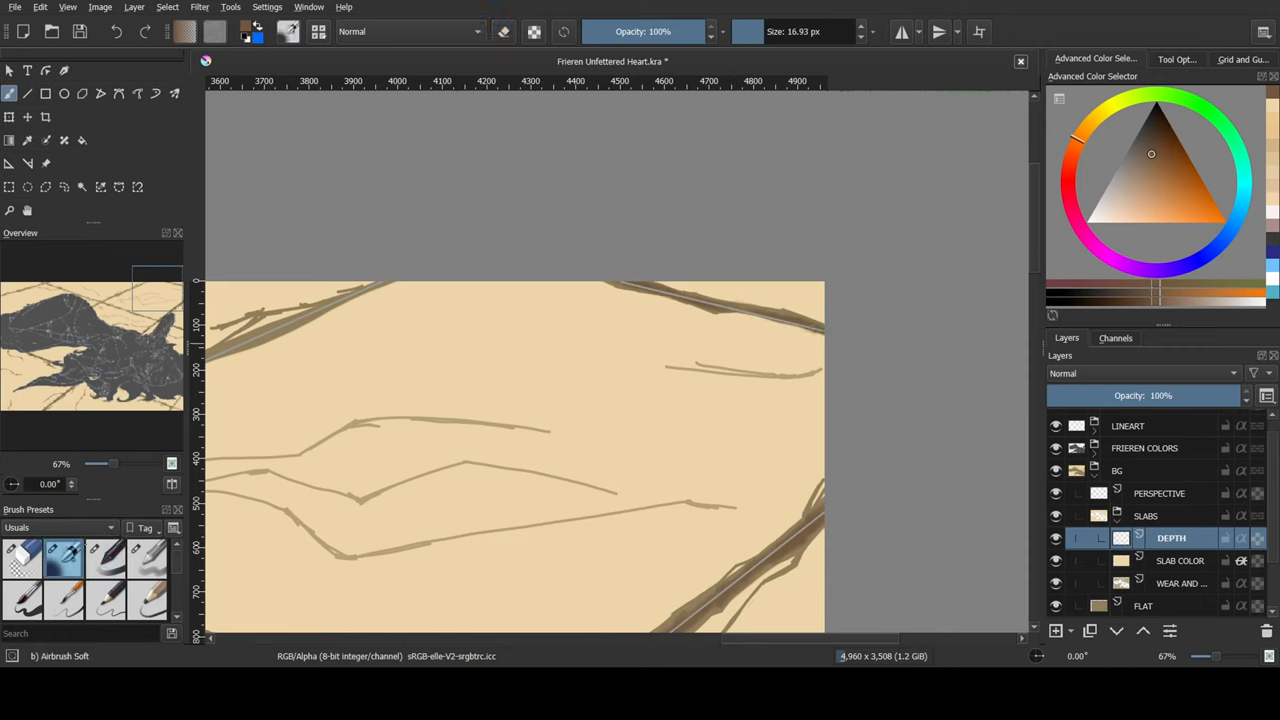
scroll("left", 3)
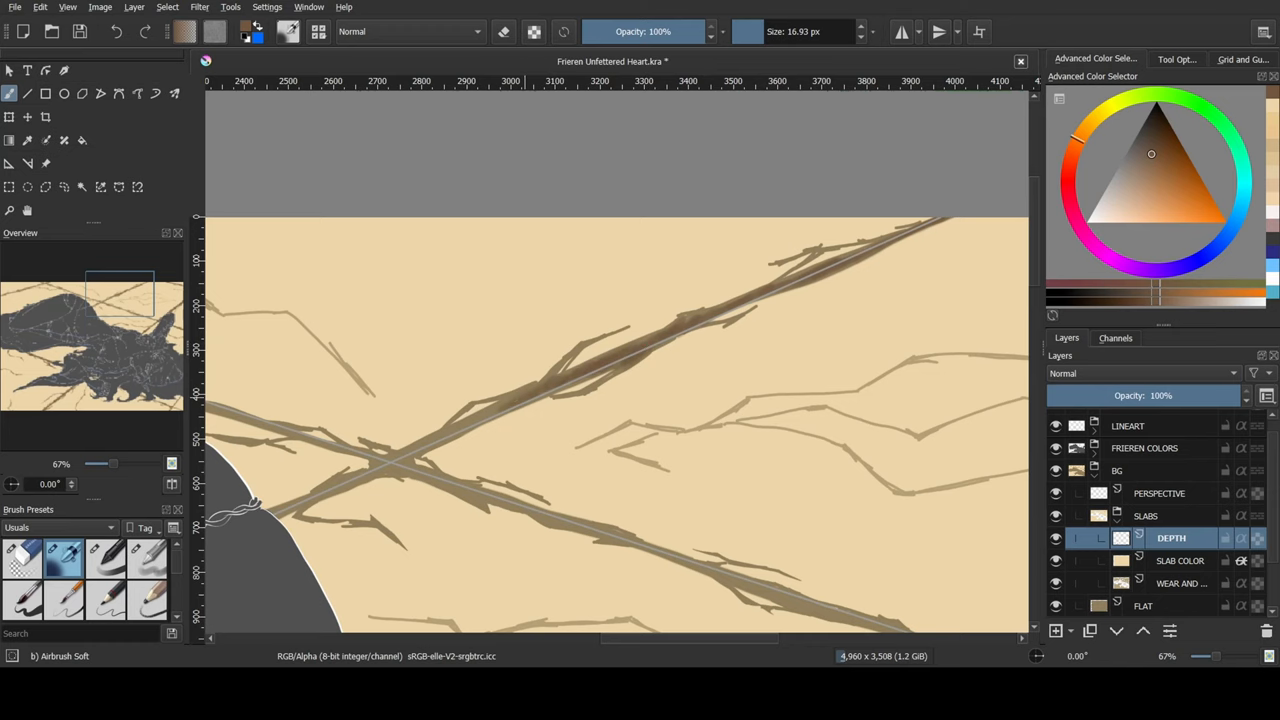
scroll("left", 3)
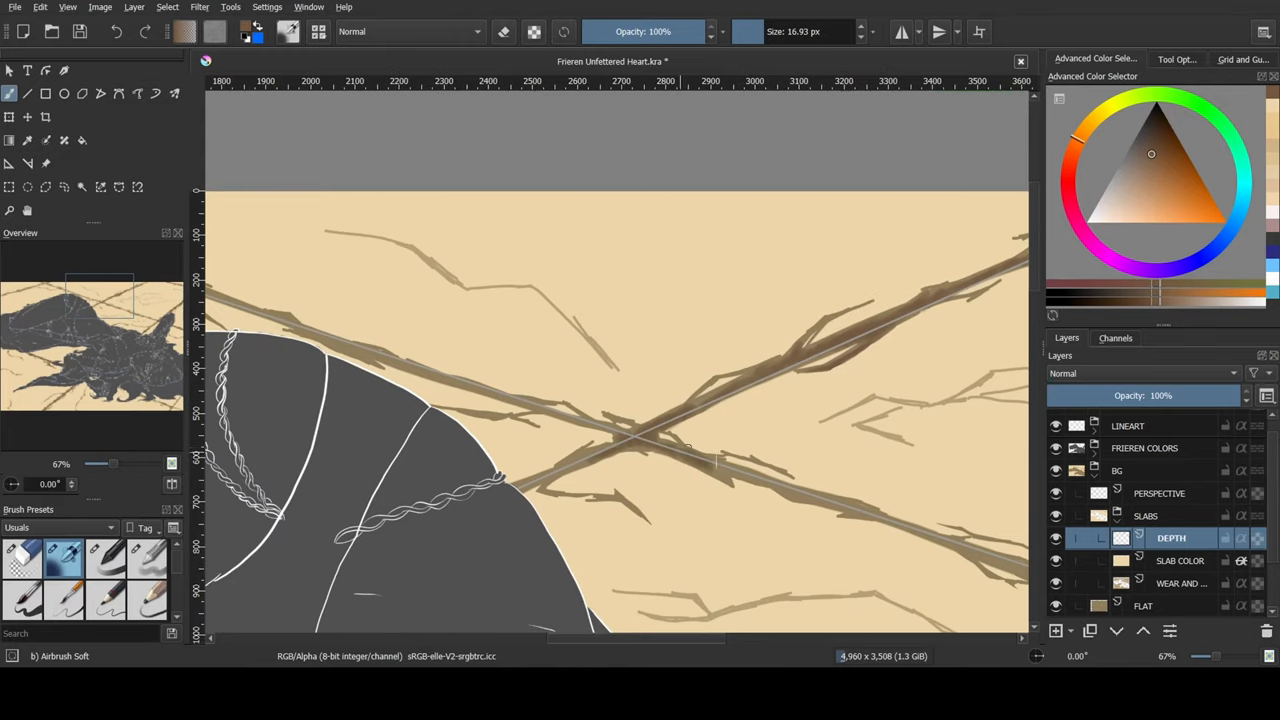
left_click(700, 460)
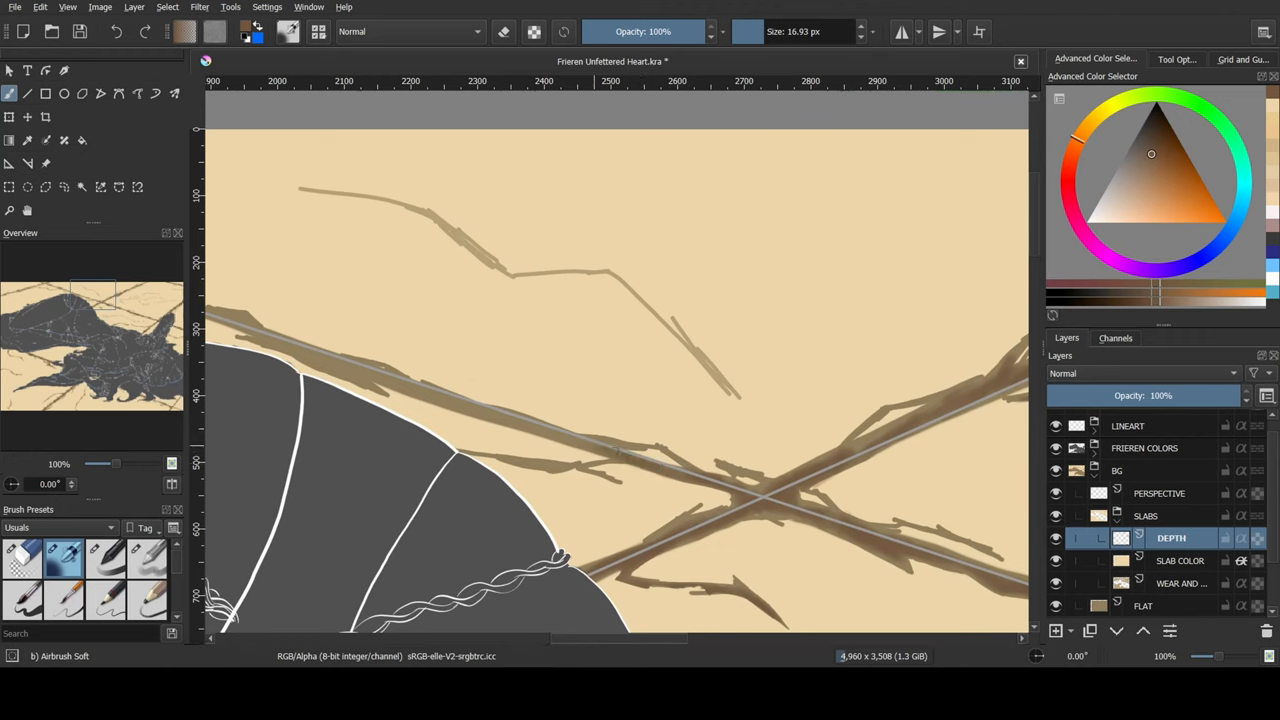
left_click(104, 558)
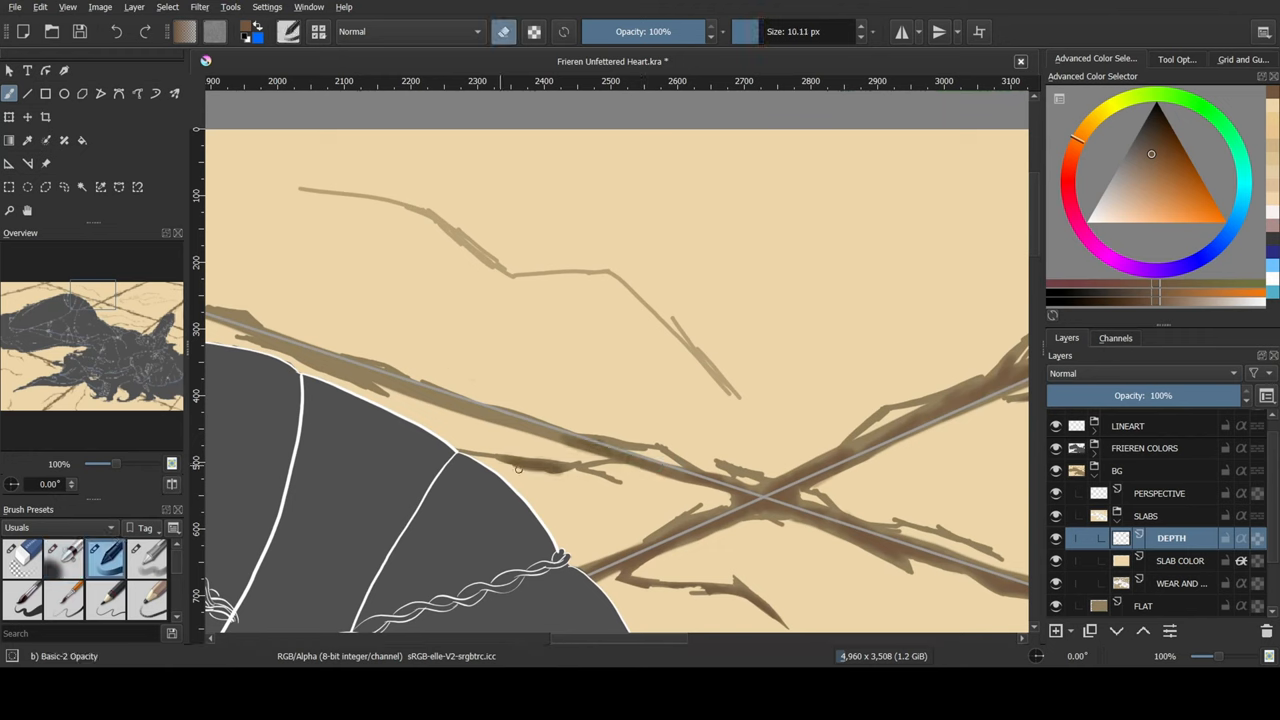
left_click(64, 556)
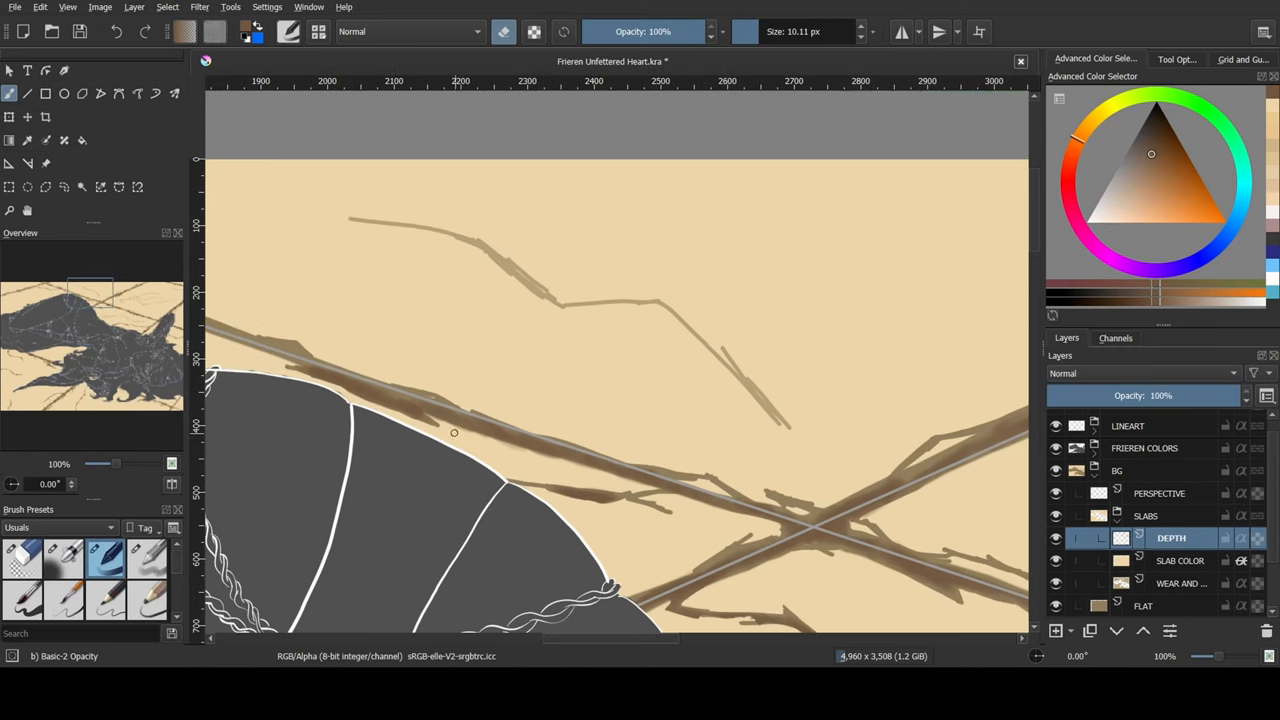
left_click(62, 558)
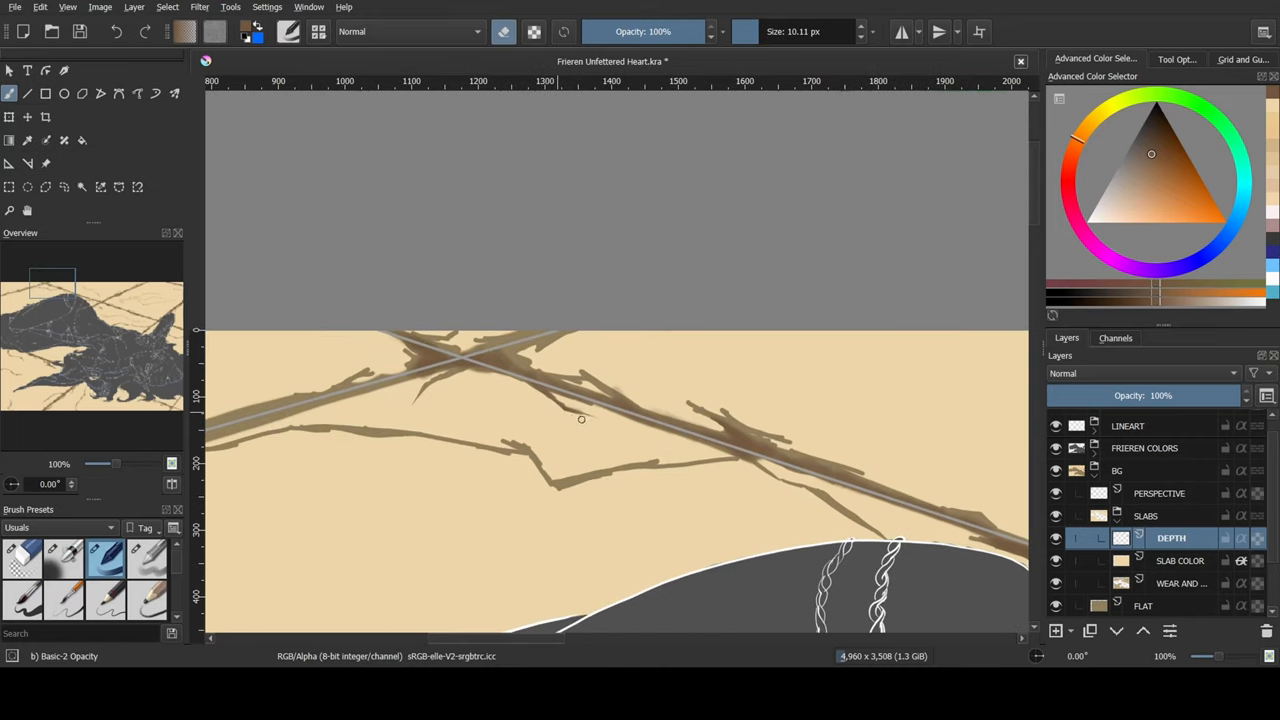
left_click(62, 558)
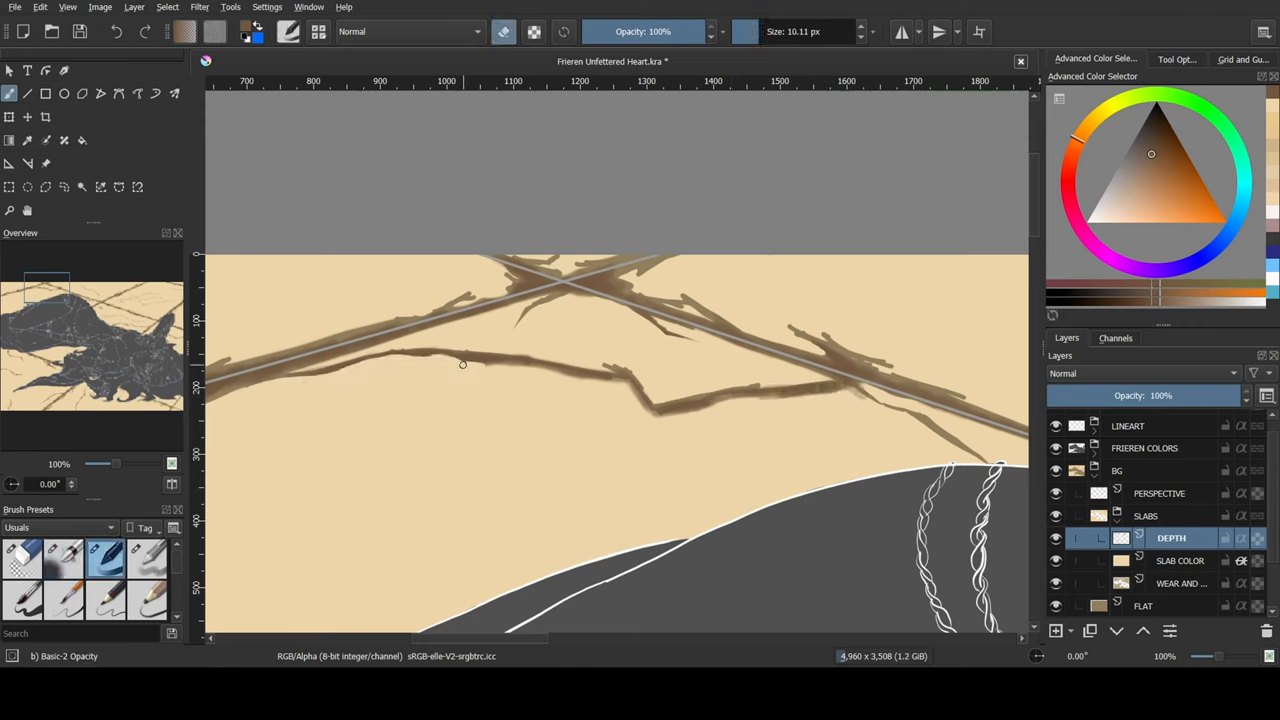
Darken cracks over the lower-left floor with the harder opacity brush, then zoom out to the whole painting.
left_click_drag(462, 364, 722, 404)
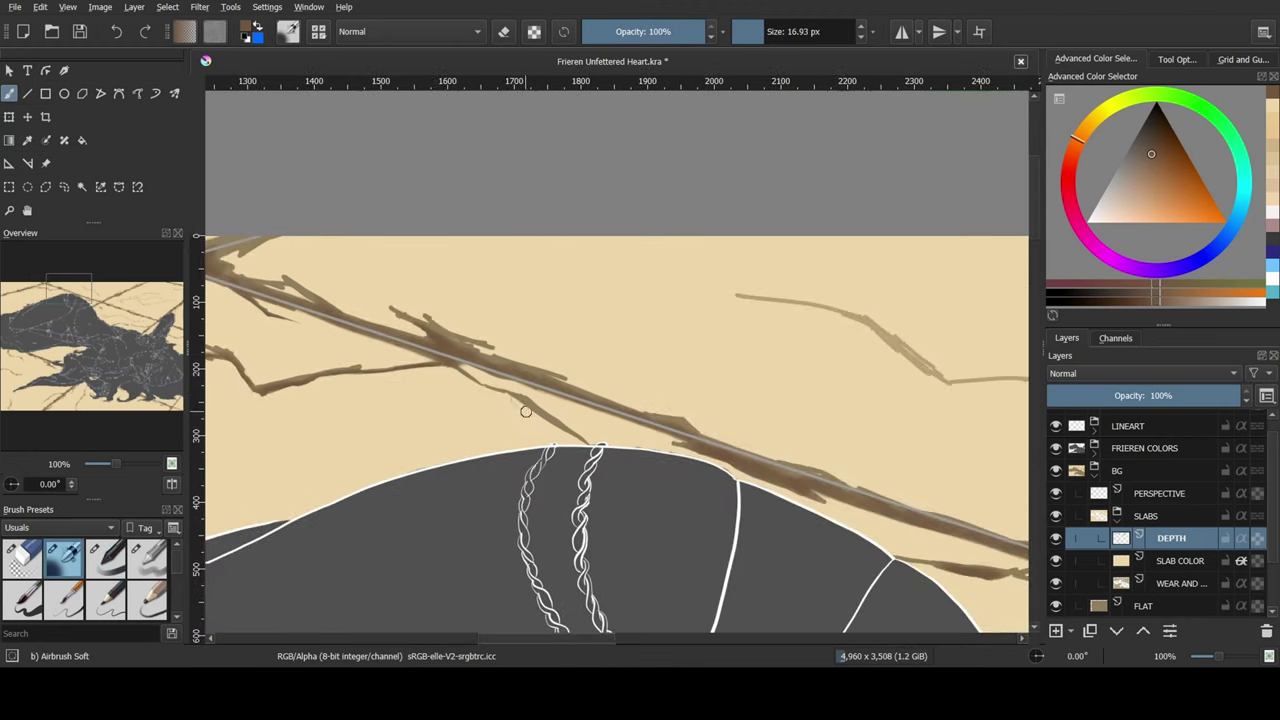
left_click(104, 556)
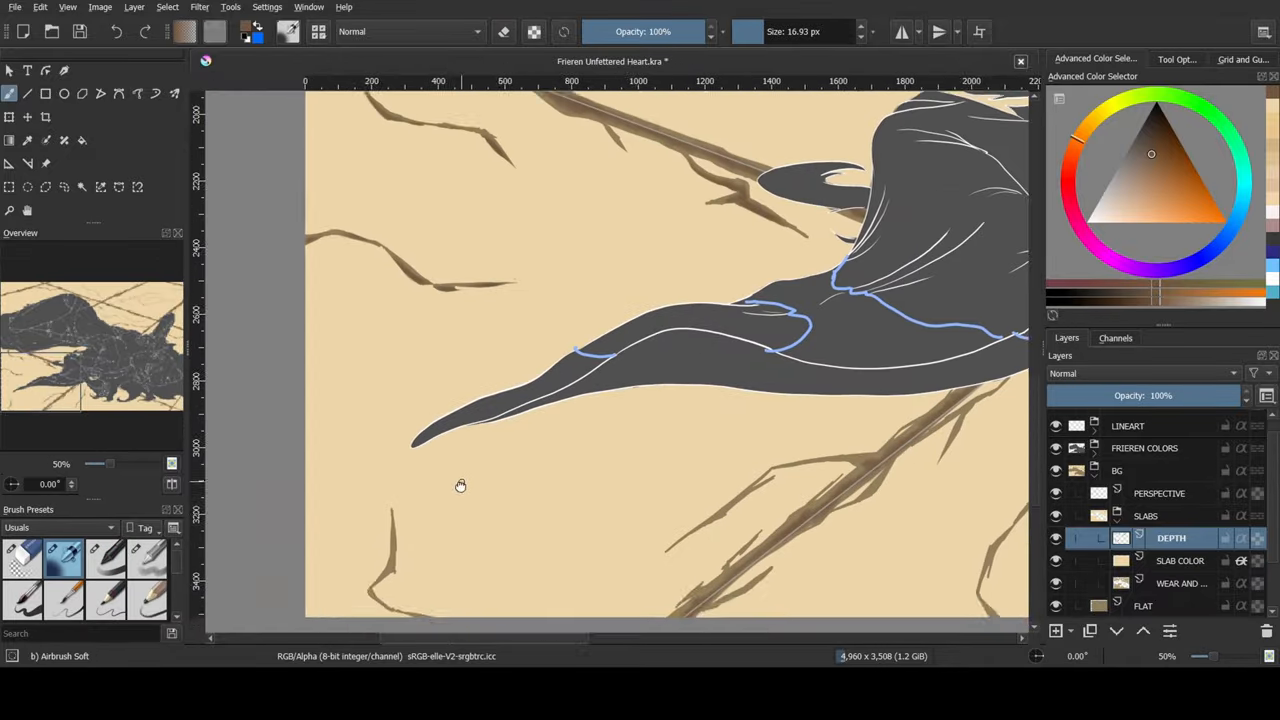
left_click_drag(460, 486, 302, 400)
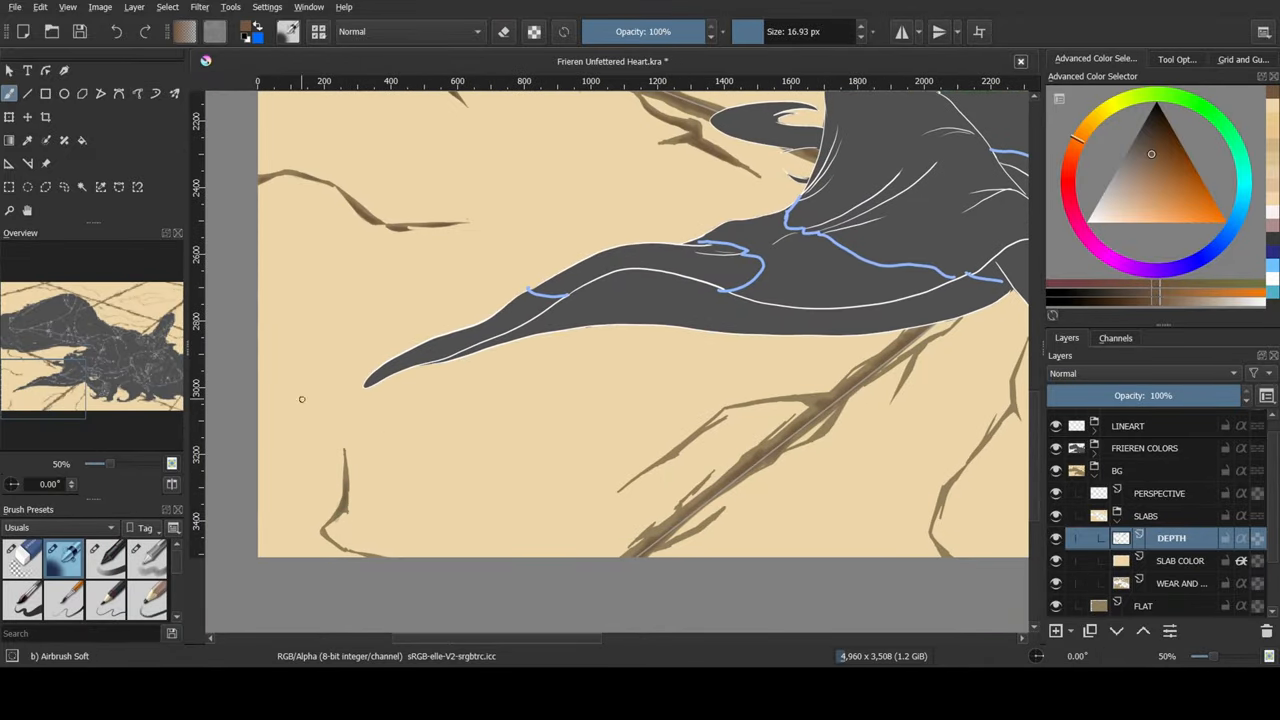
left_click(106, 556)
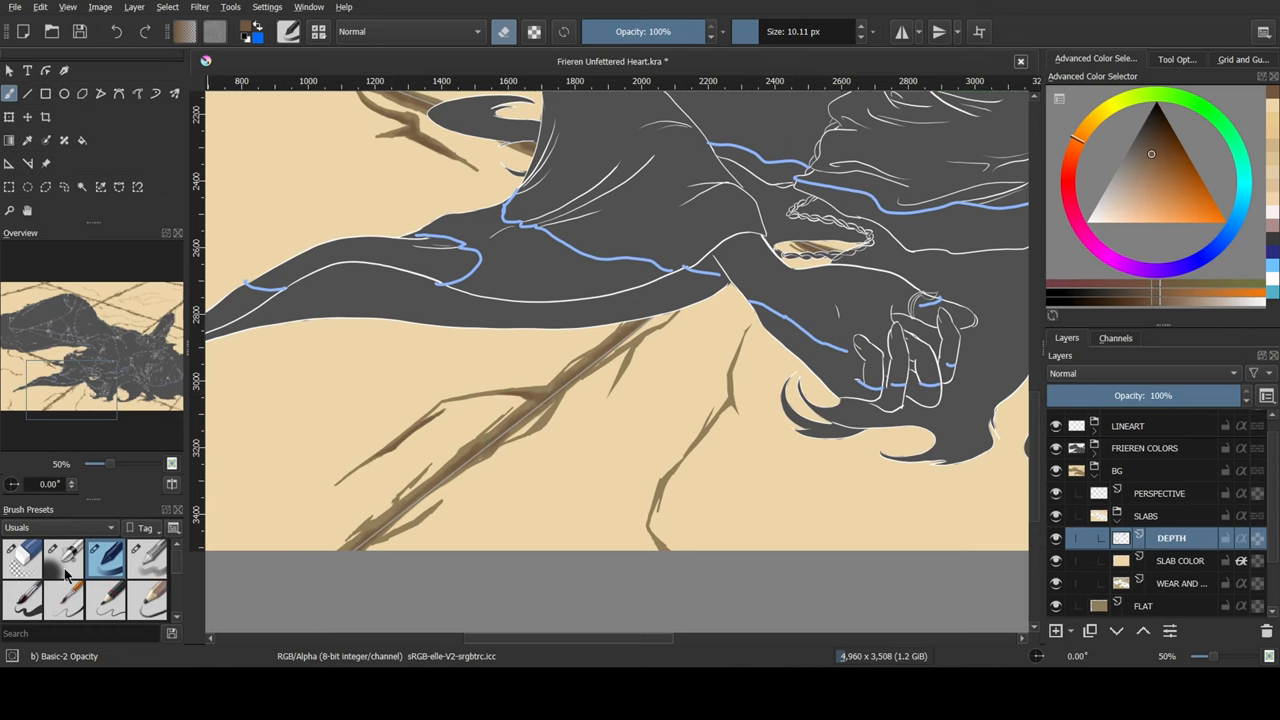
left_click(64, 558)
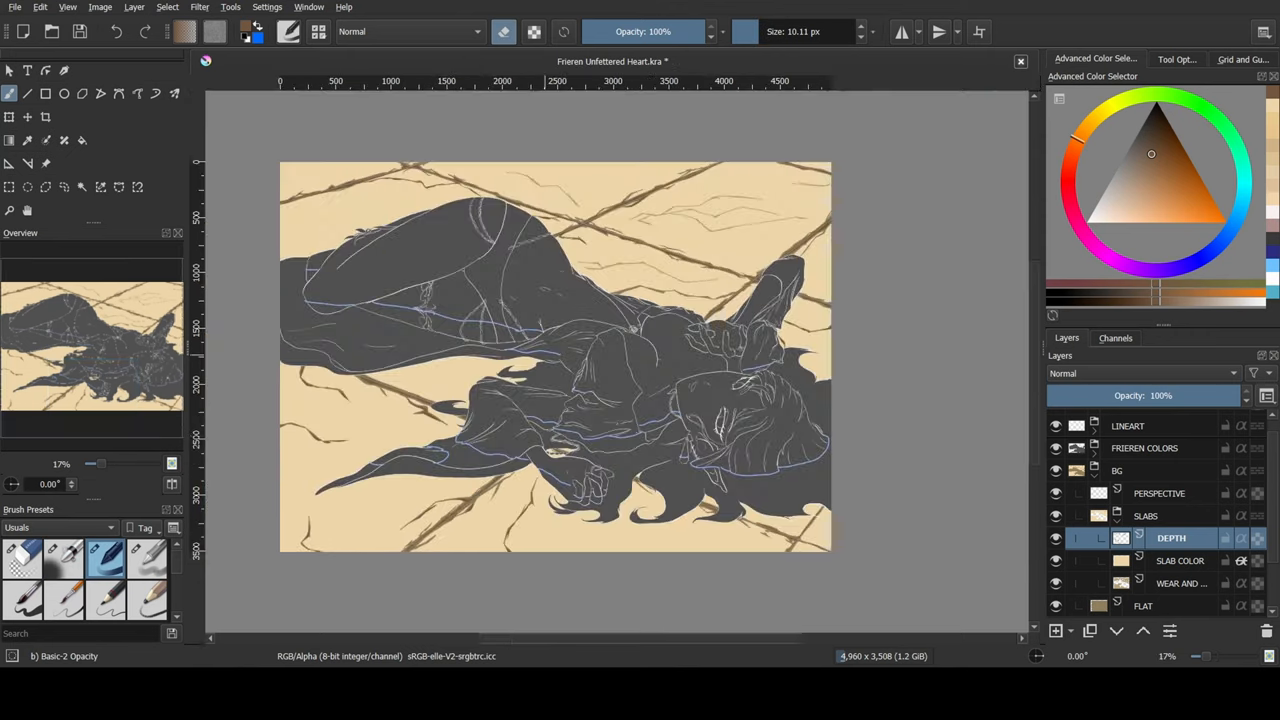
Add a second DEPTH2 shading layer set to Multiply above the first depth layer.
double_click(1172, 538)
type("DEPTH2")
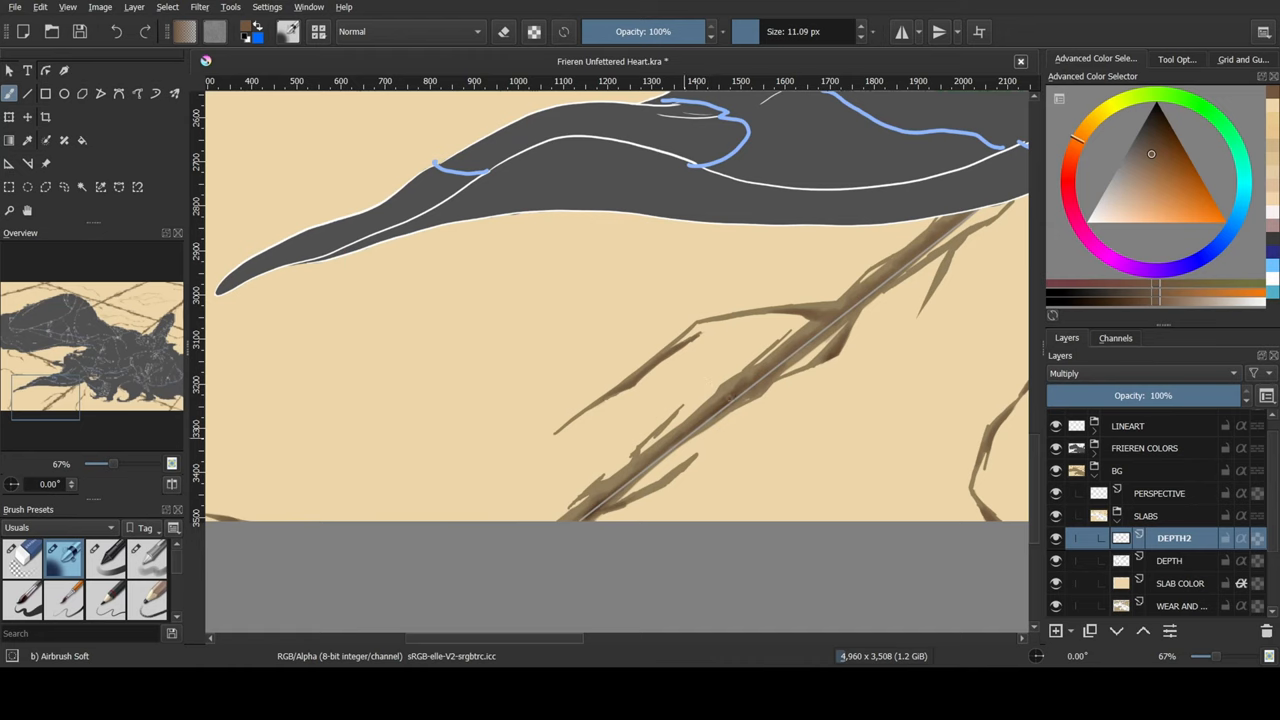
scroll("right", 3)
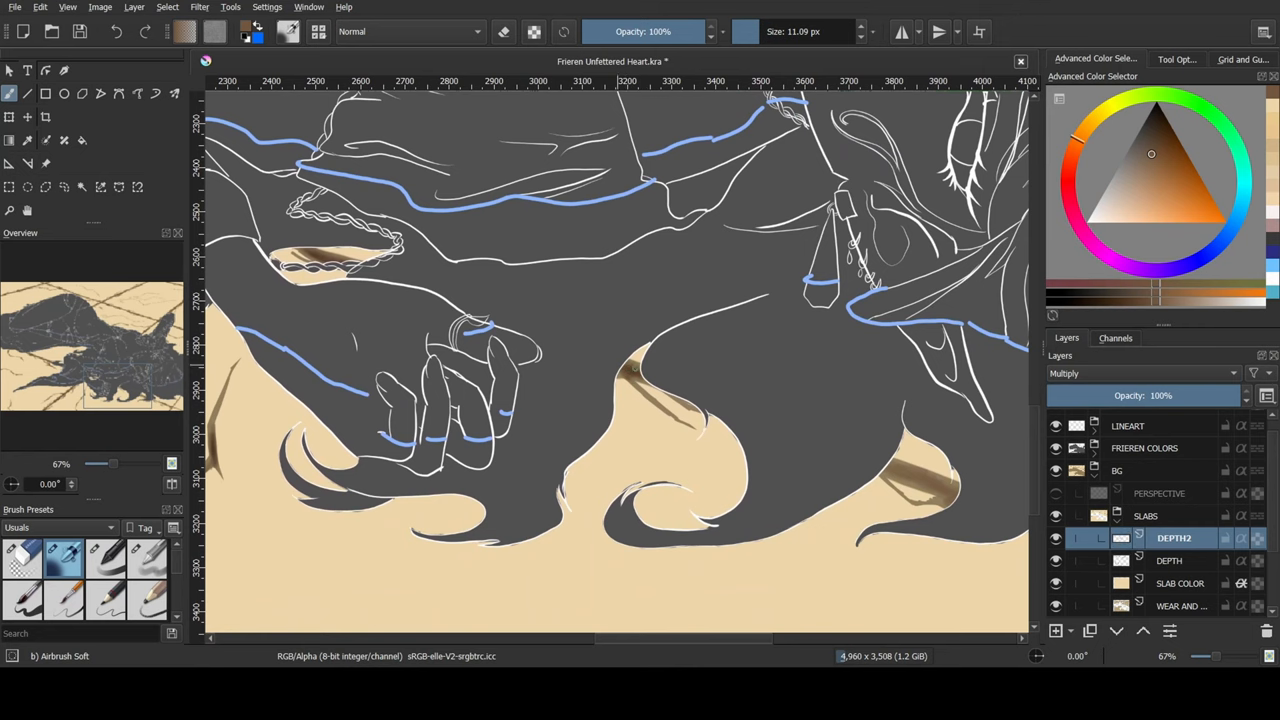
scroll("right", 3)
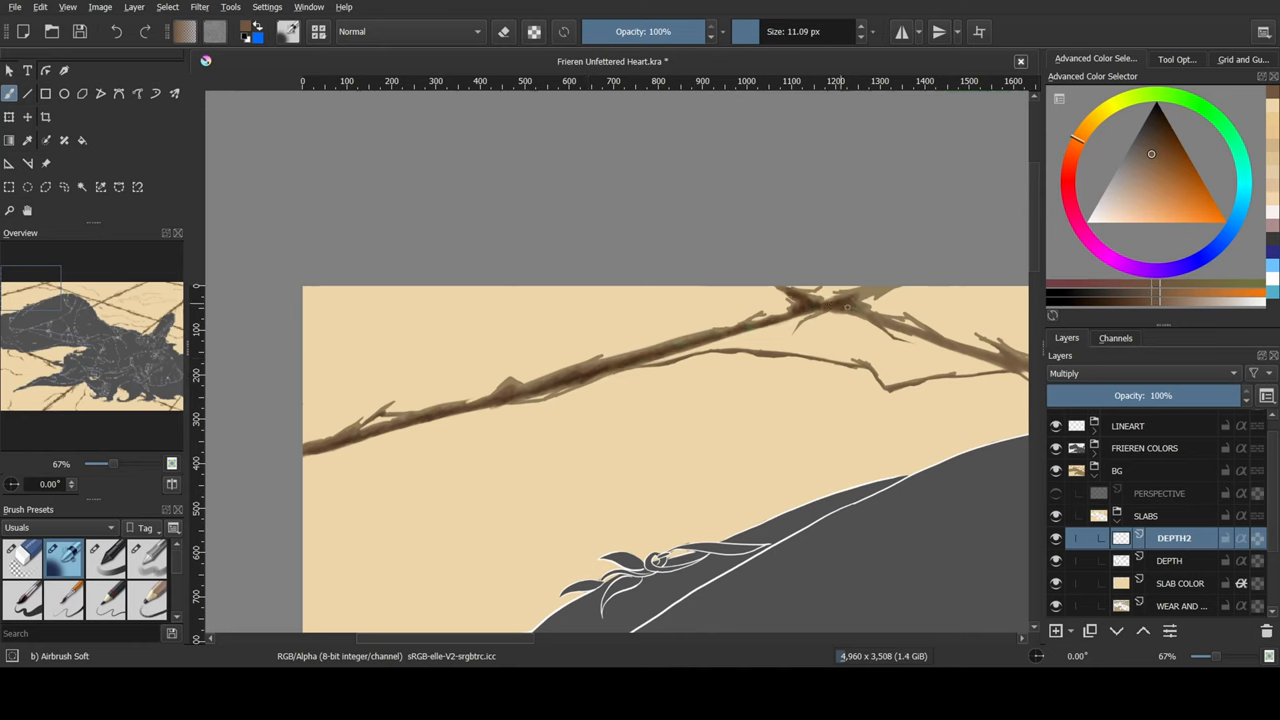
Airbrush darker brown shading into the floor cracks with the soft airbrush.
left_click(106, 558)
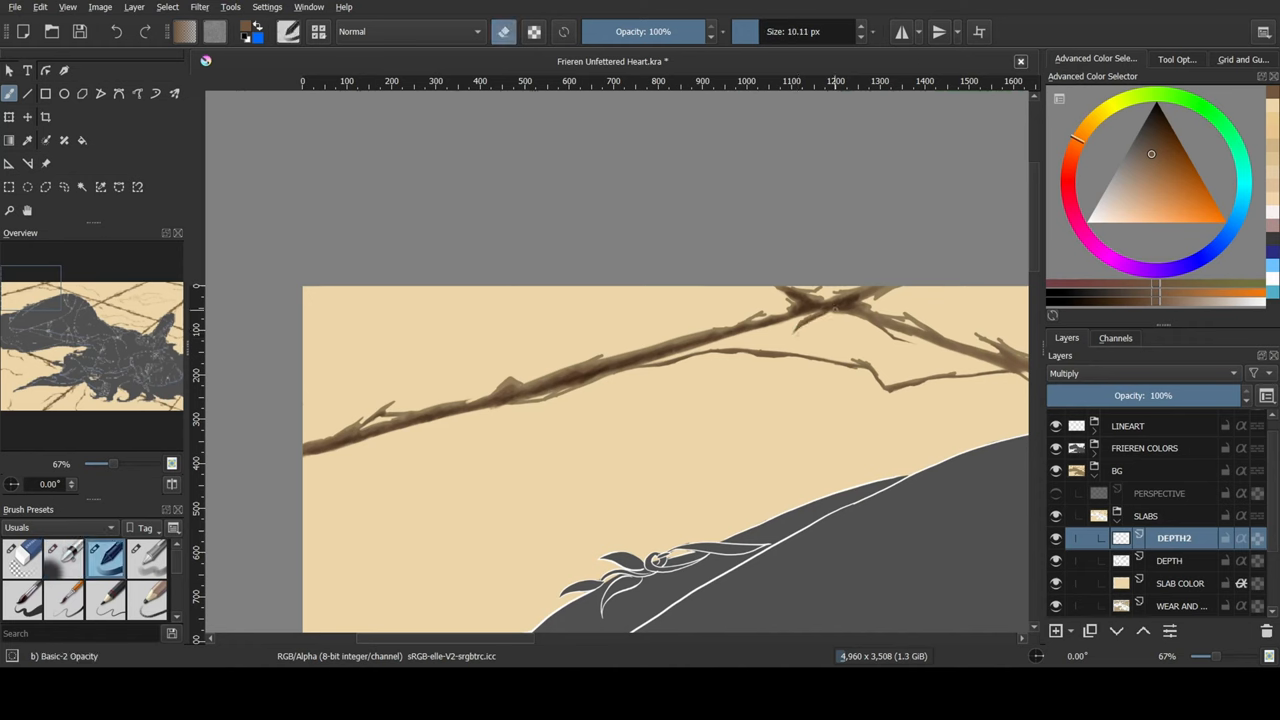
left_click(64, 556)
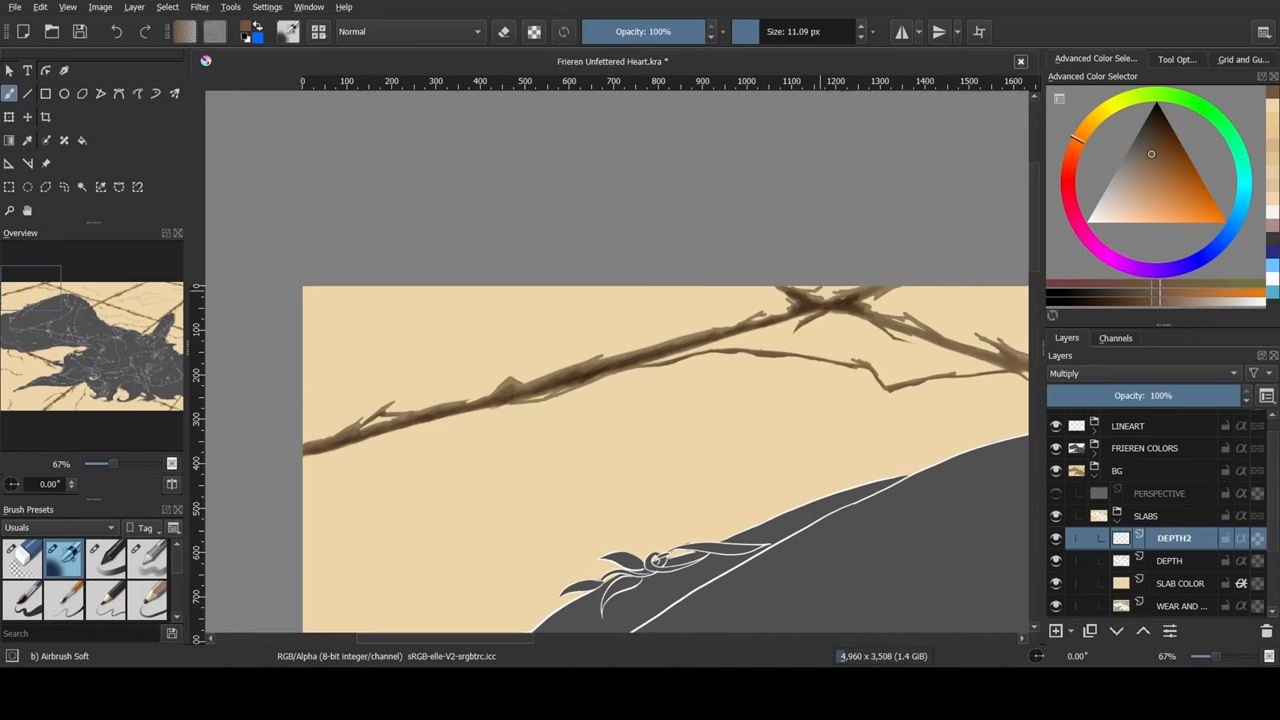
left_click(900, 340)
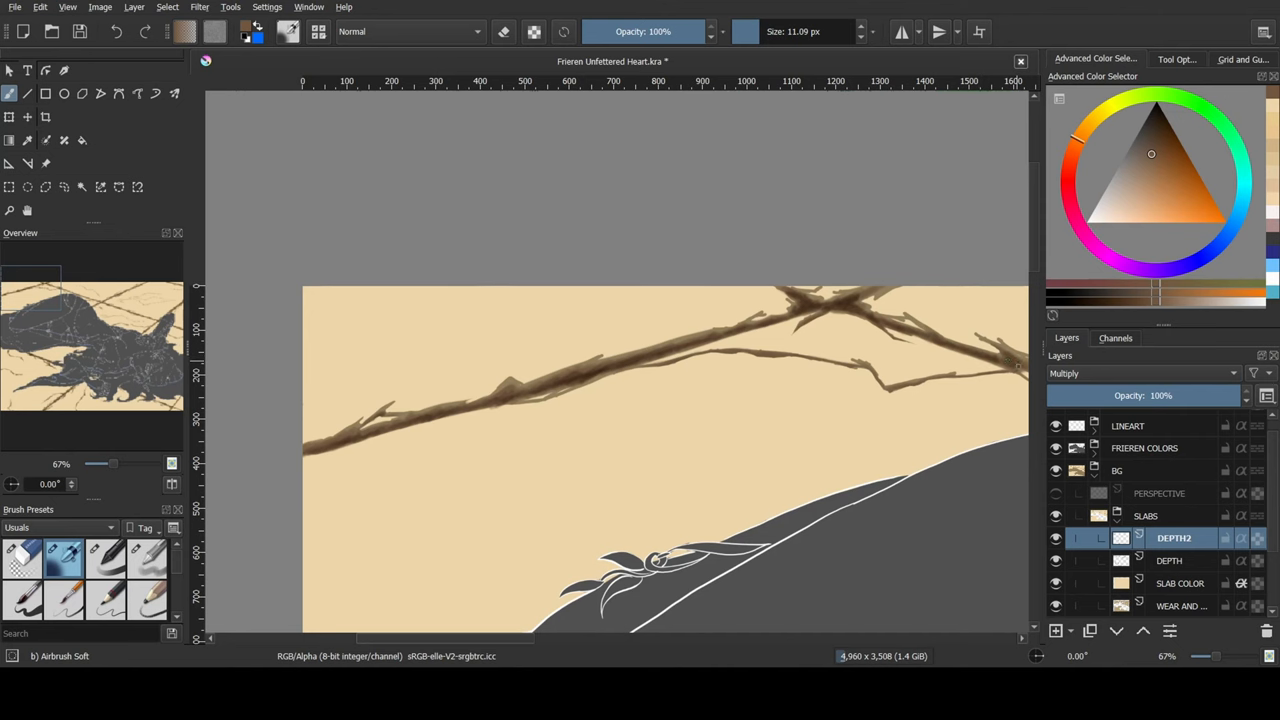
scroll("down", 3)
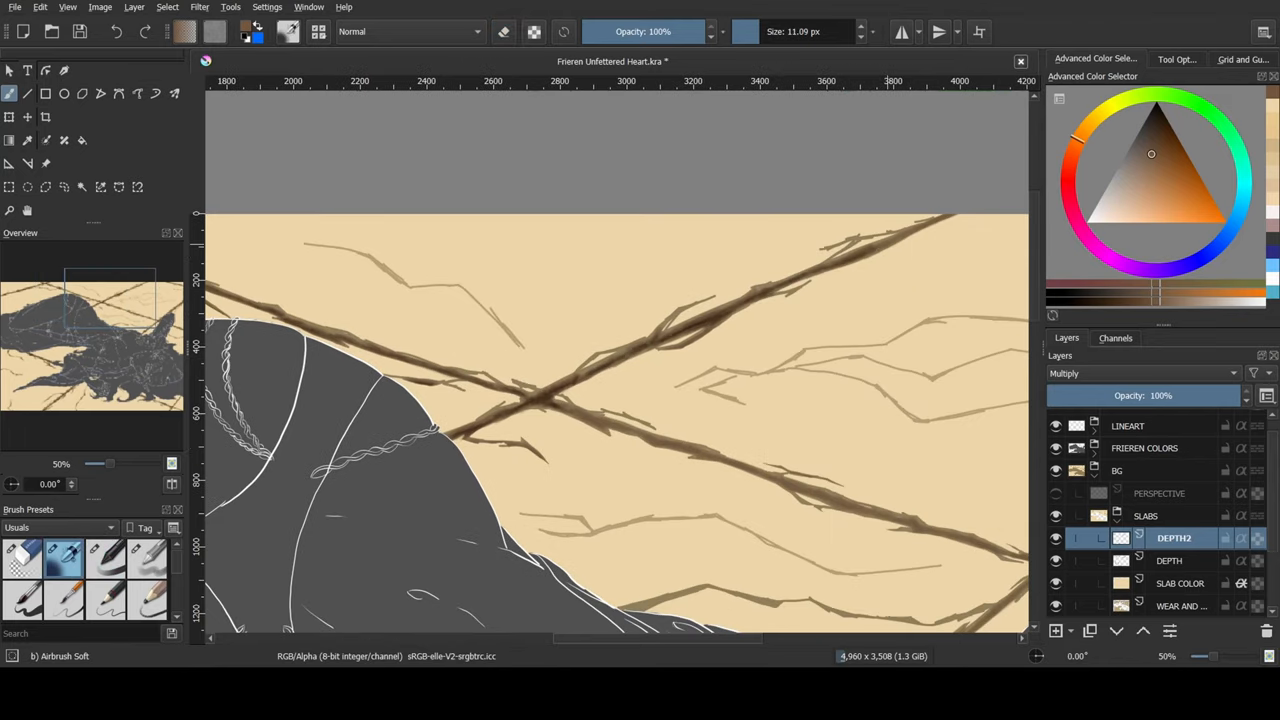
scroll("down", 3)
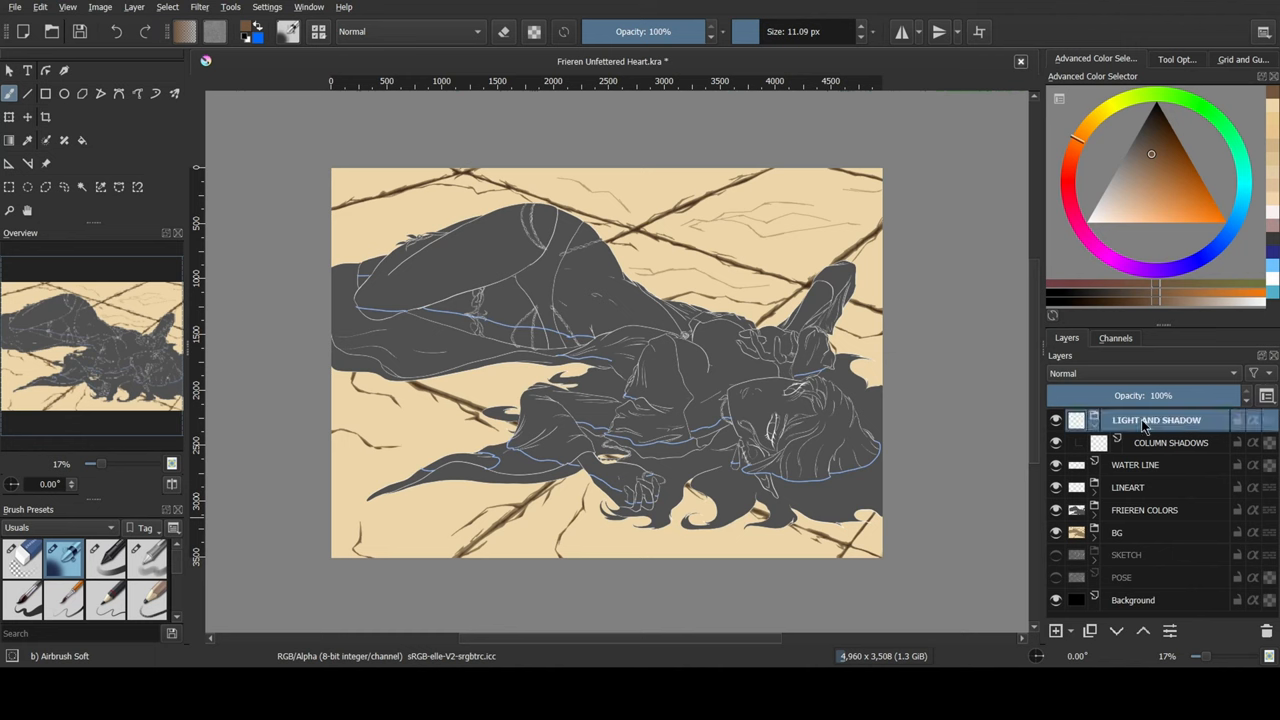
Add an OFF CAM COLUMN multiply layer at 50% and paint broad diagonal column shadows over figure and floor.
left_click(1170, 442)
type("OFF CAM COLUMN")
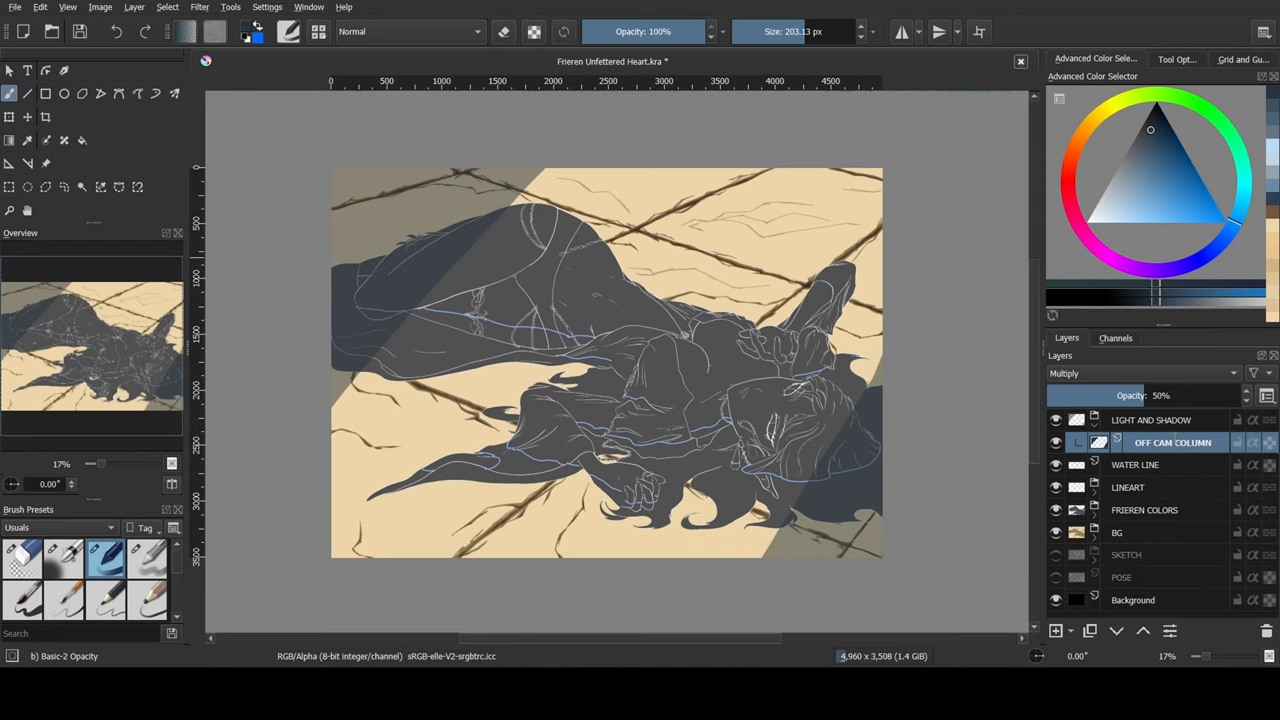
left_click(1140, 464)
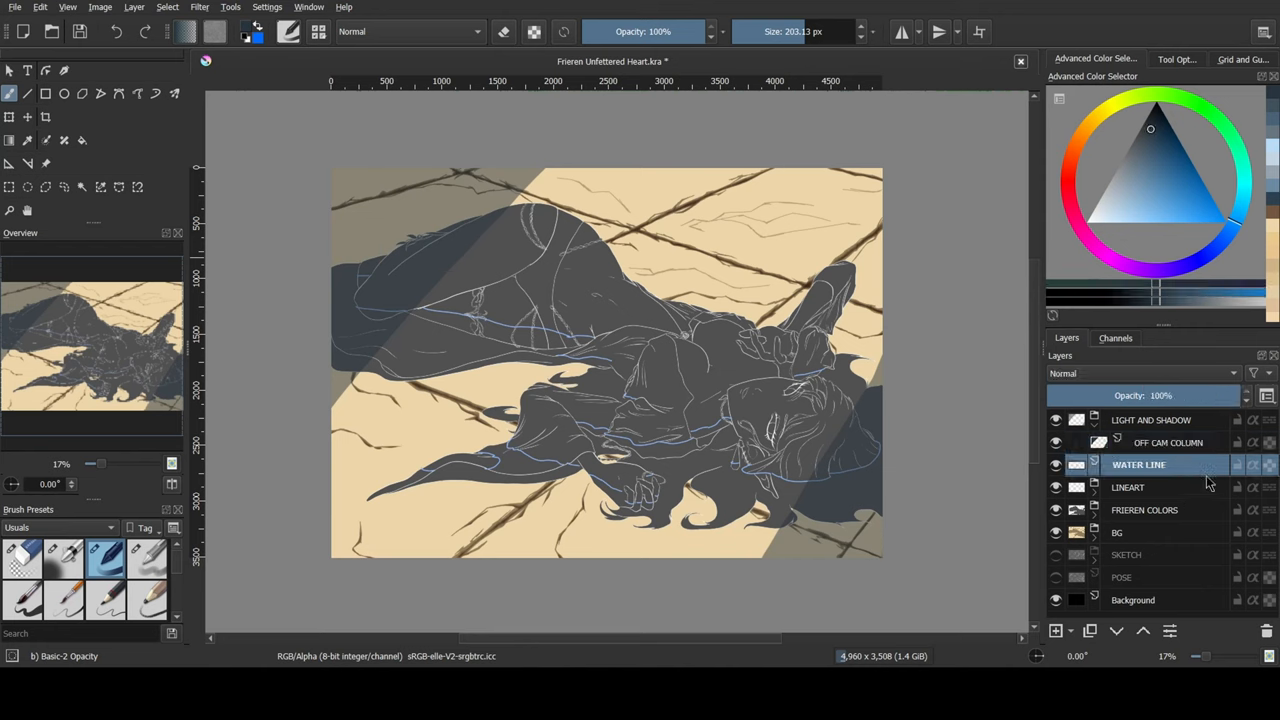
left_click(1056, 630)
type("SURFACE LINE")
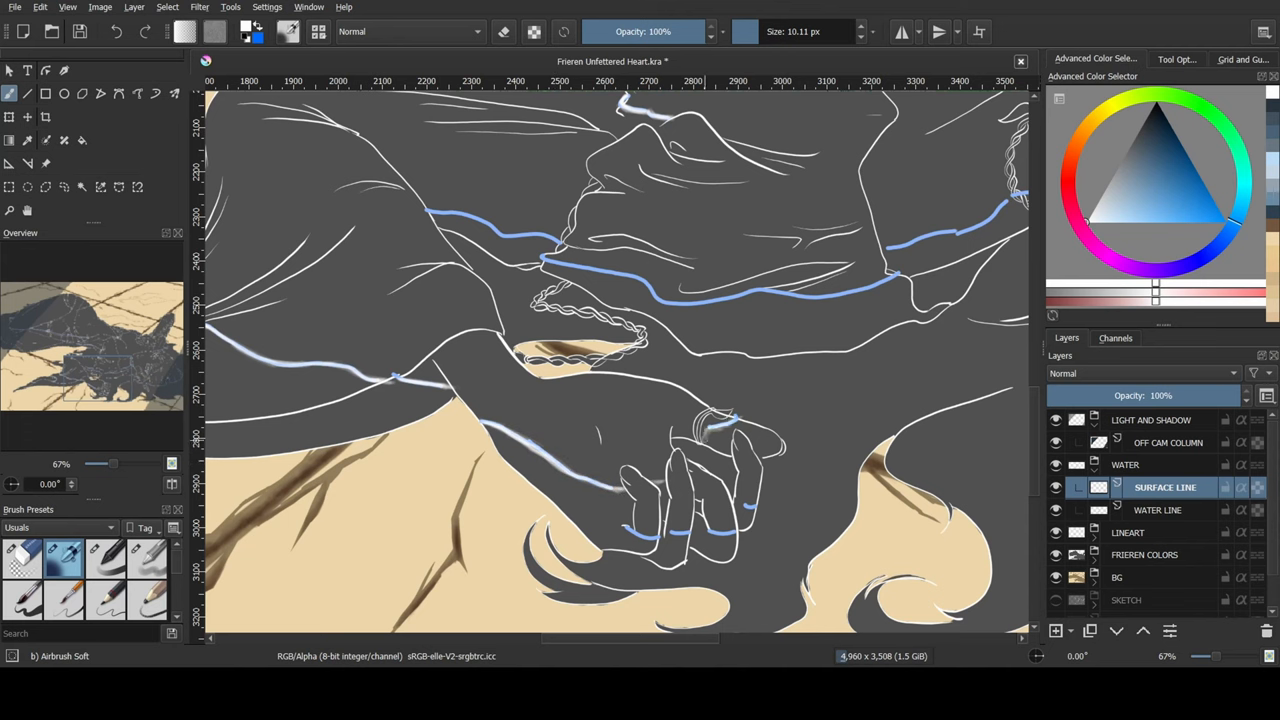
Draw light blue wavy water-surface lines over the figure and cloth on the SURFACE LINE layer.
left_click(700, 424)
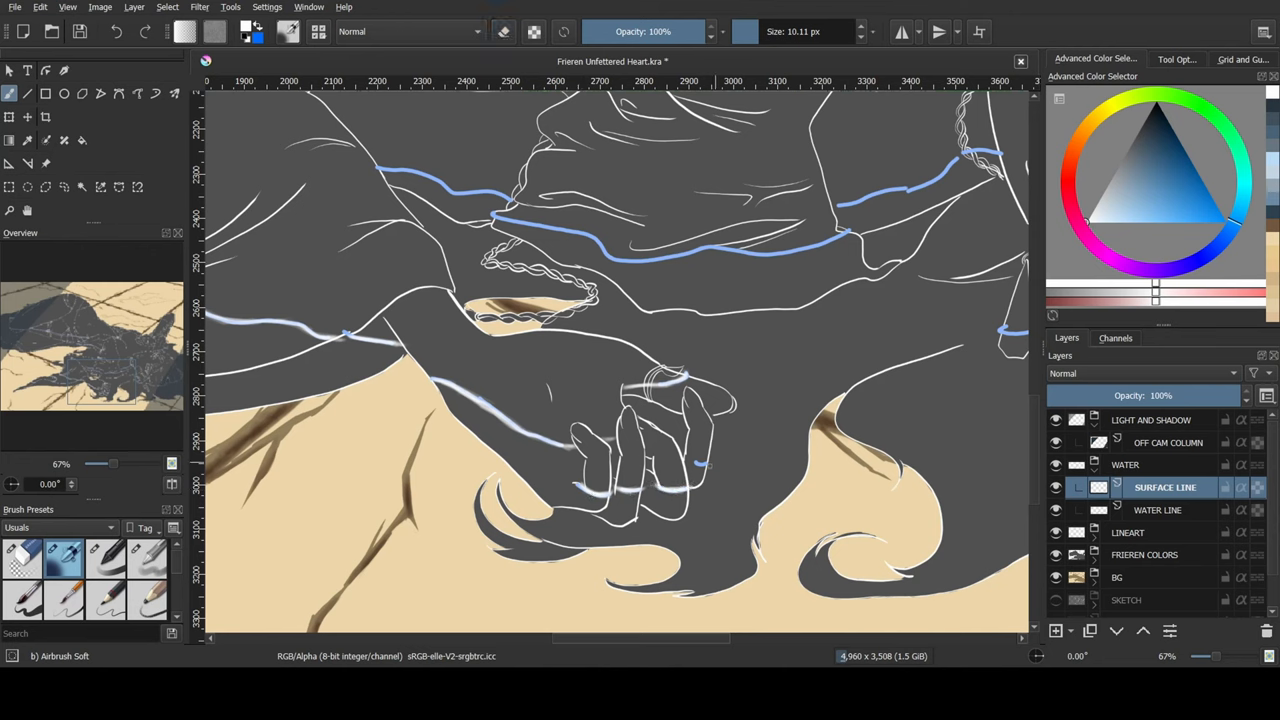
left_click(700, 464)
type("WATER VOLUME")
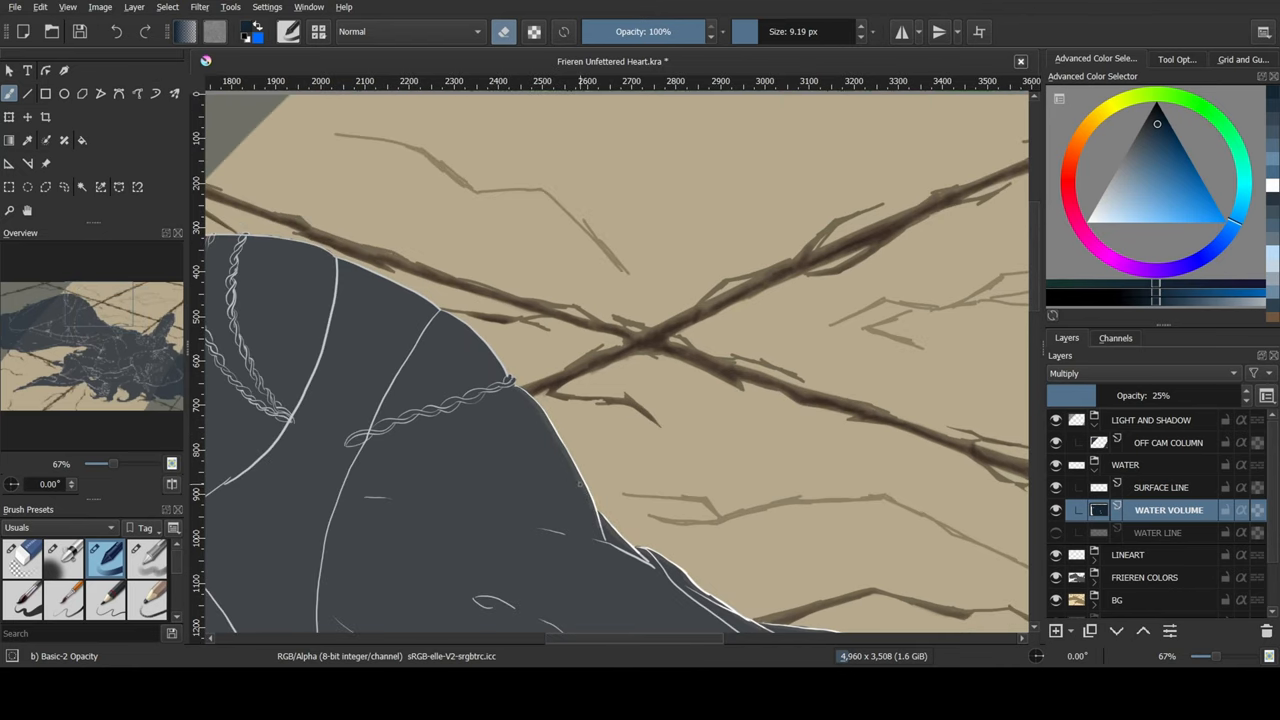
Paint soft pale streaks along the water surface line where it crosses the figure.
left_click_drag(340, 260, 400, 284)
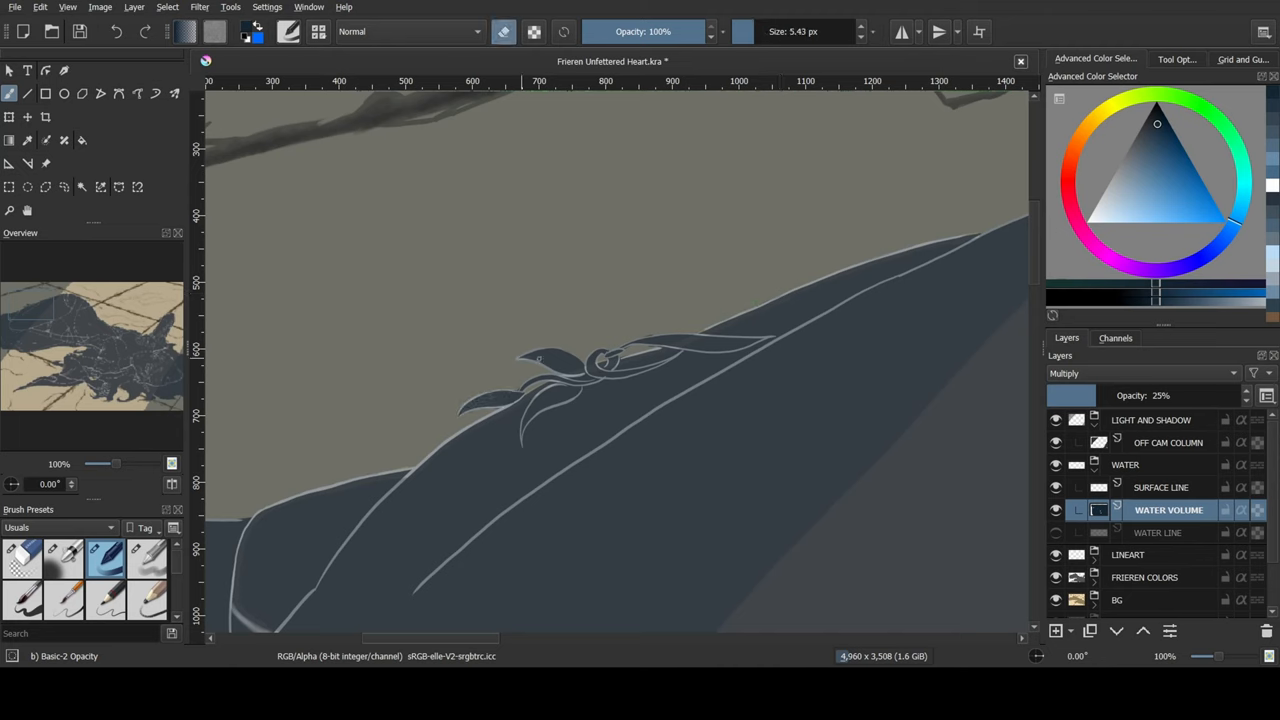
left_click_drag(520, 356, 564, 376)
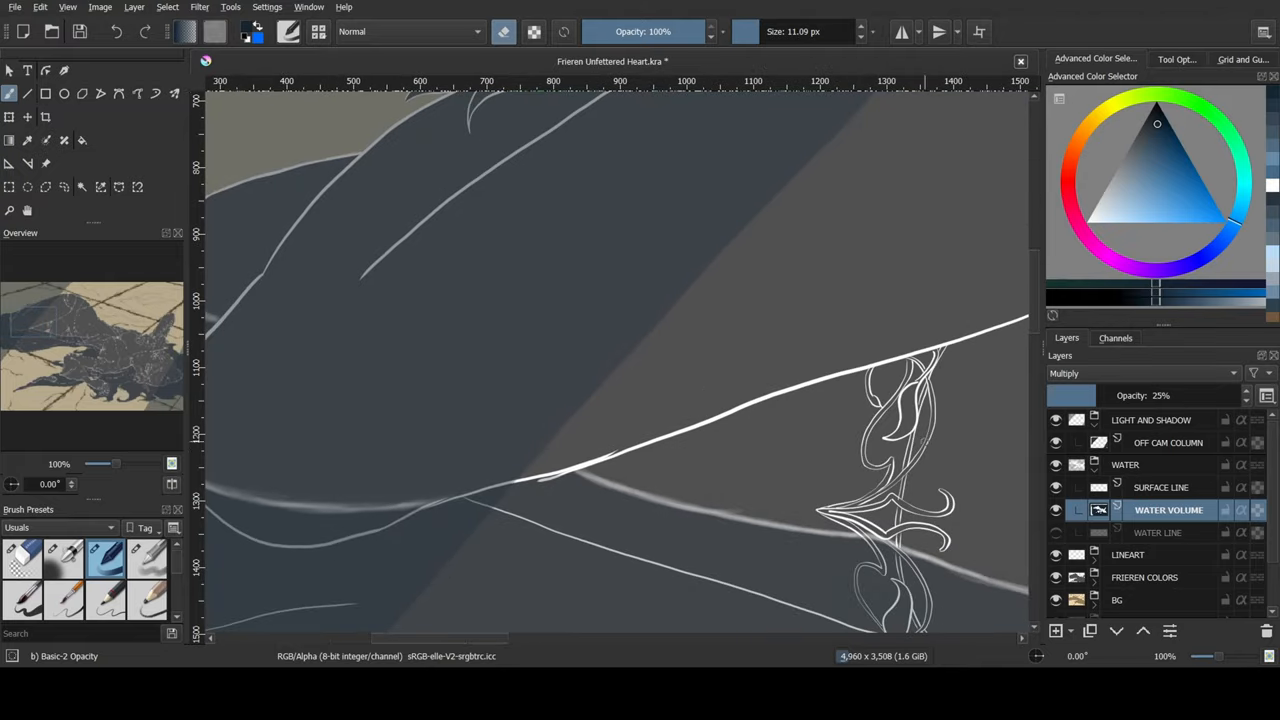
scroll("right", 3)
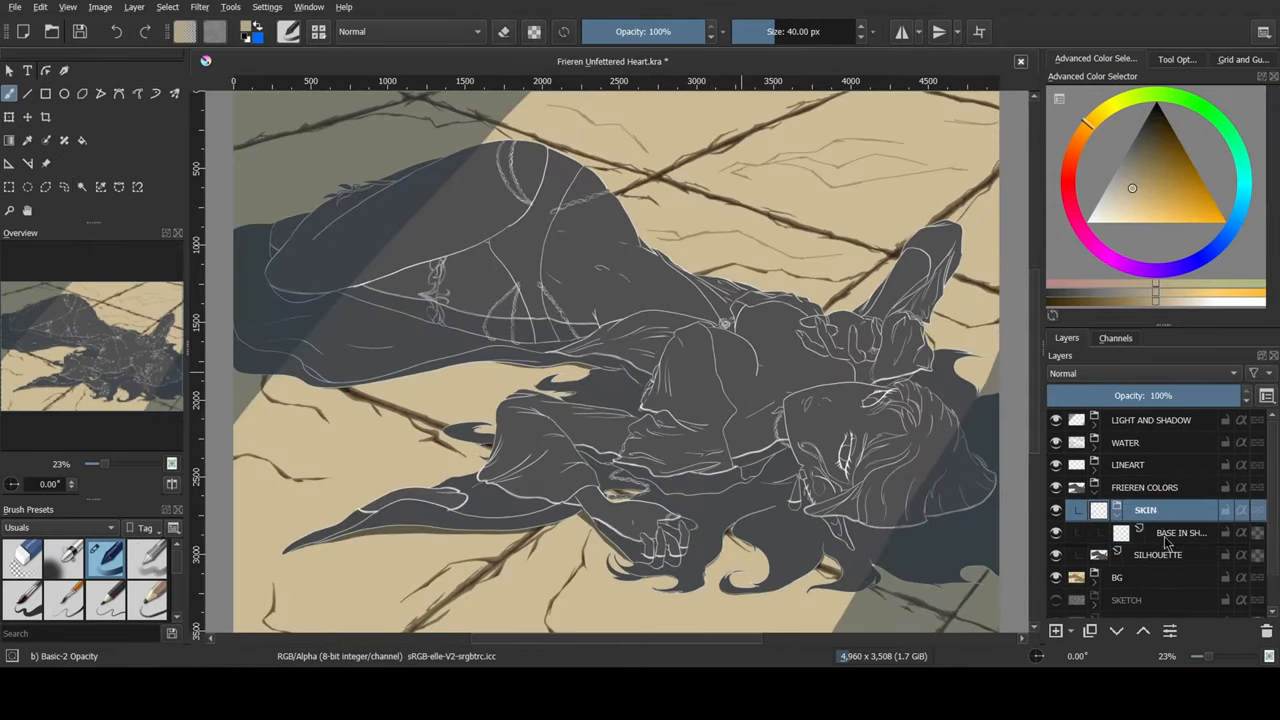
Brush pale grey highlight strokes down the robe folds on the ROBES BASE layer.
left_click(1180, 532)
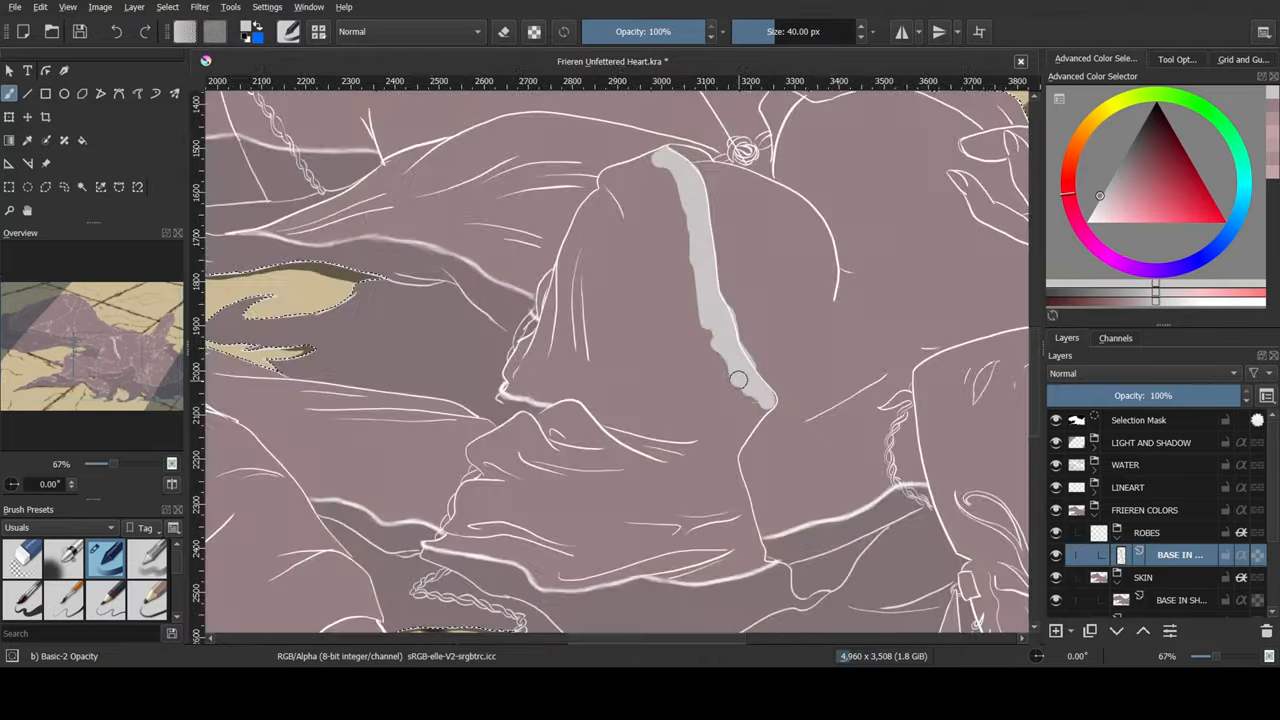
left_click_drag(738, 380, 790, 590)
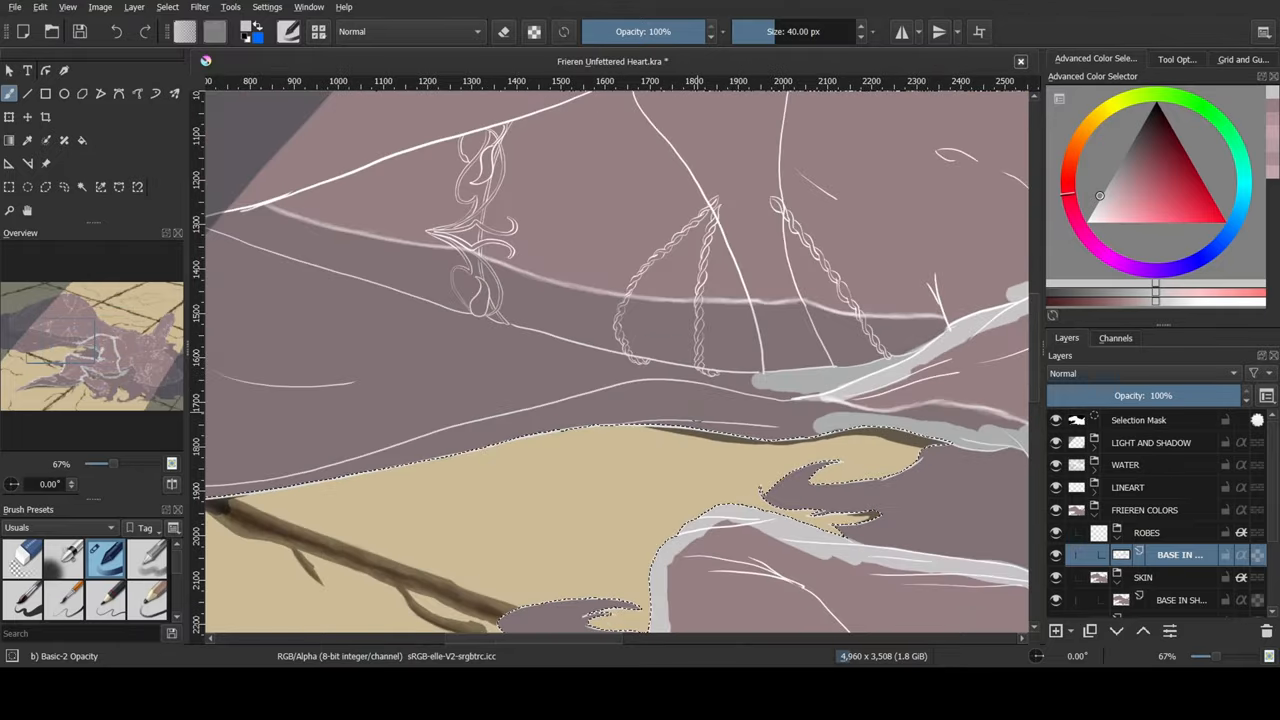
scroll("down", 3)
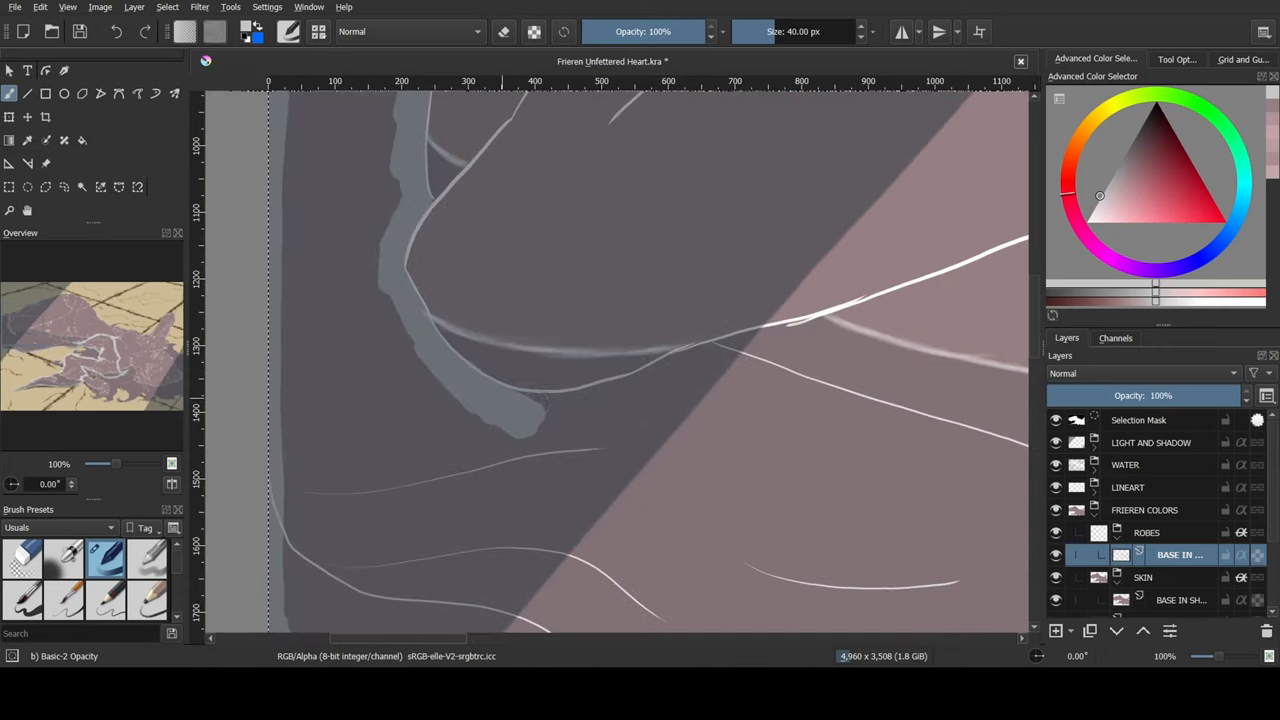
scroll("right", 3)
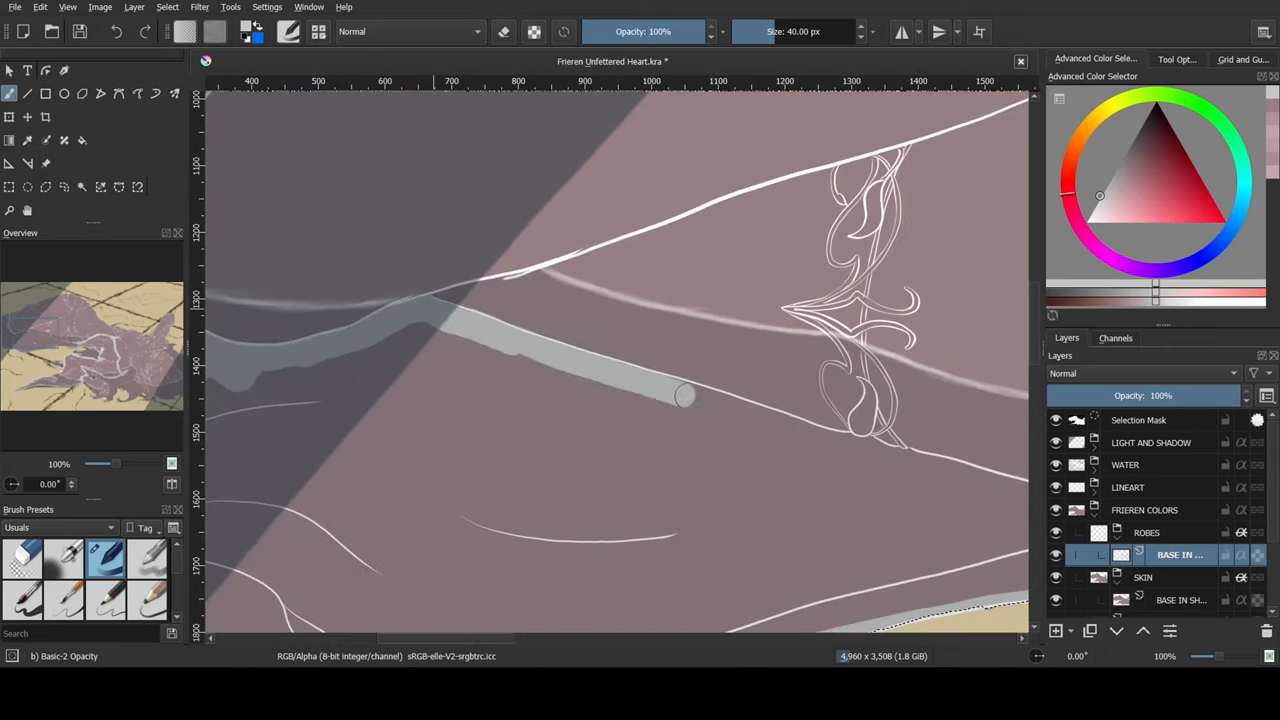
scroll("right", 3)
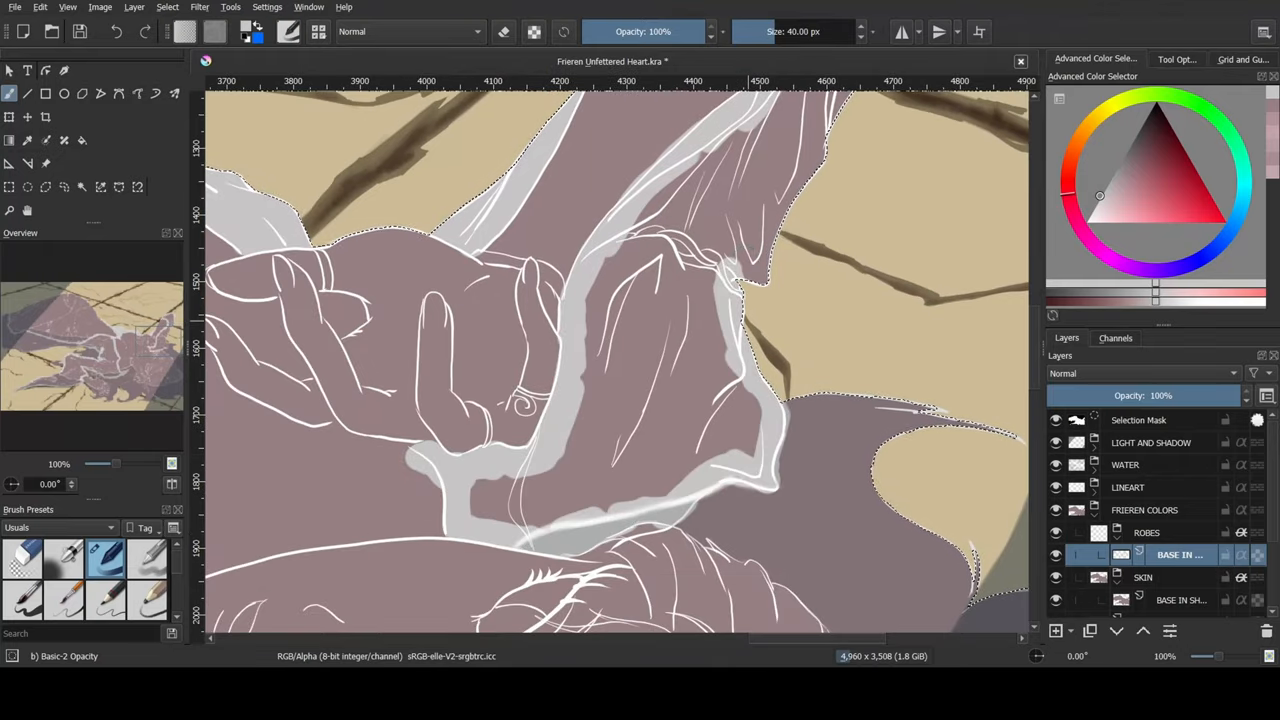
scroll("down", 3)
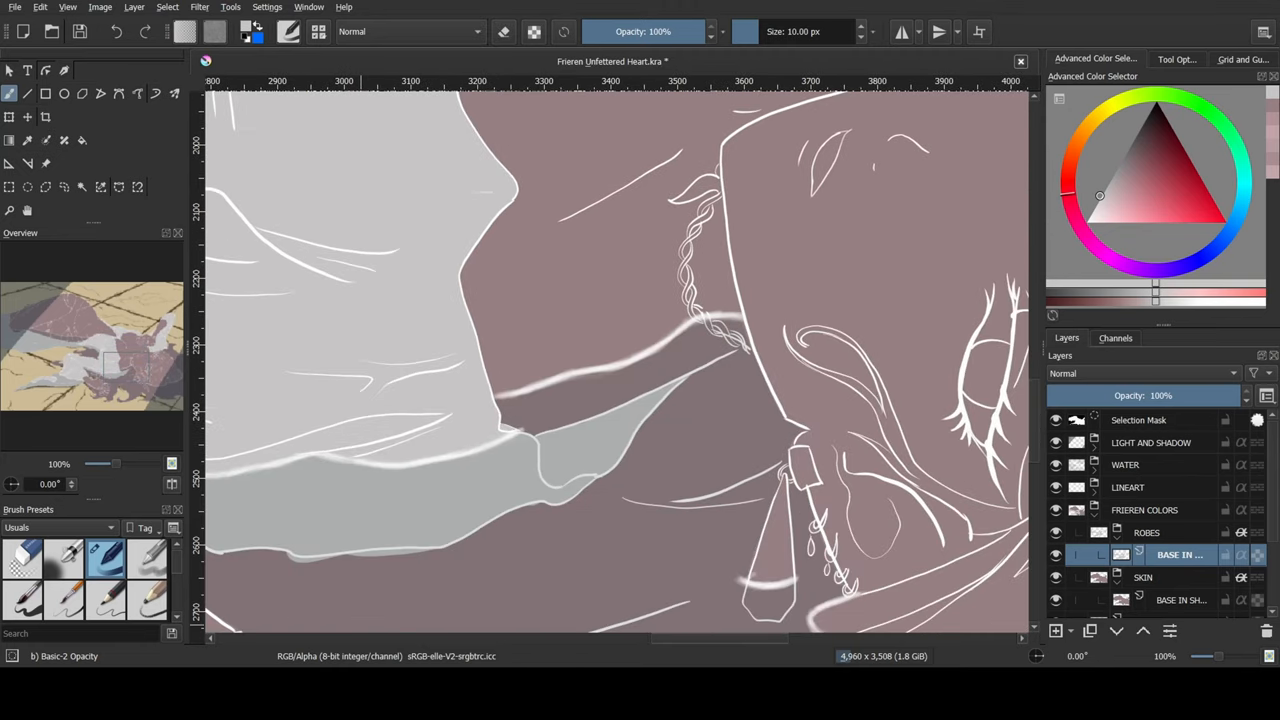
Paint more pale strokes along the robe's sleeve fold and shoulder.
scroll("left", 3)
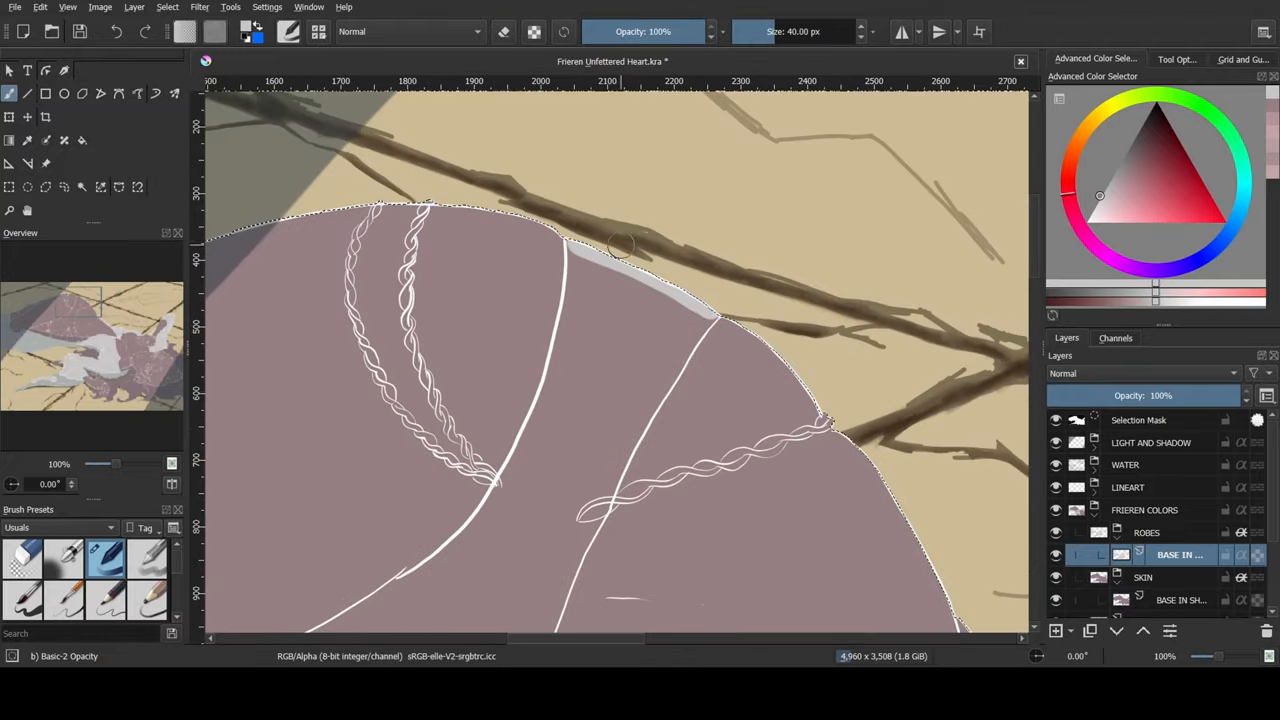
scroll("down", 3)
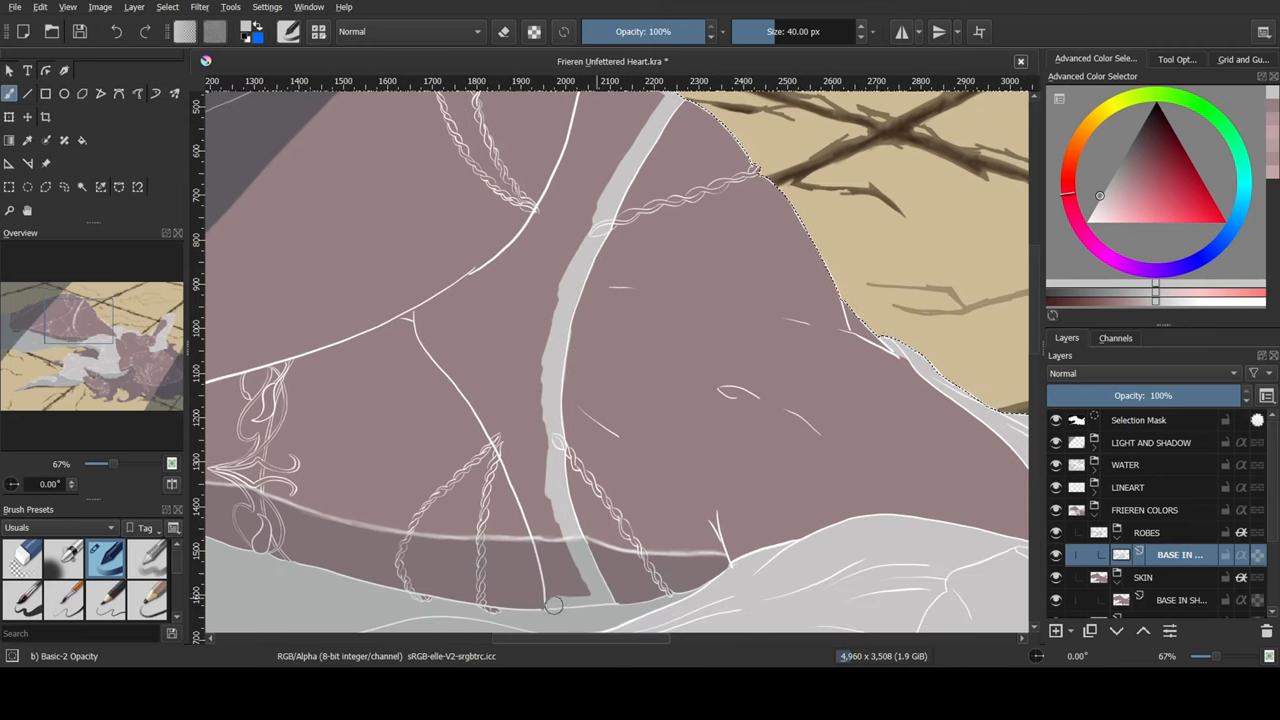
left_click_drag(552, 604, 448, 364)
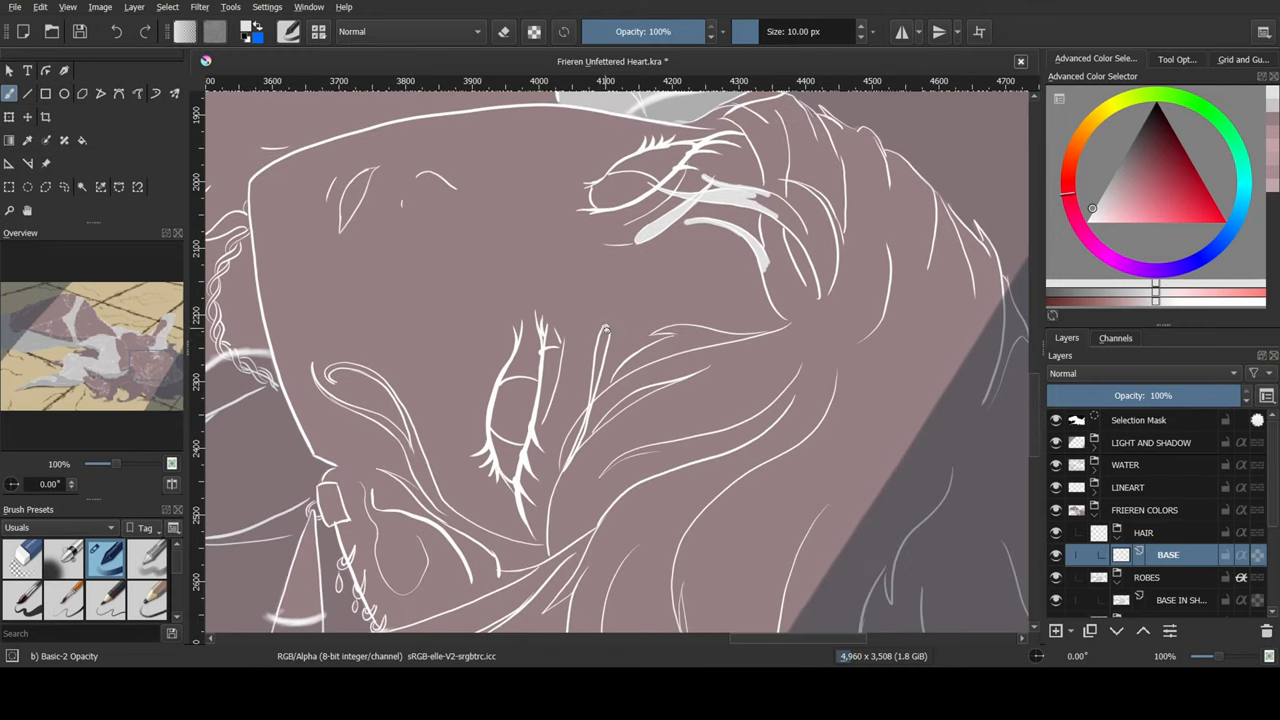
Paint a pale strand into the hair and light grey highlights over the cloth below the hand.
left_click_drag(600, 340, 570, 470)
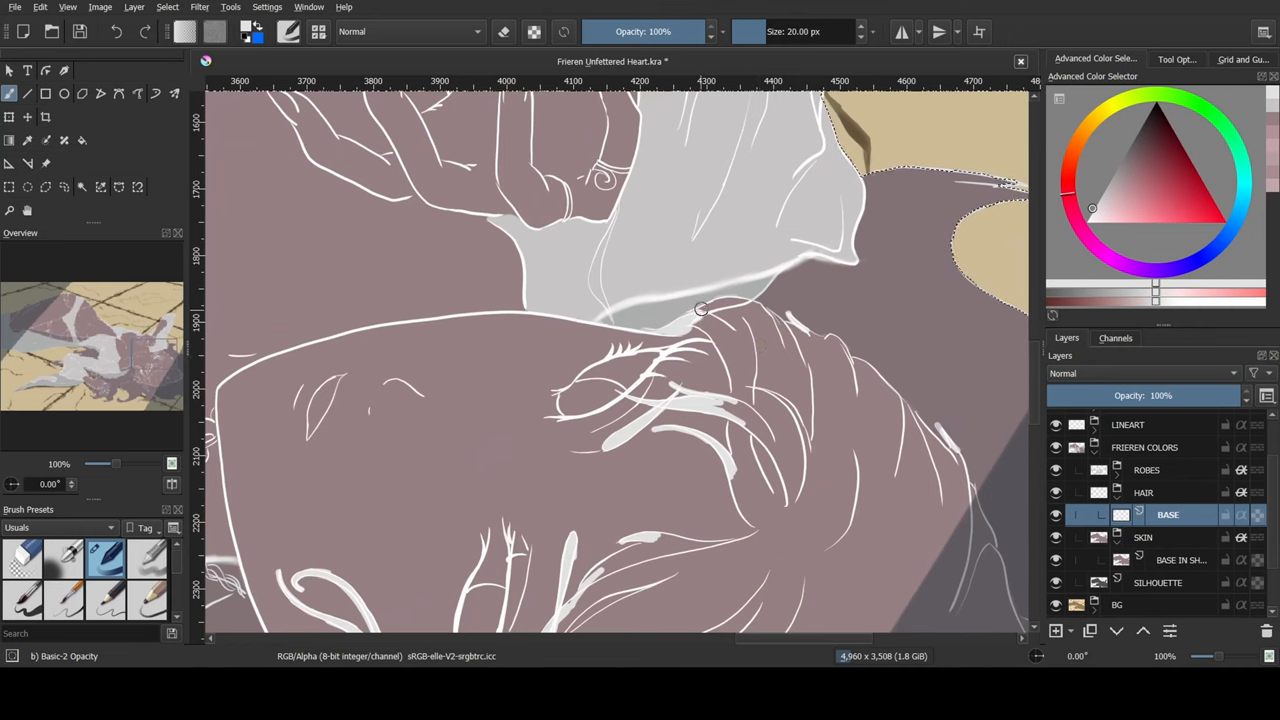
left_click_drag(700, 310, 764, 300)
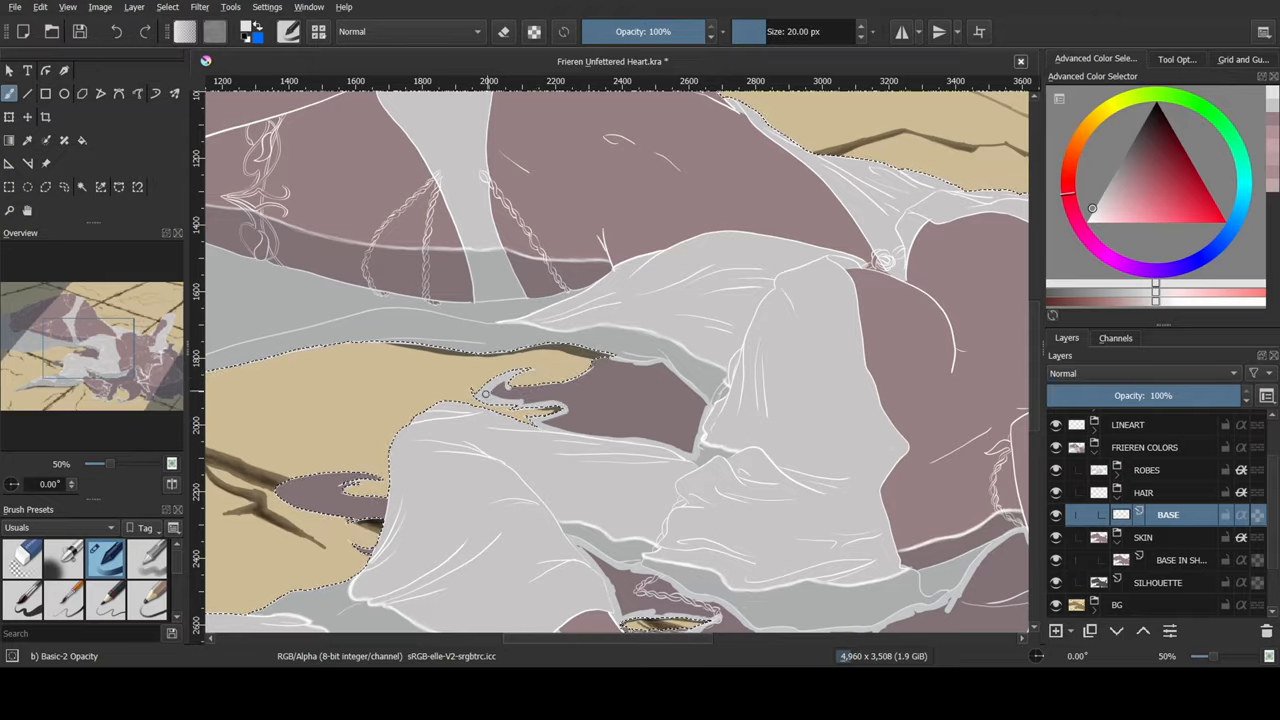
scroll("down", 3)
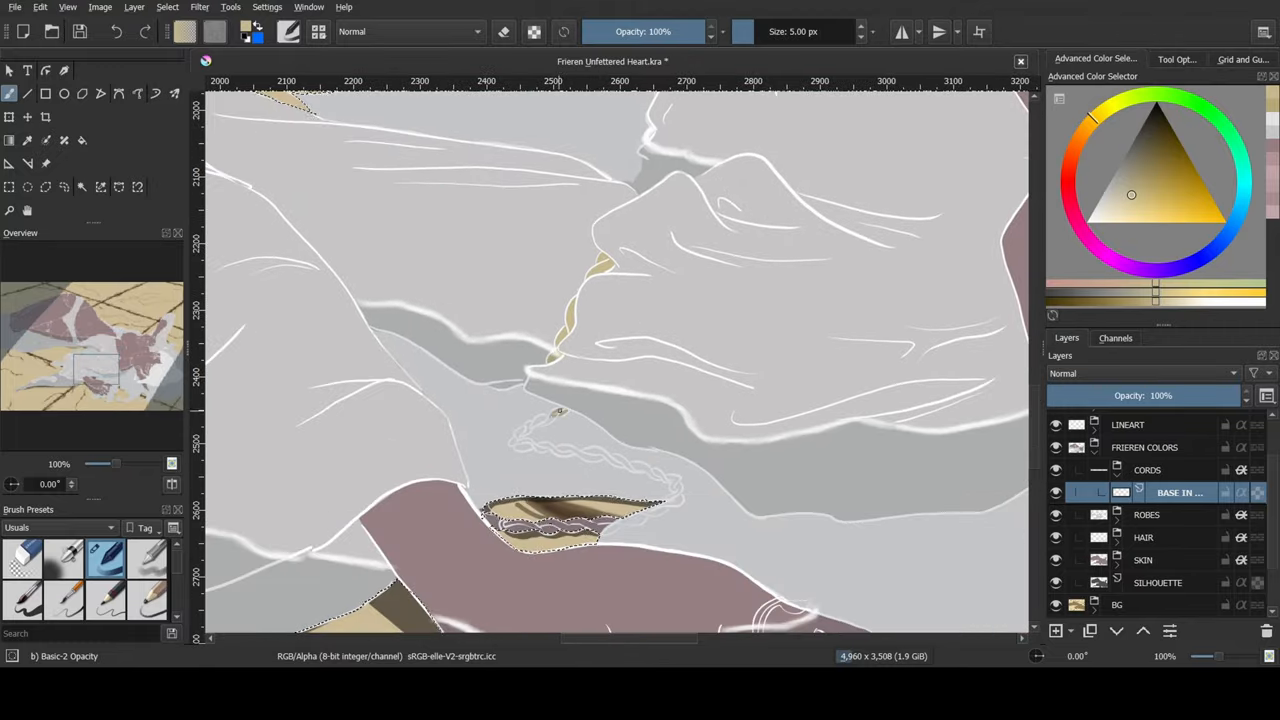
Fill one braided cord on the figure's back with pale gold on the cords base layer.
left_click(540, 424)
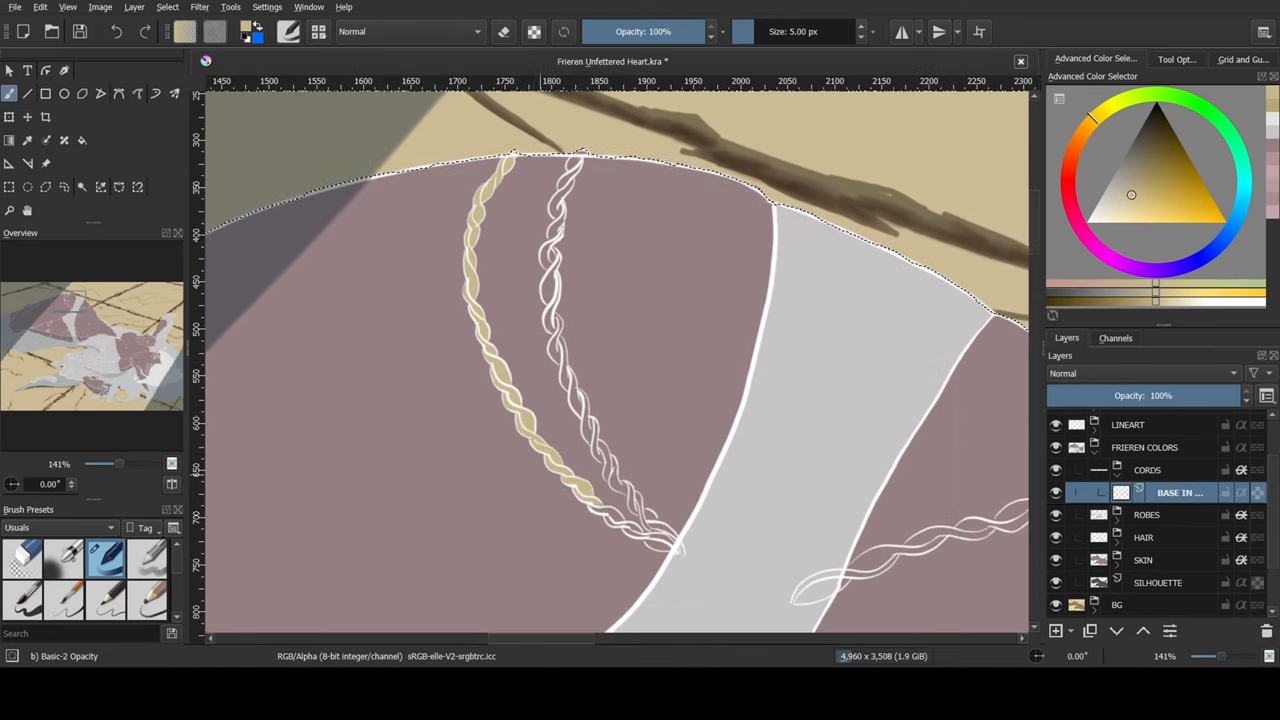
Fill the remaining braided cords pale gold and add a CHOKER group with a BASE layer.
left_click(640, 530)
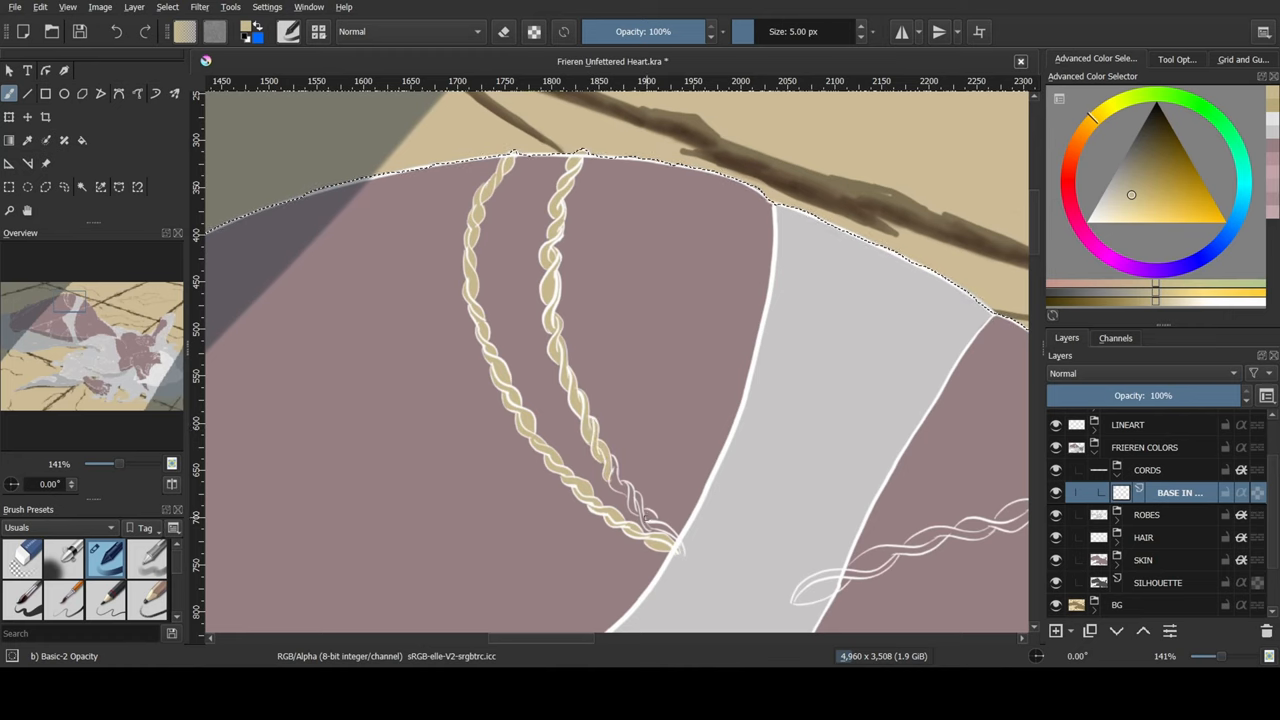
left_click(630, 496)
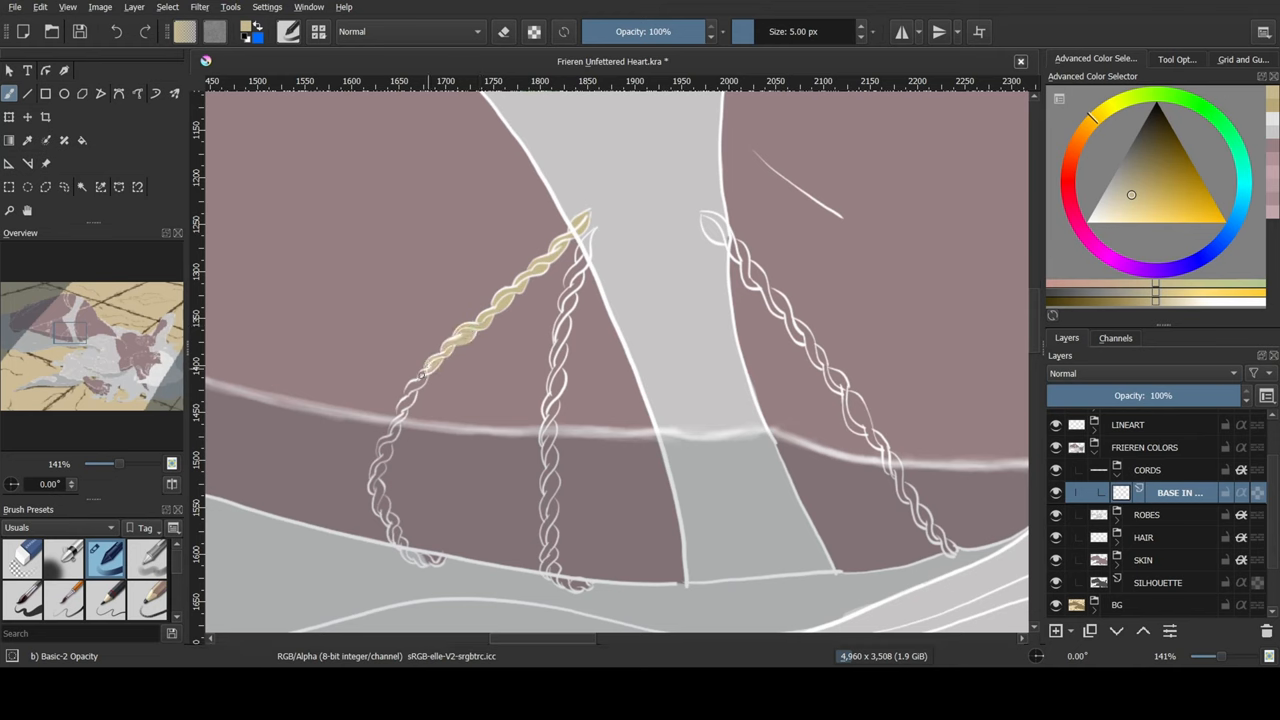
left_click_drag(420, 370, 390, 440)
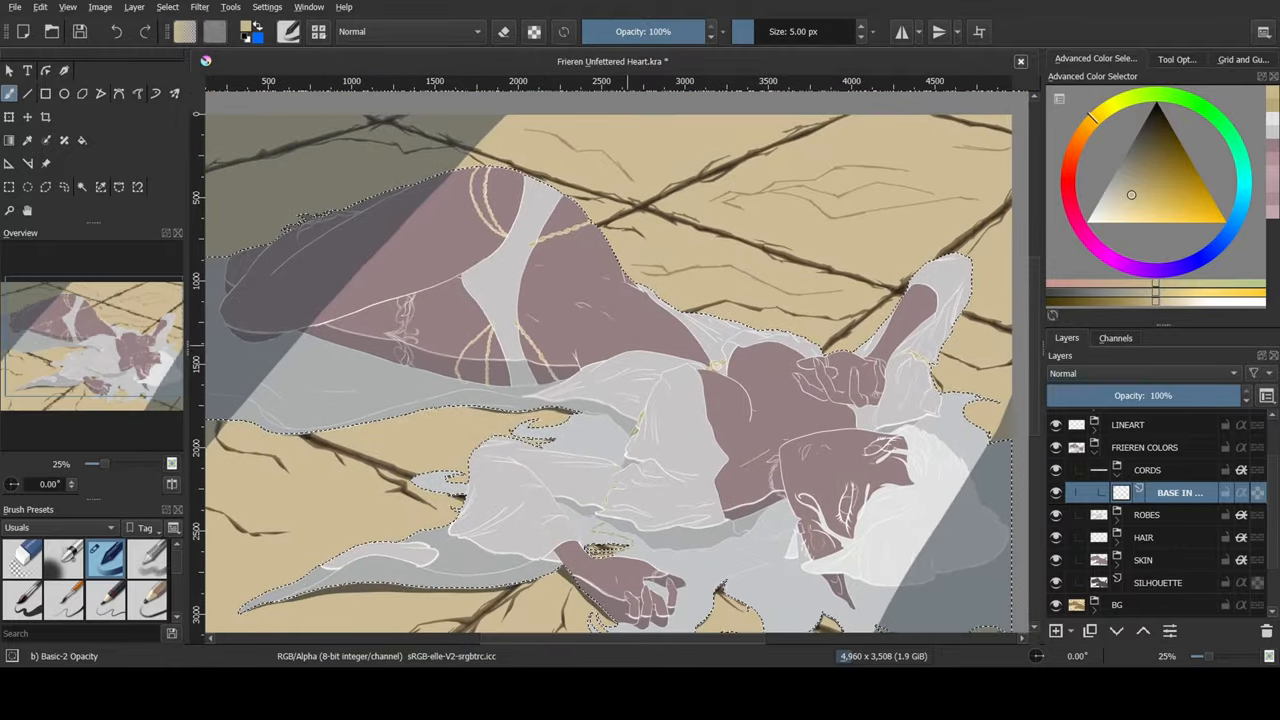
left_click(1150, 448)
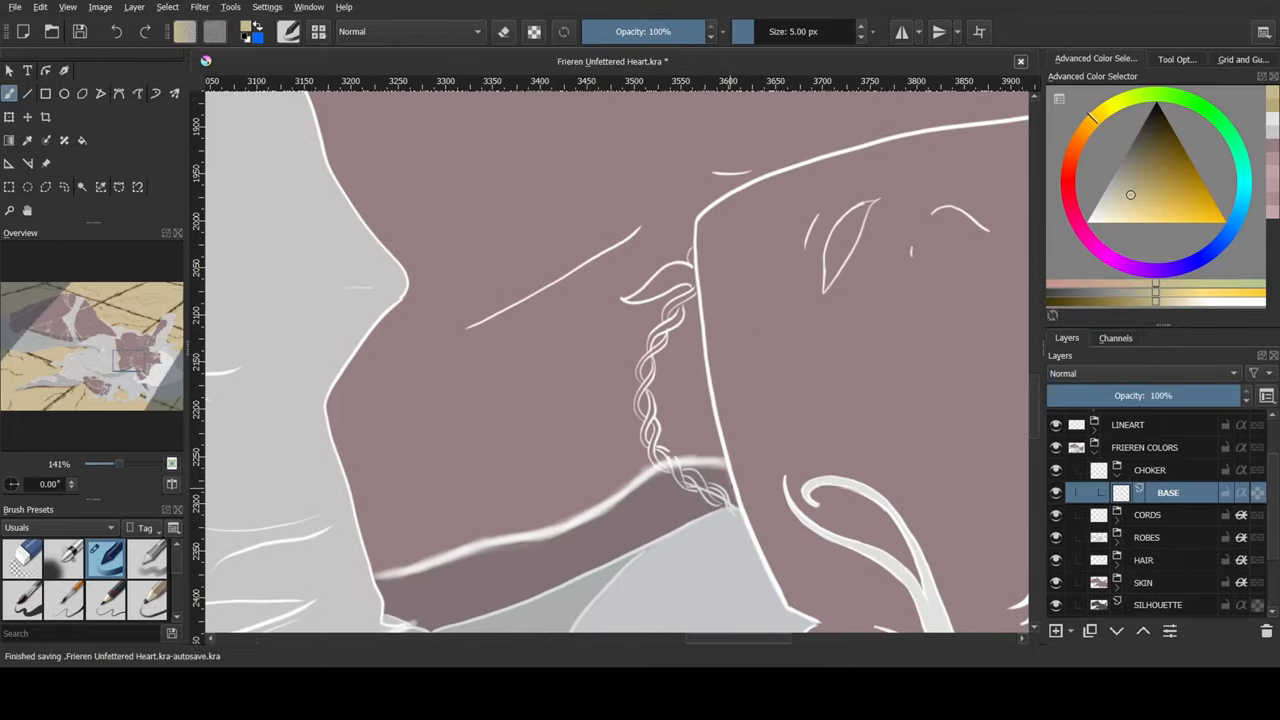
Fill the choker cord, ring, earring and robe clasp with gold on the ACCESSORIES base layer.
left_click(704, 490)
type("ACCESSORIES")
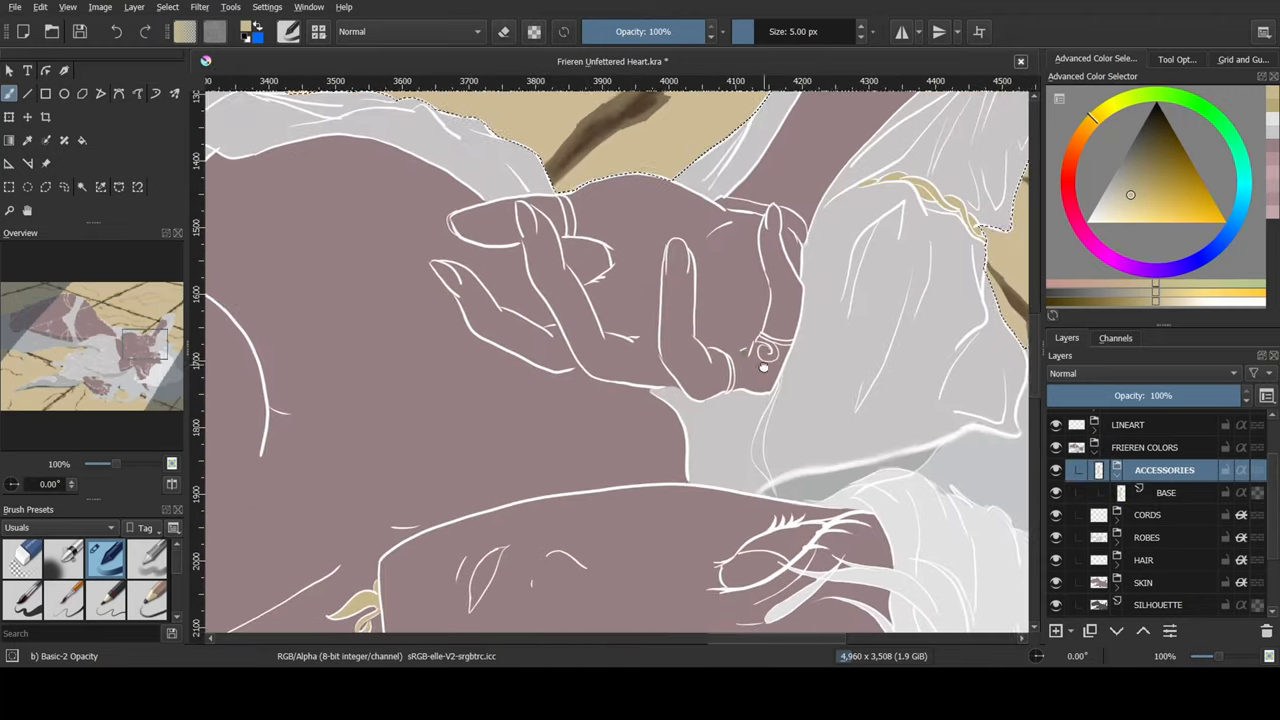
left_click(1168, 492)
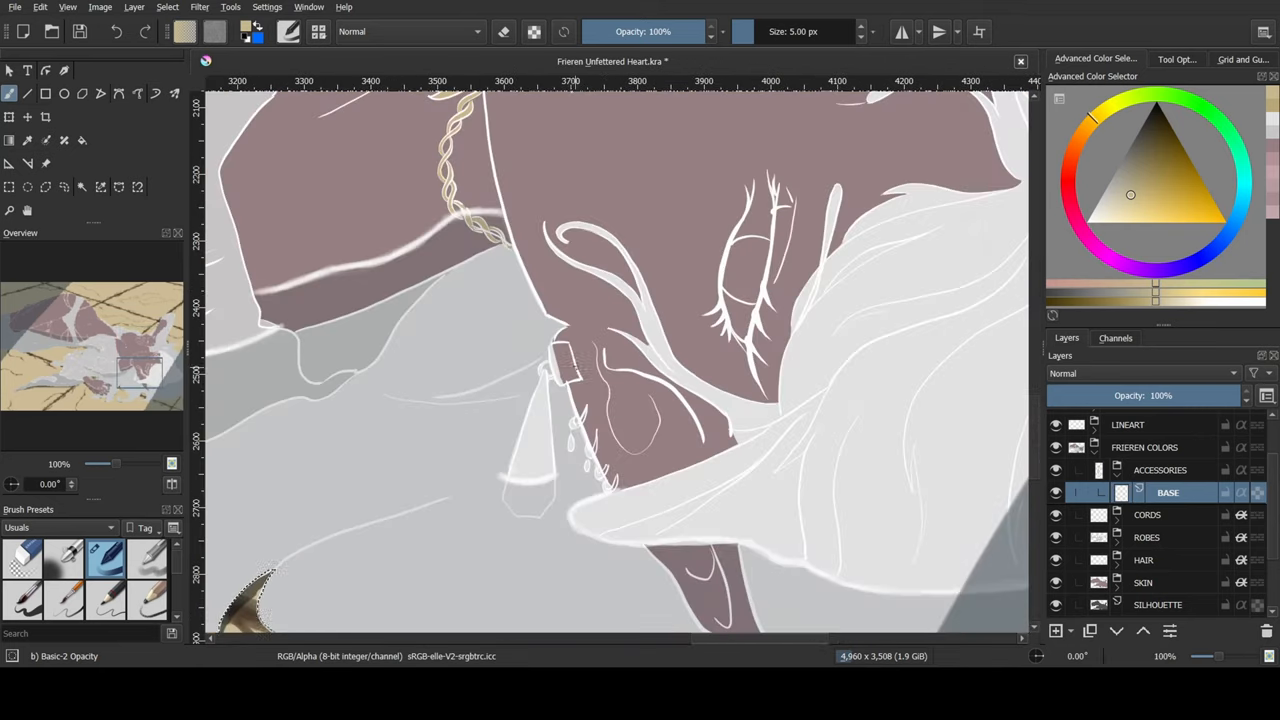
left_click(564, 364)
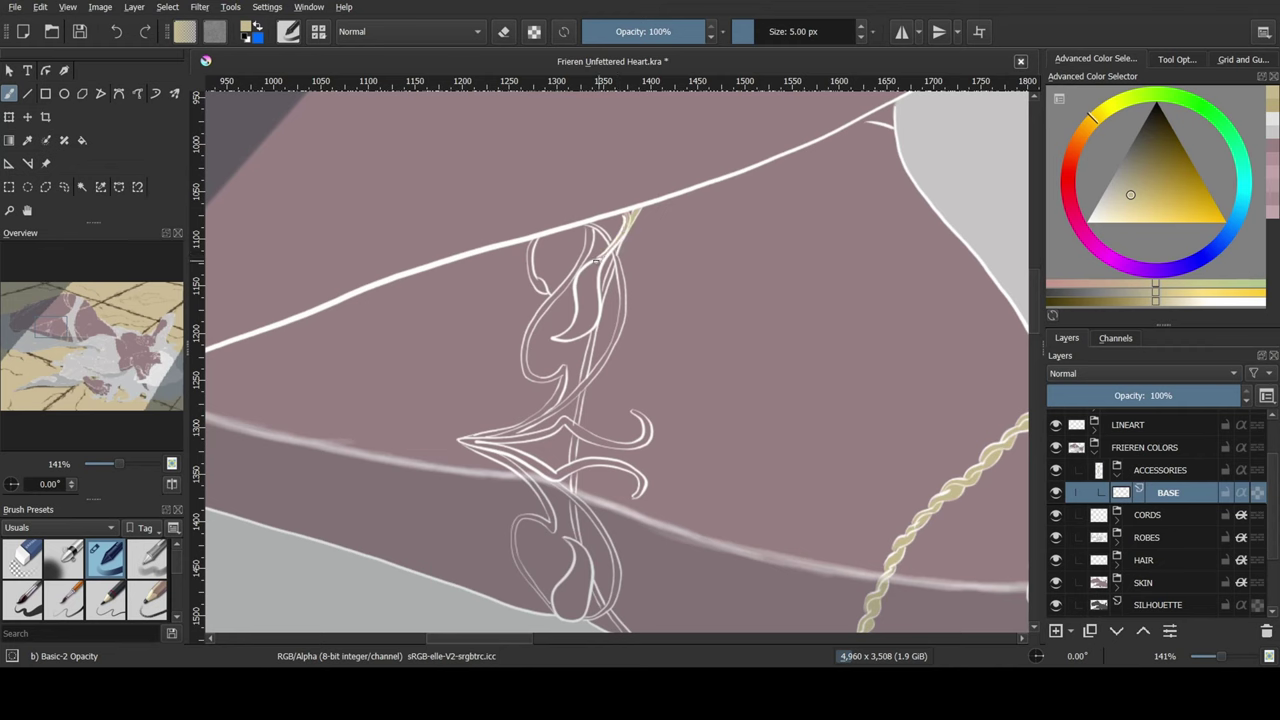
left_click_drag(596, 262, 582, 330)
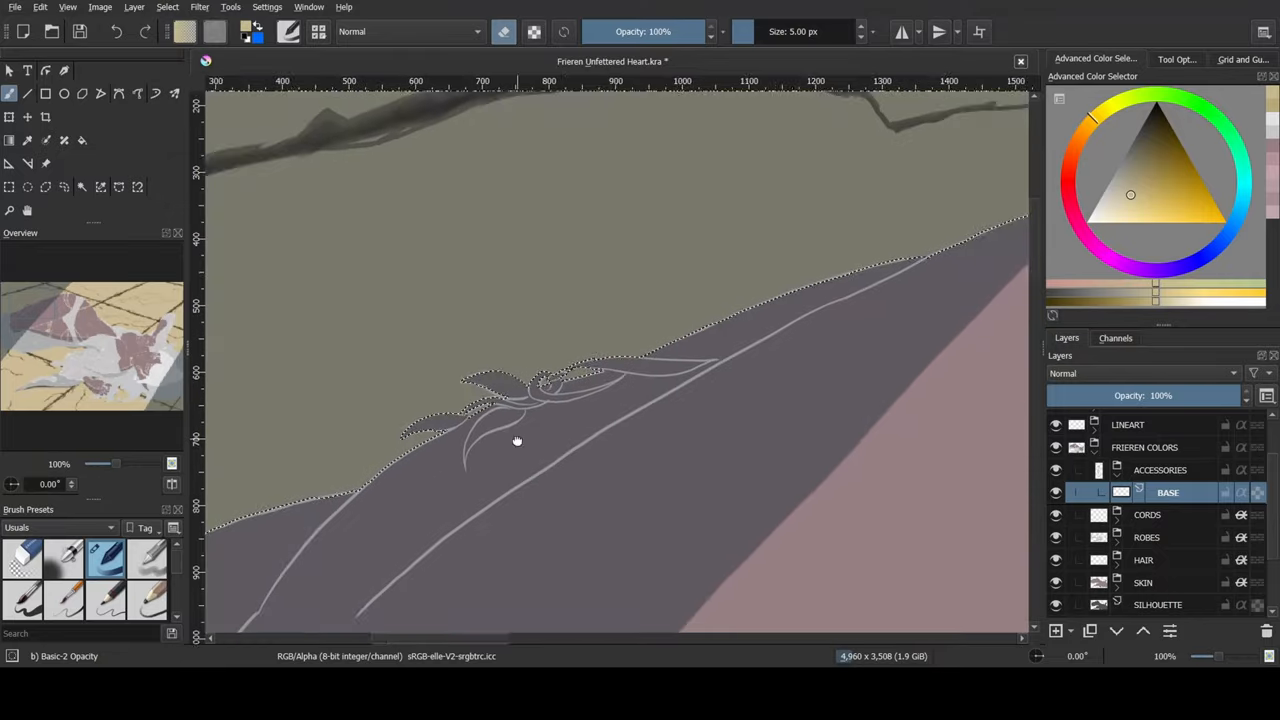
Paint the earring's dangling gem dark red on a new layer above GEMS.
scroll("down", 3)
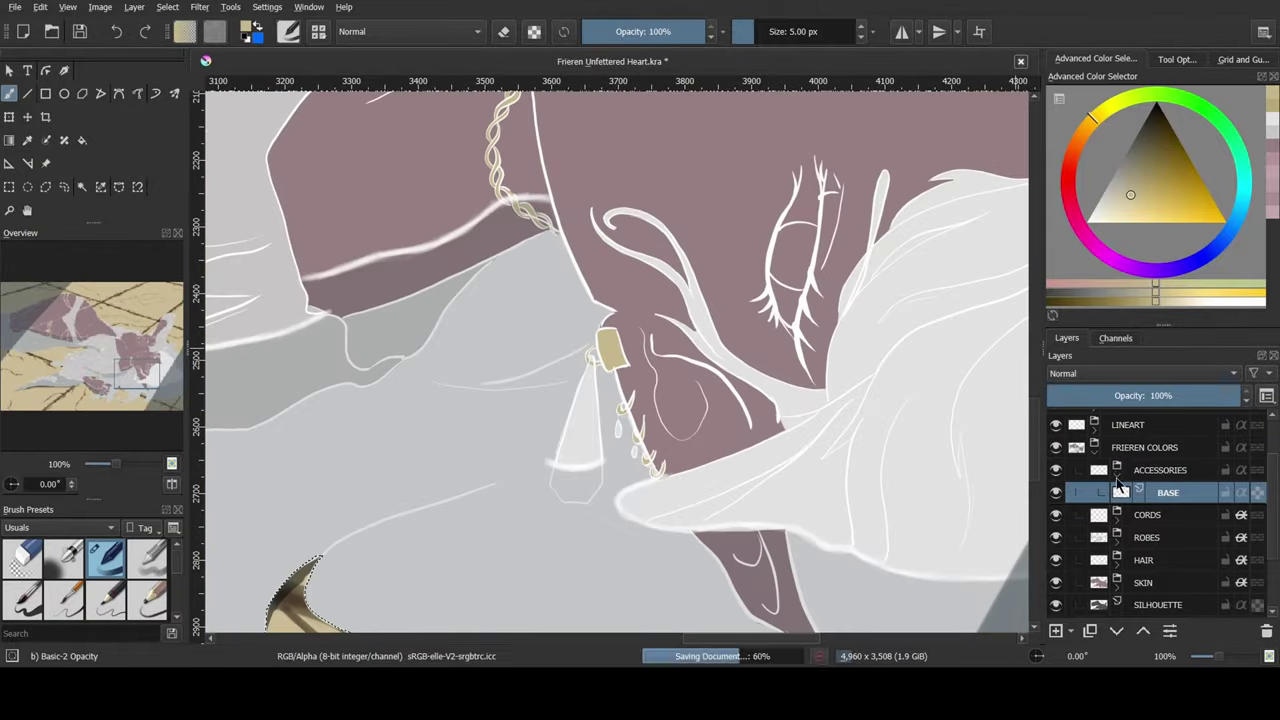
left_click(1176, 168)
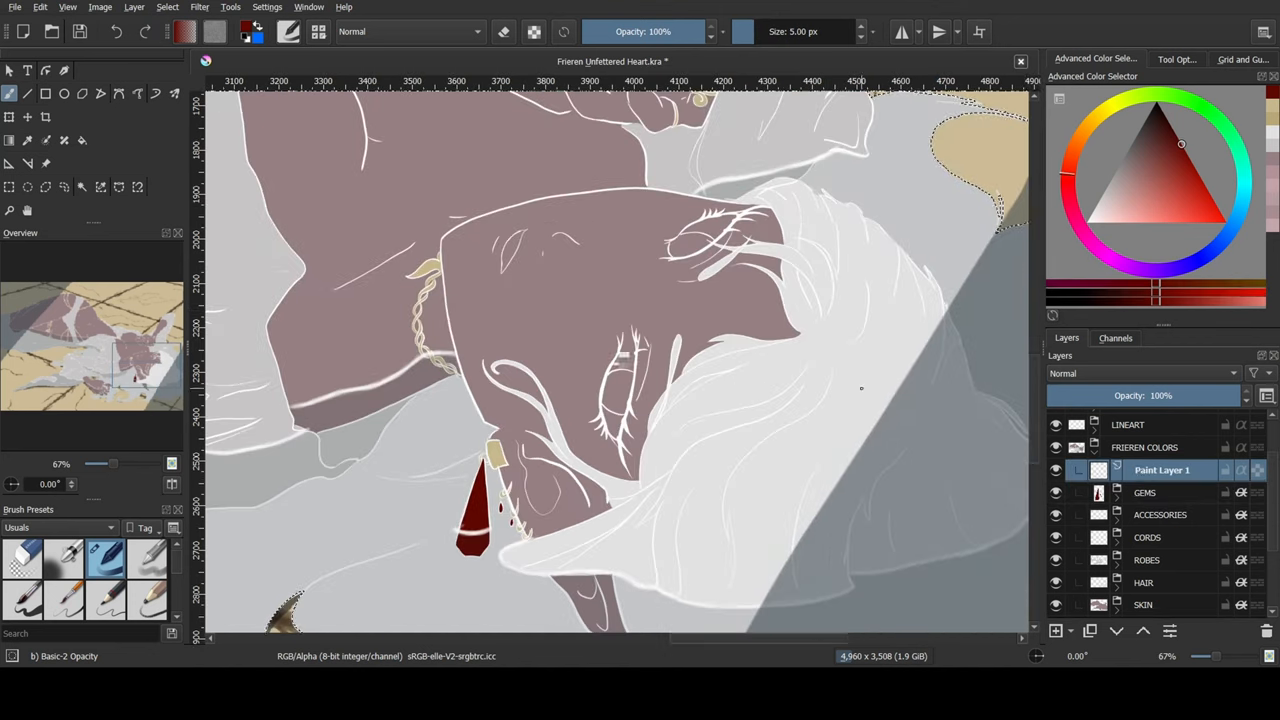
Set up EYES layers and fill both the upper and lower irises with teal.
left_click(1172, 492)
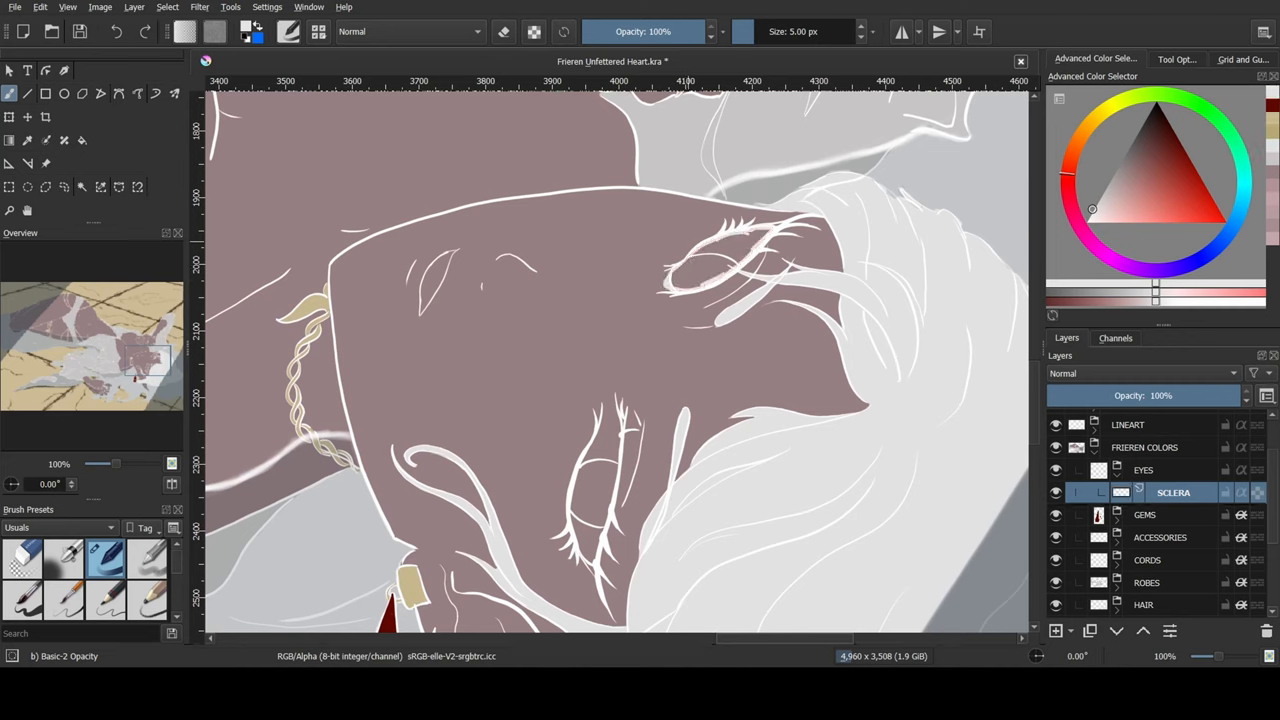
left_click(710, 250)
type("IRIS BASE")
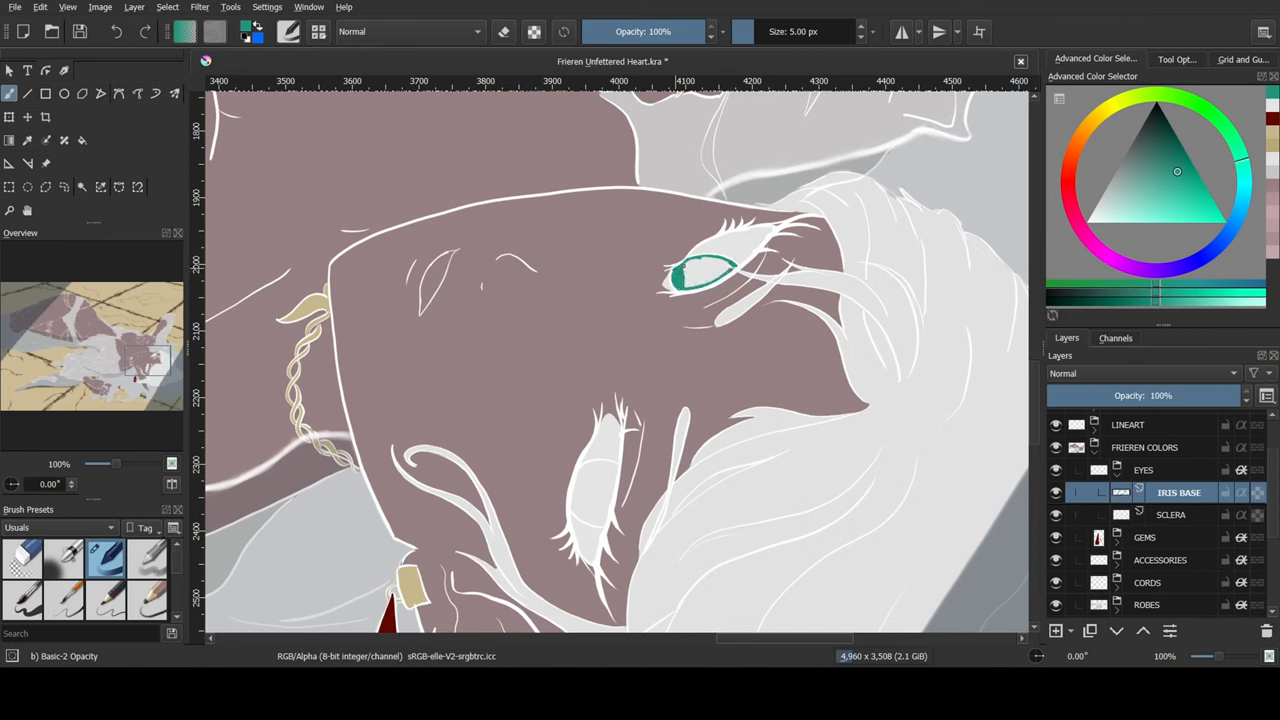
left_click(696, 270)
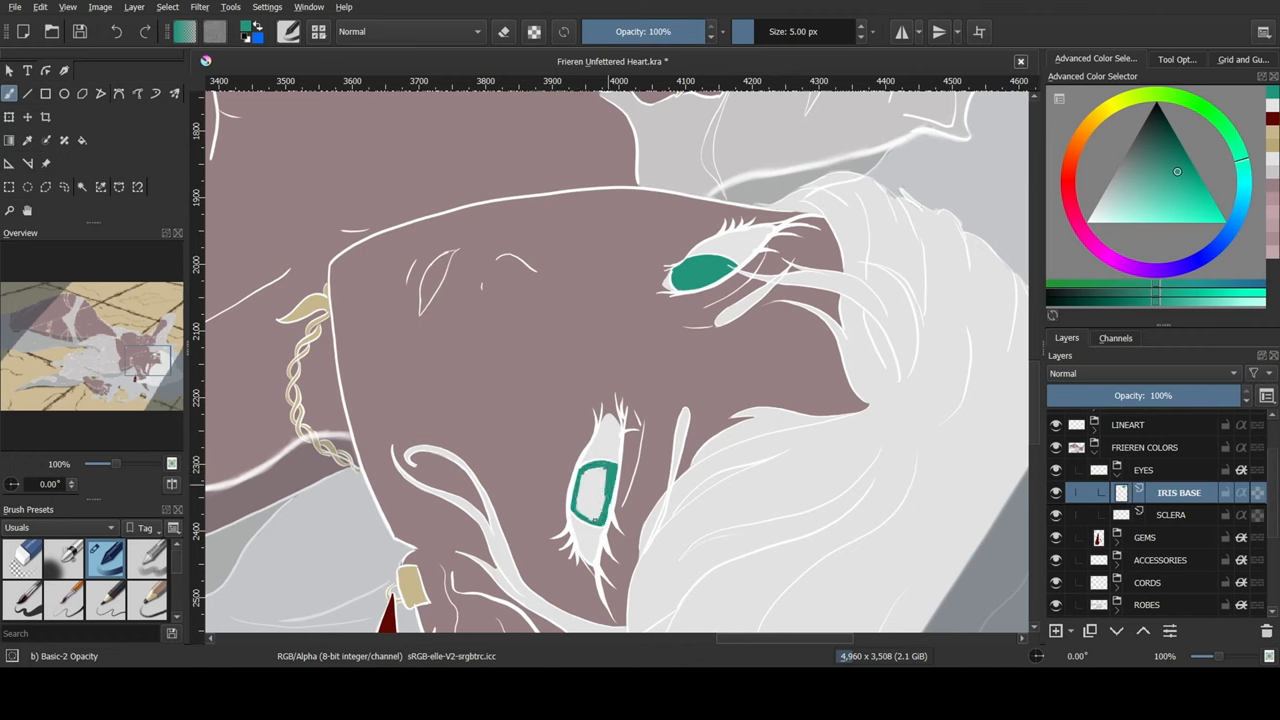
left_click(596, 490)
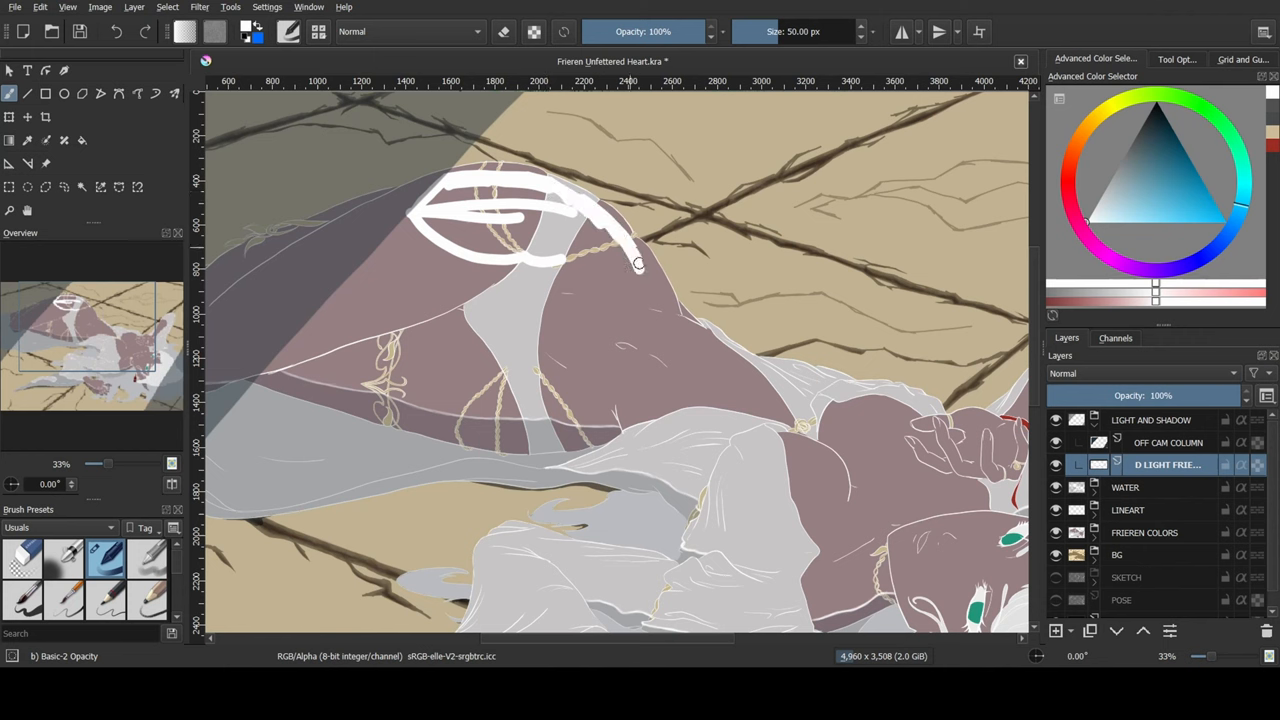
Brush white light strokes across the figure's back and upper body on D LIGHT FRIEREN.
left_click_drag(620, 260, 790, 430)
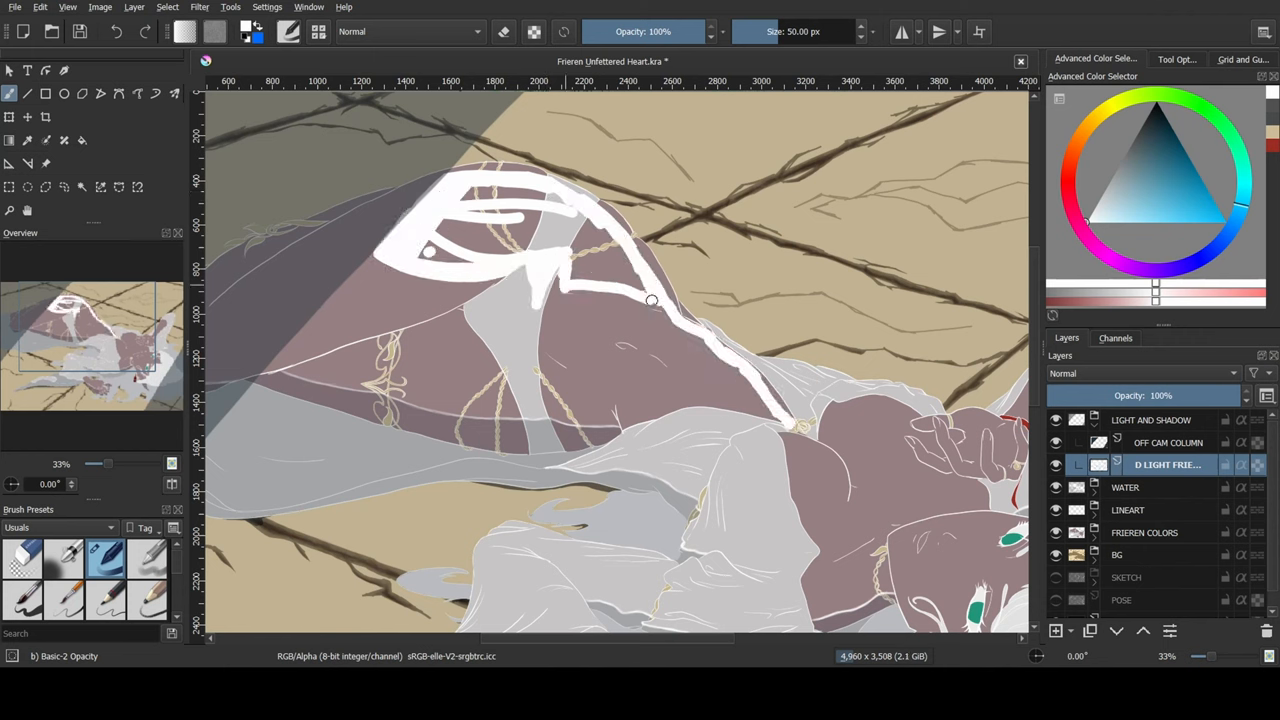
left_click_drag(652, 300, 744, 364)
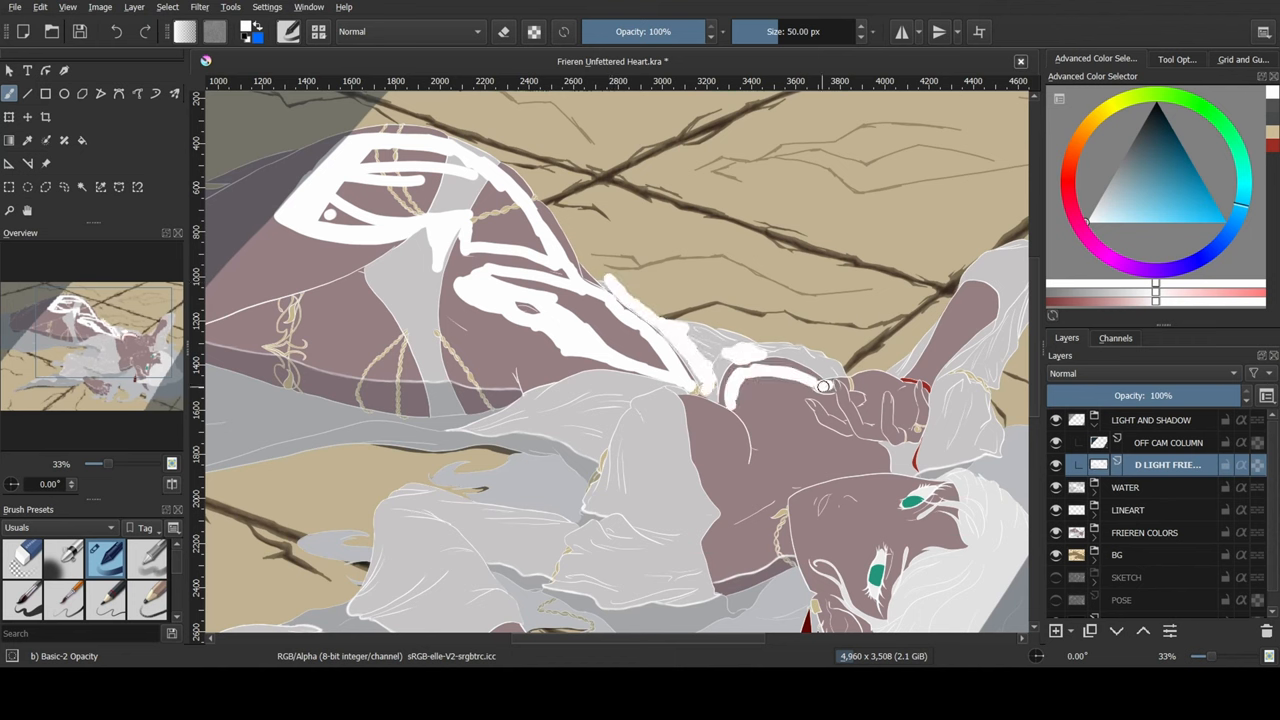
left_click_drag(820, 384, 630, 290)
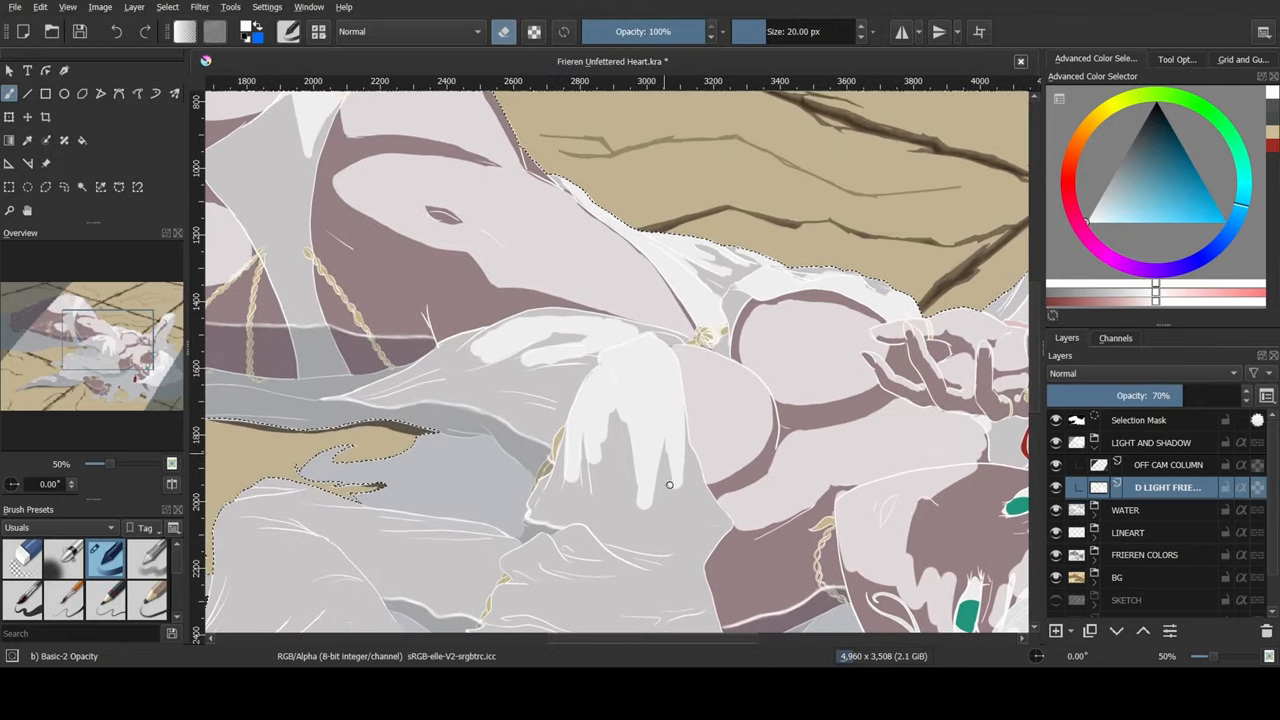
Pan toward the hands and face to continue the 15 px white highlight strokes.
scroll("down", 3)
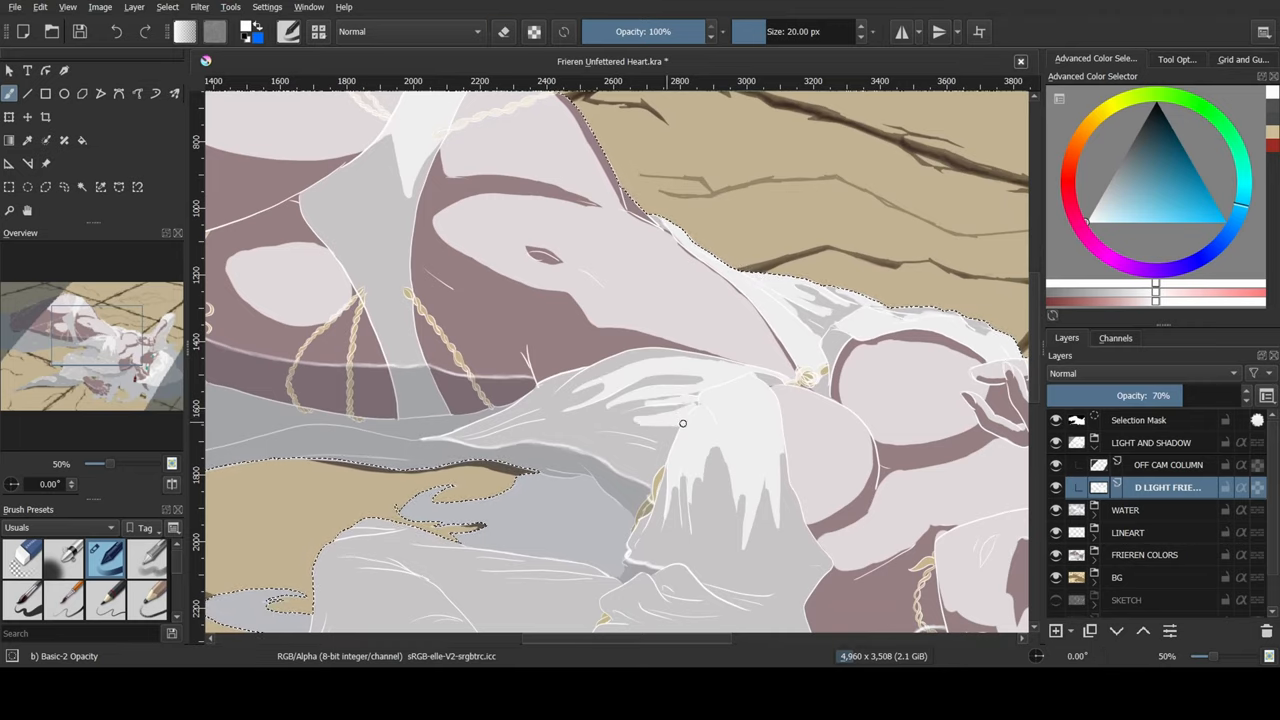
scroll("right", 3)
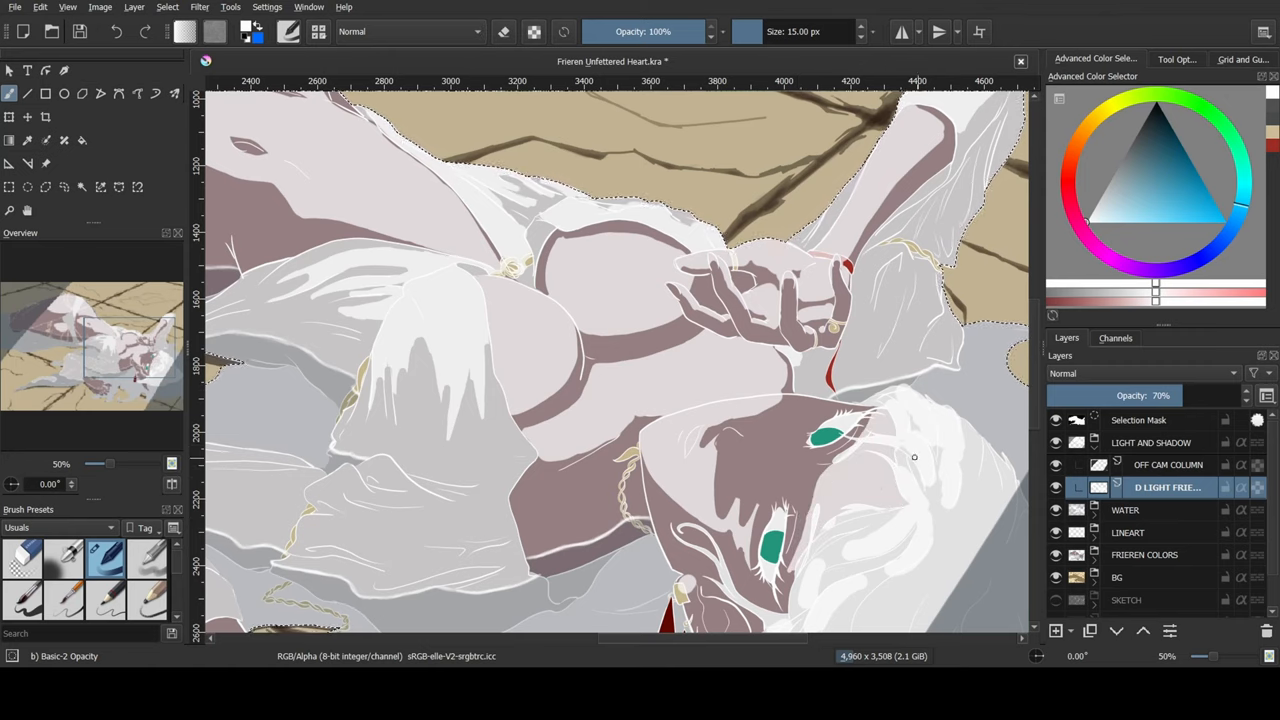
Try another blending mode on the light layer, revert to Normal, and zoom out to check.
left_click(1140, 374)
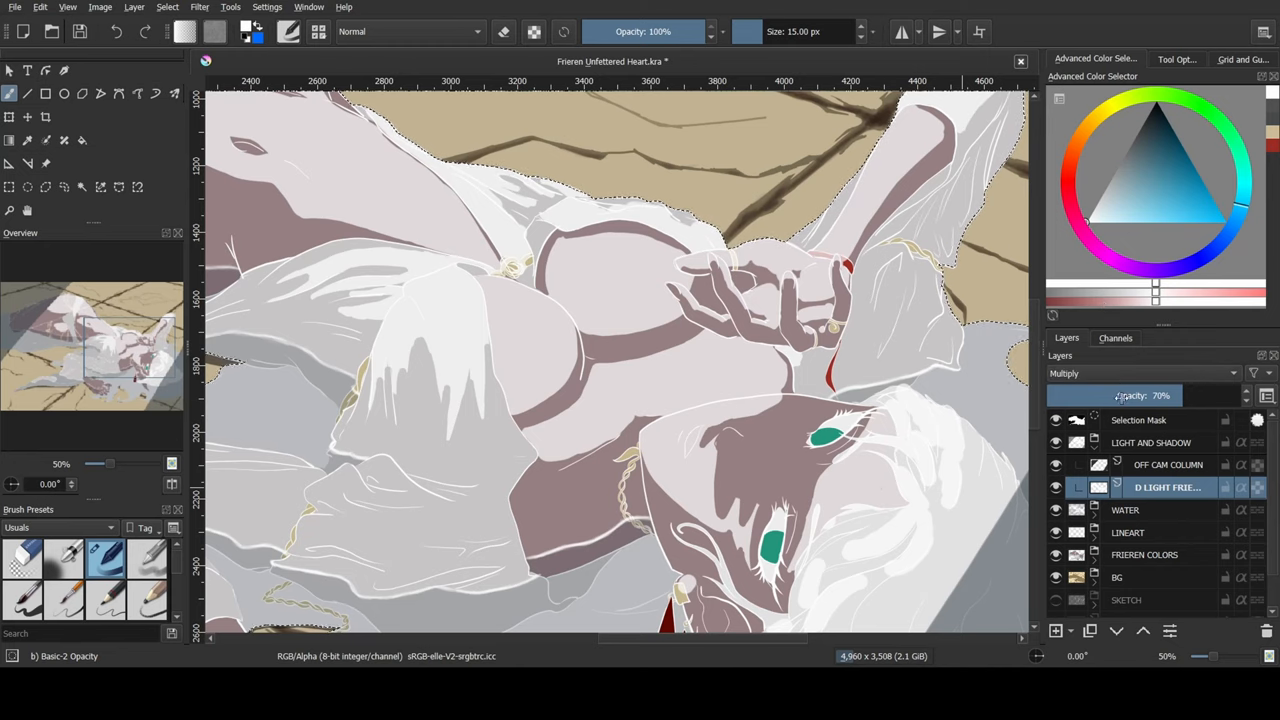
left_click(1144, 374)
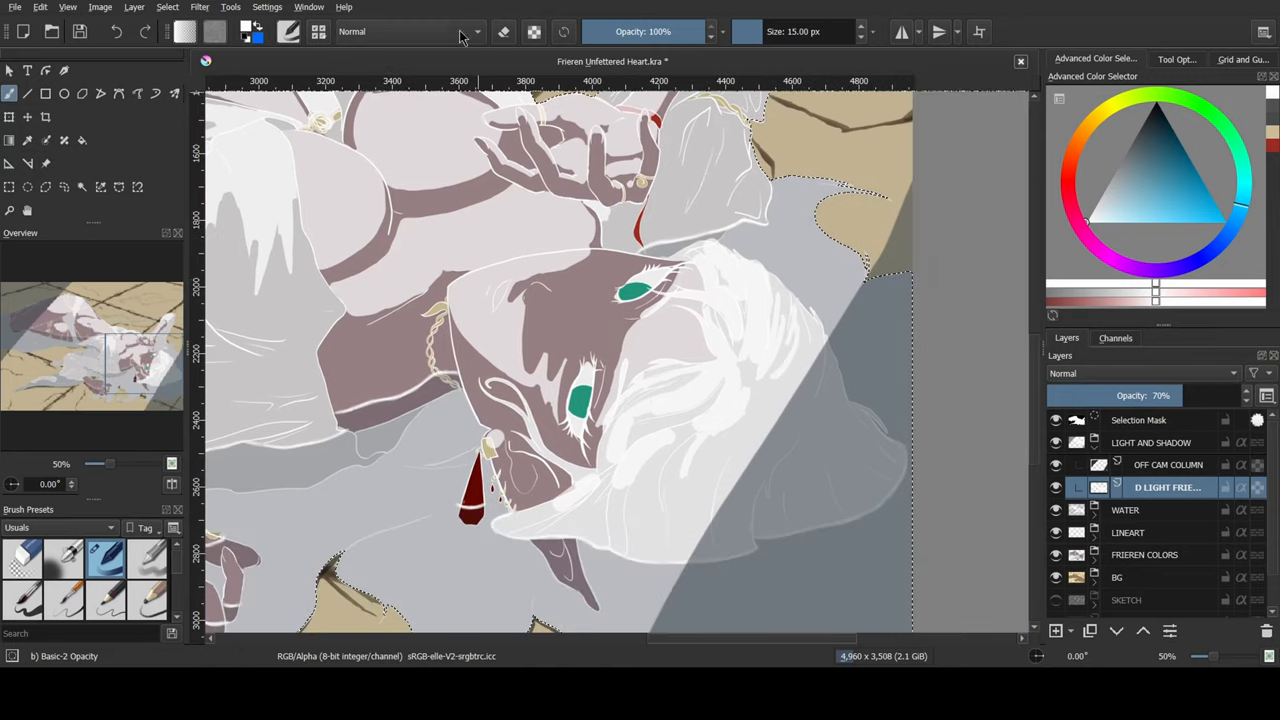
left_click(504, 32)
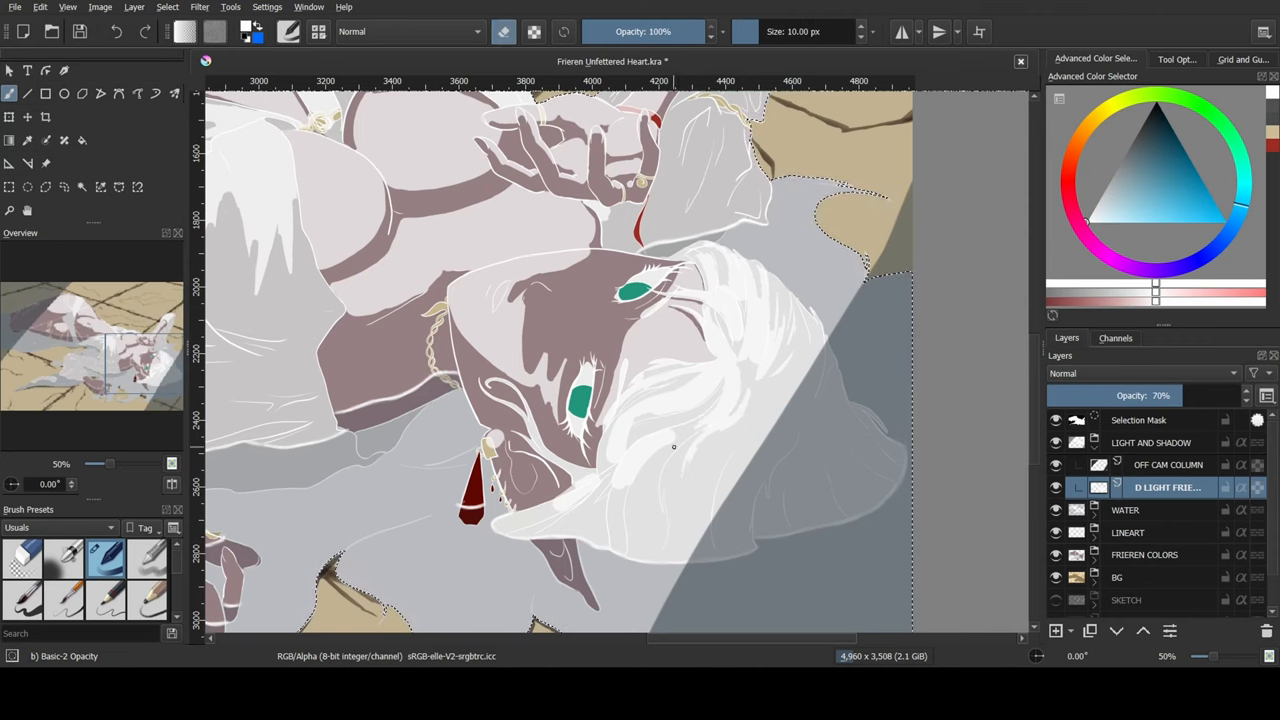
mouse_move(630, 466)
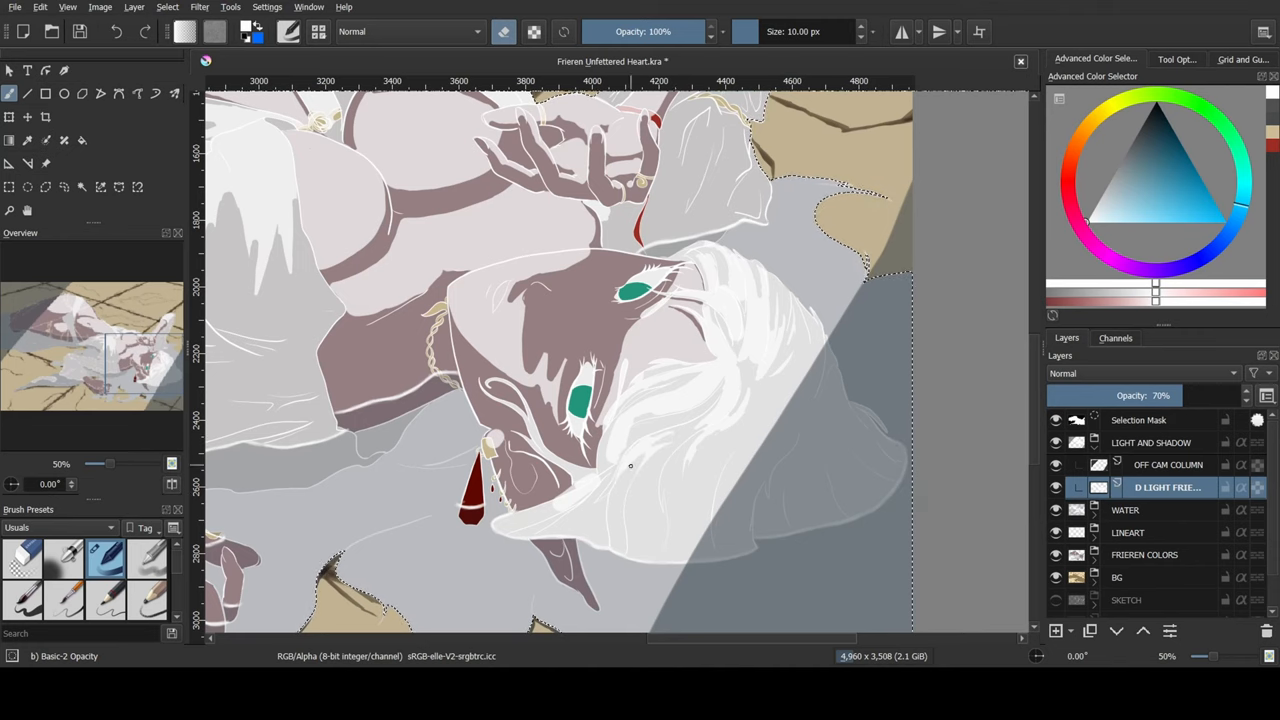
mouse_move(670, 368)
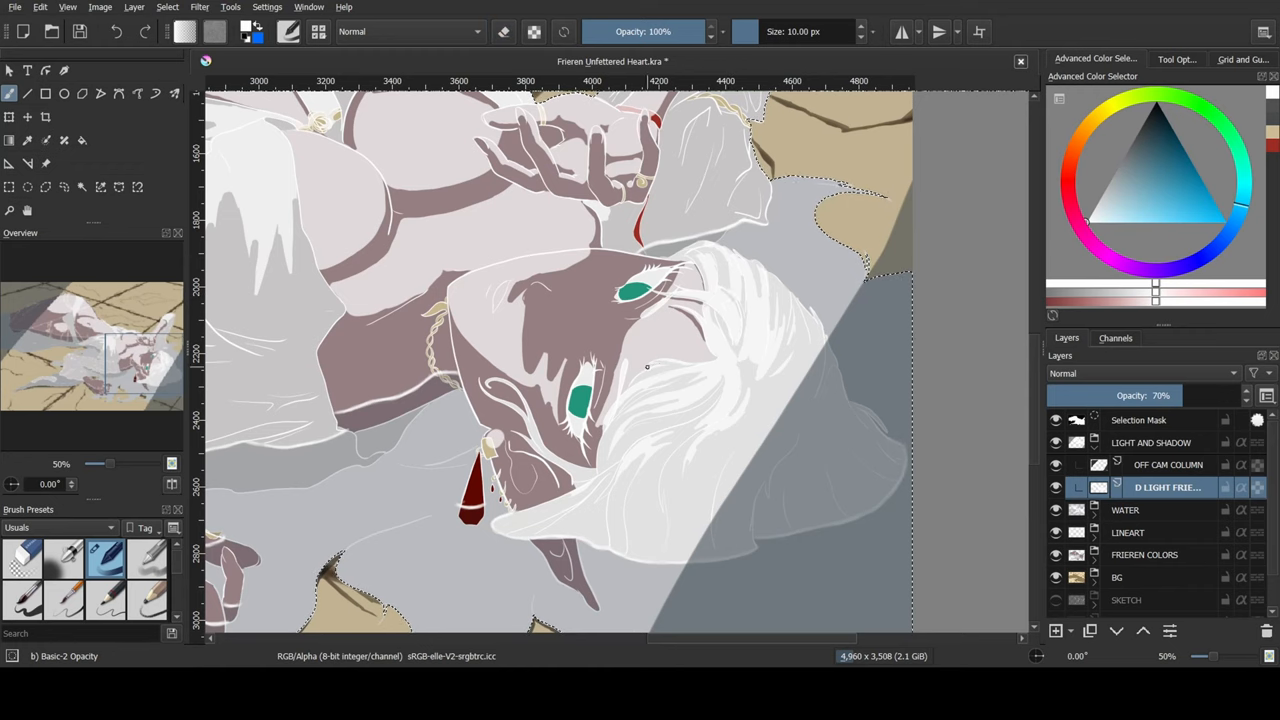
mouse_move(672, 456)
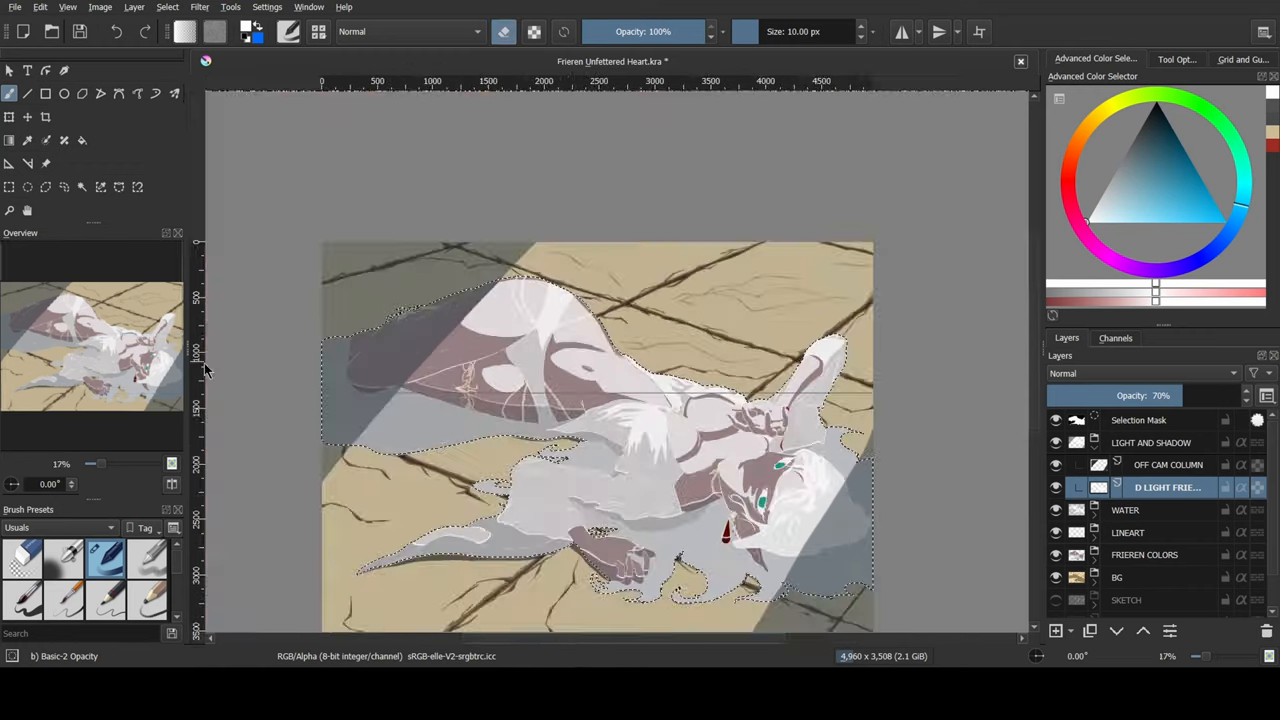
Zoom in on the ropes and back out before adding the filter mask to D LIGHT FRIEREN.
scroll("up", 3)
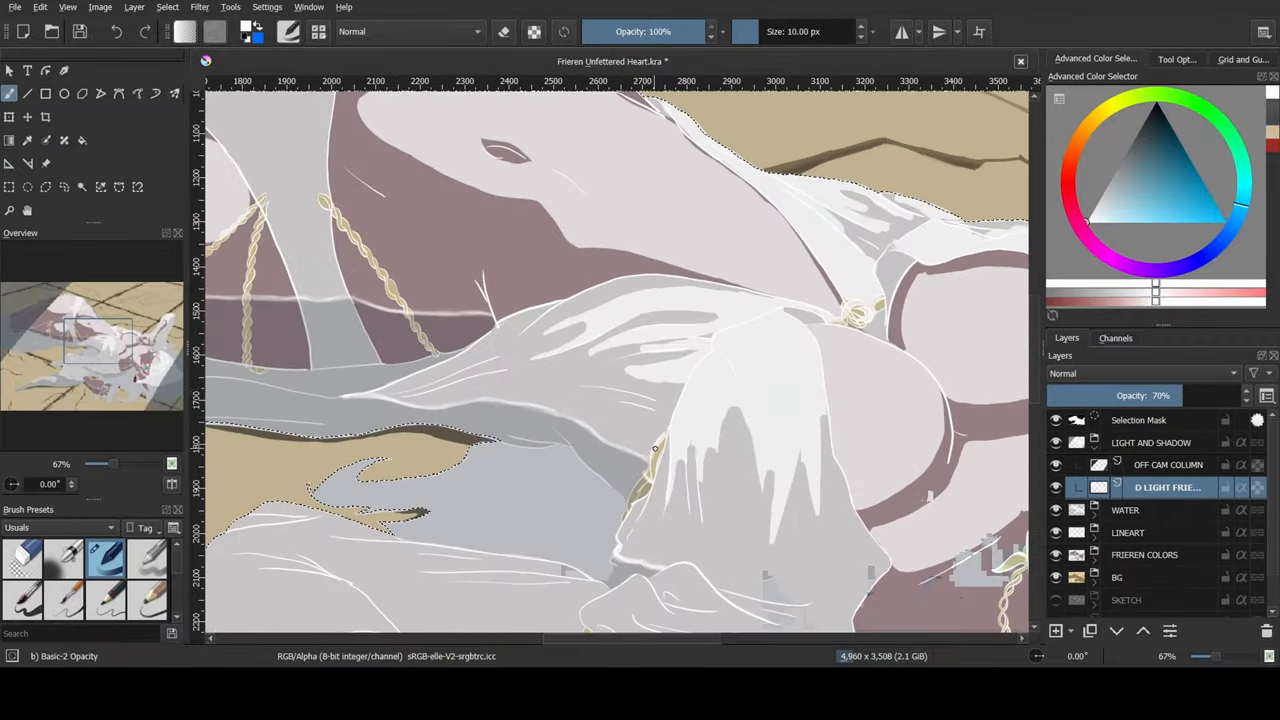
scroll("down", 3)
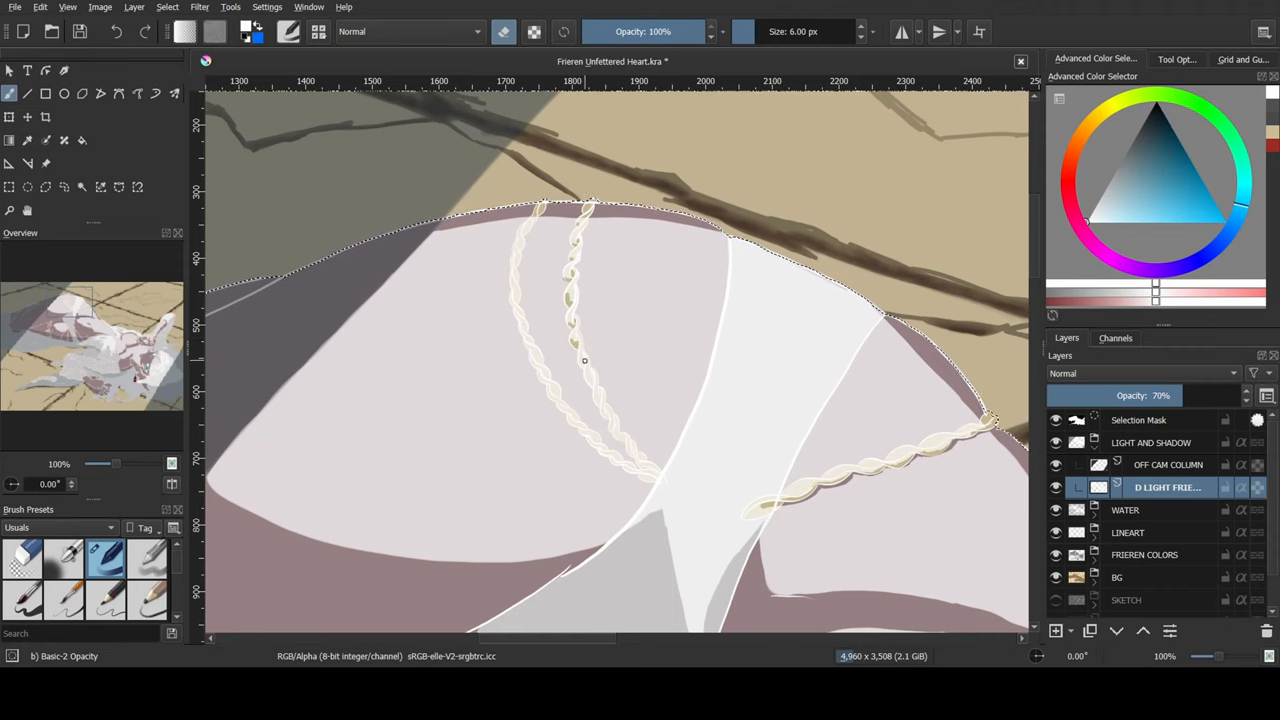
mouse_move(604, 368)
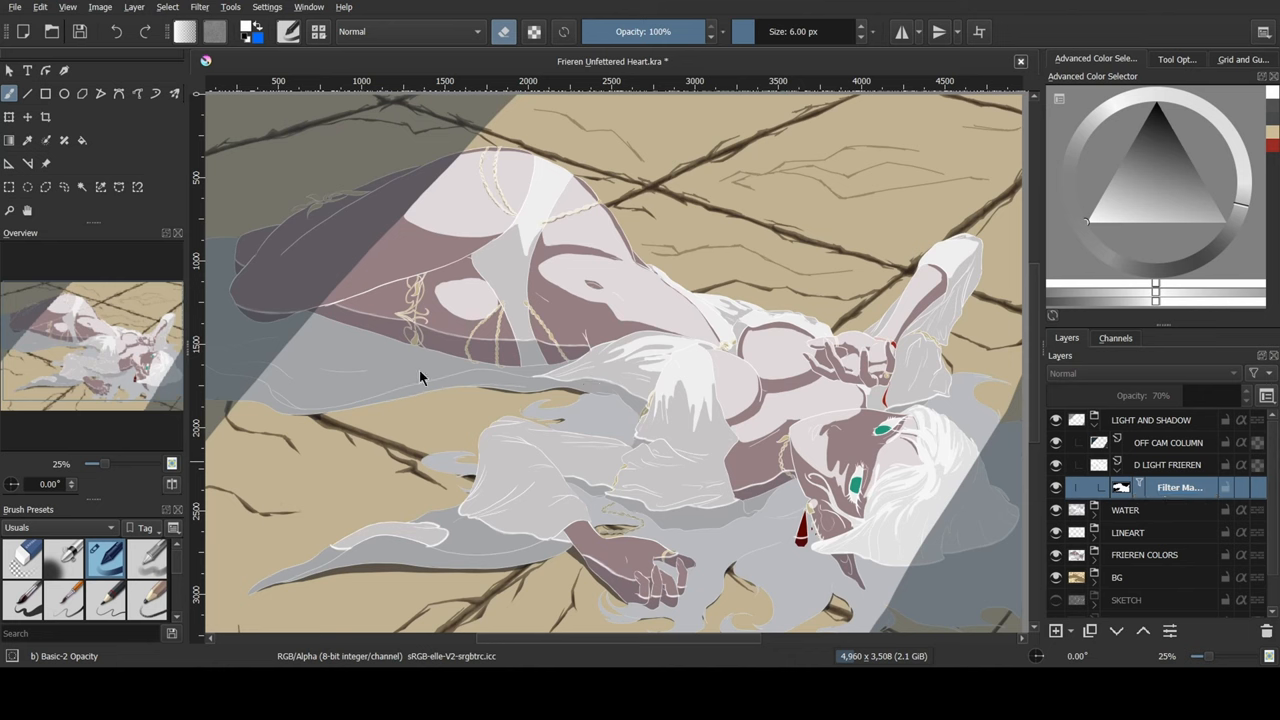
mouse_move(380, 186)
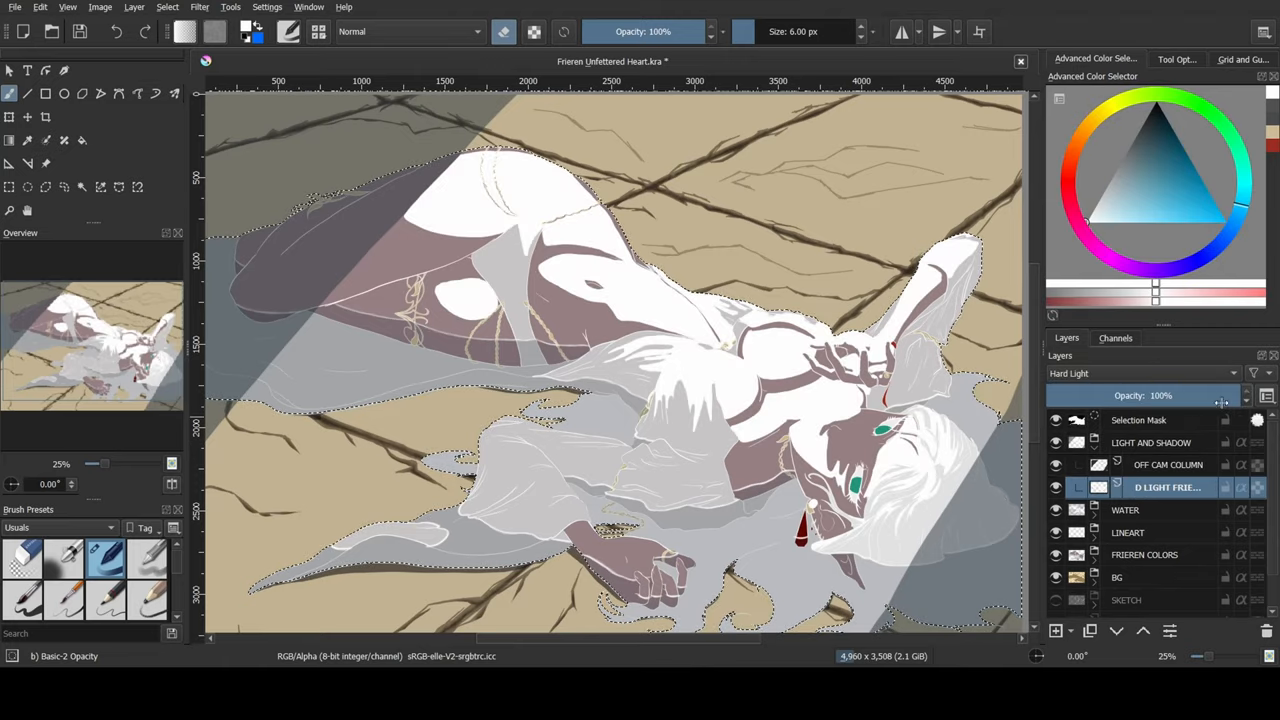
Cycle the light layer's blending mode through Hard Light to Color Dodge at 100% opacity.
left_click(1140, 374)
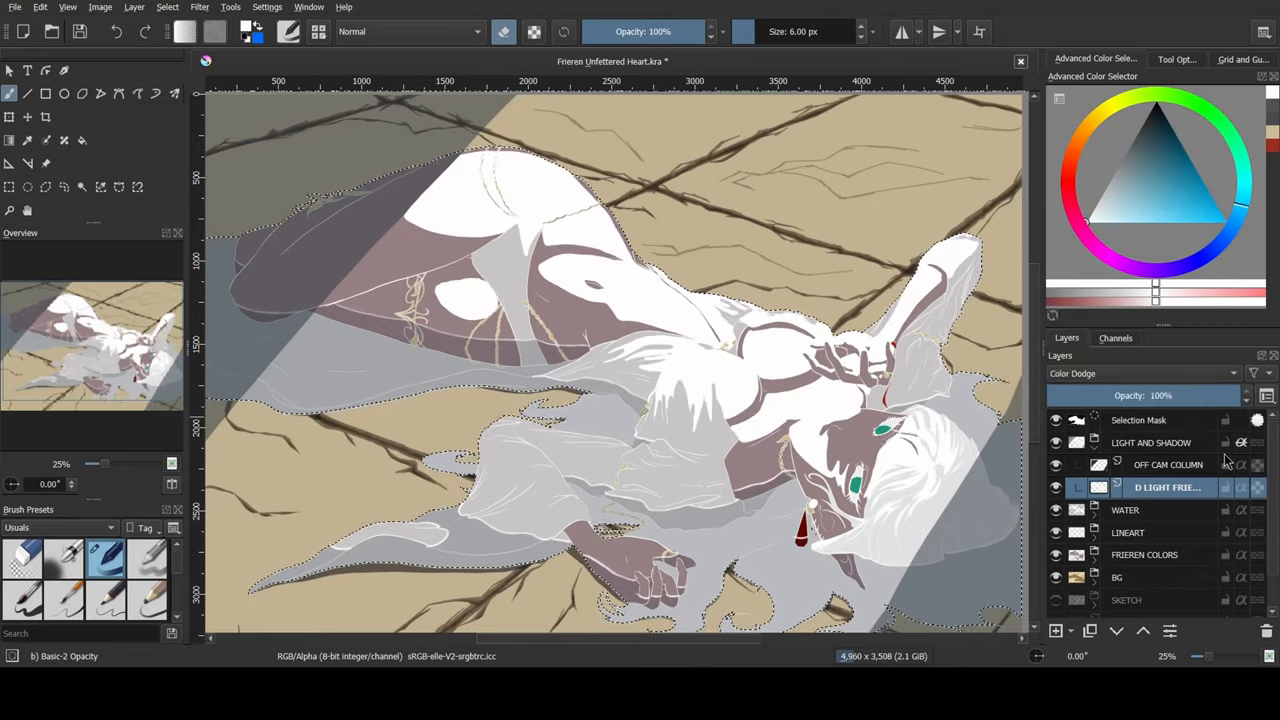
left_click(1140, 374)
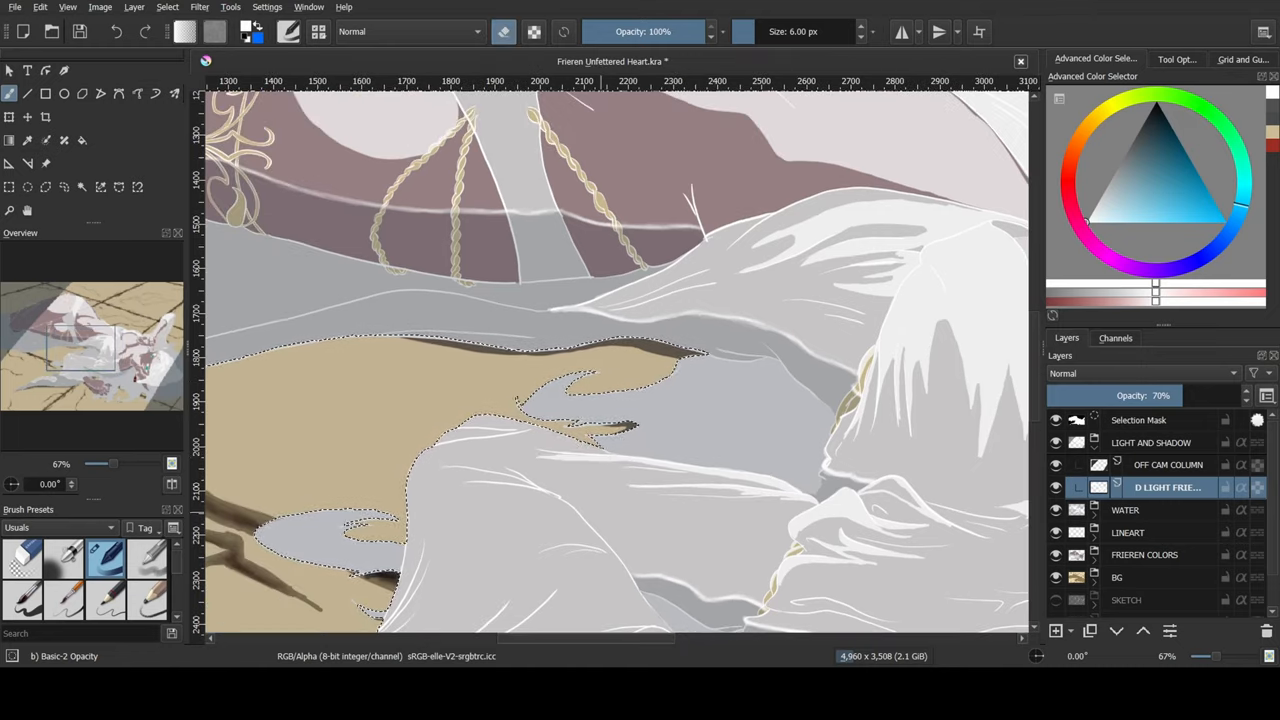
Paint white Basic-2 Opacity highlights along the draped cloth folds, panning across them.
scroll("down", 3)
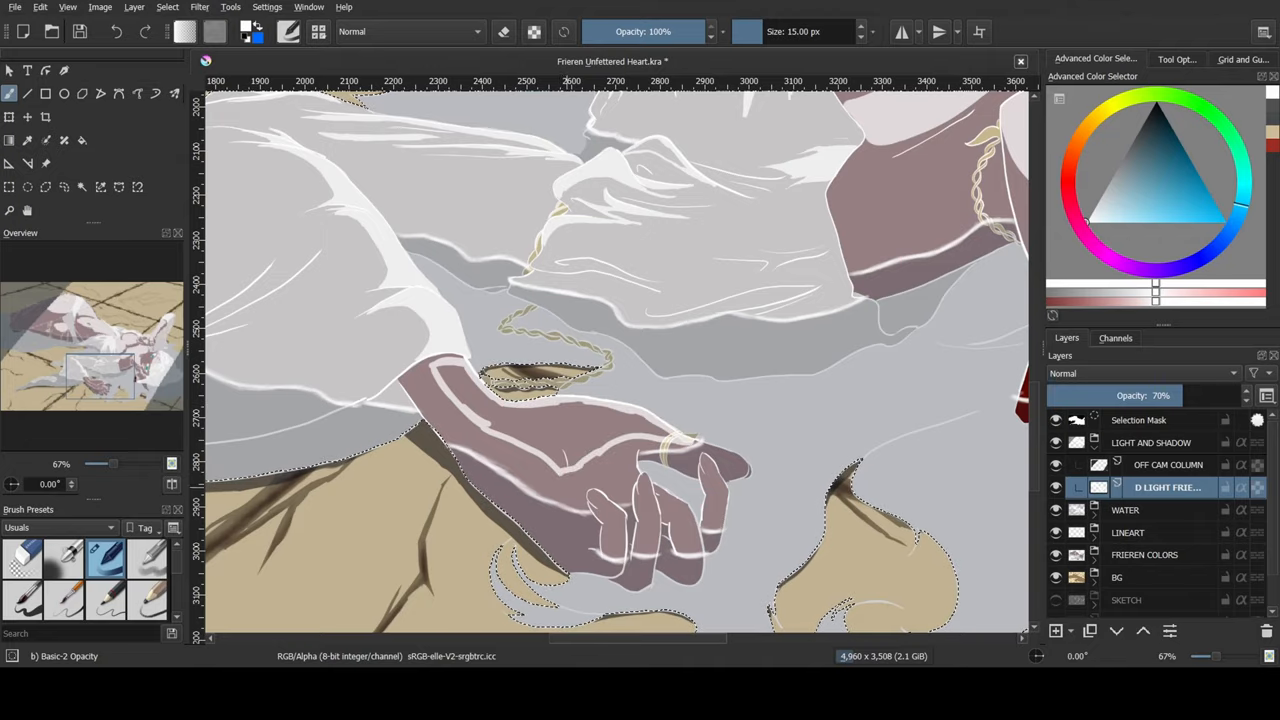
left_click(600, 490)
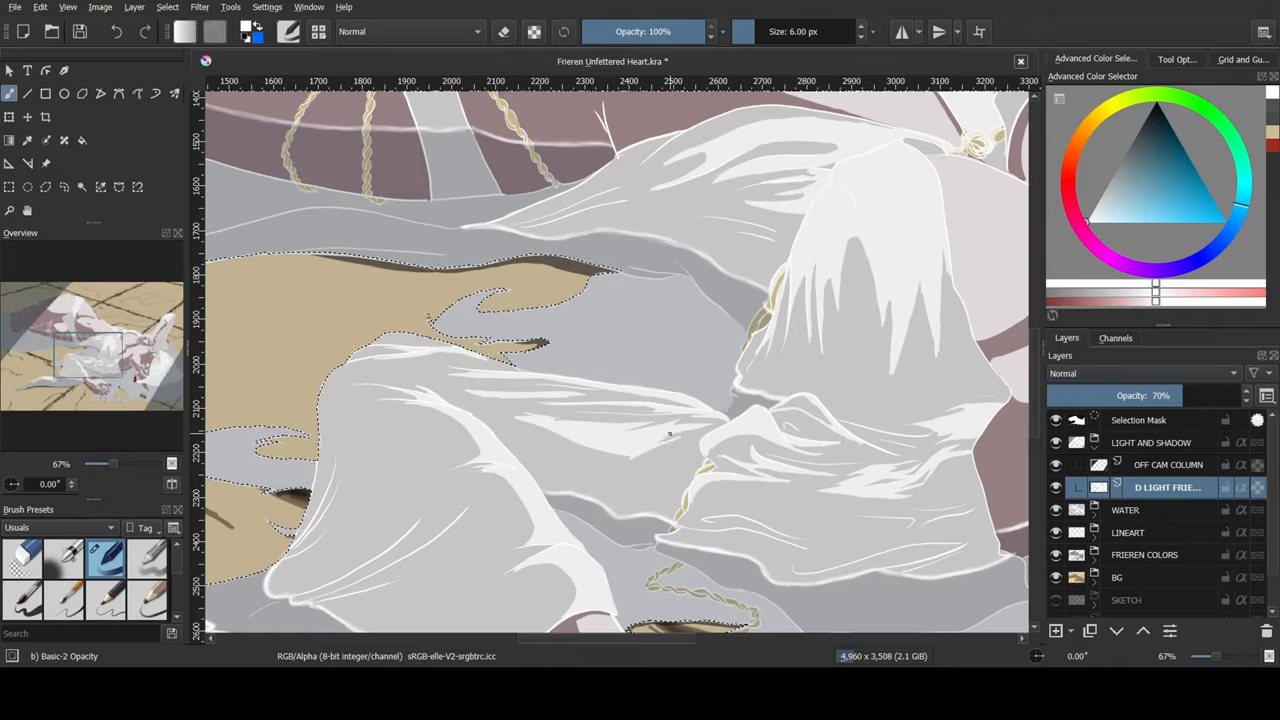
scroll("right", 3)
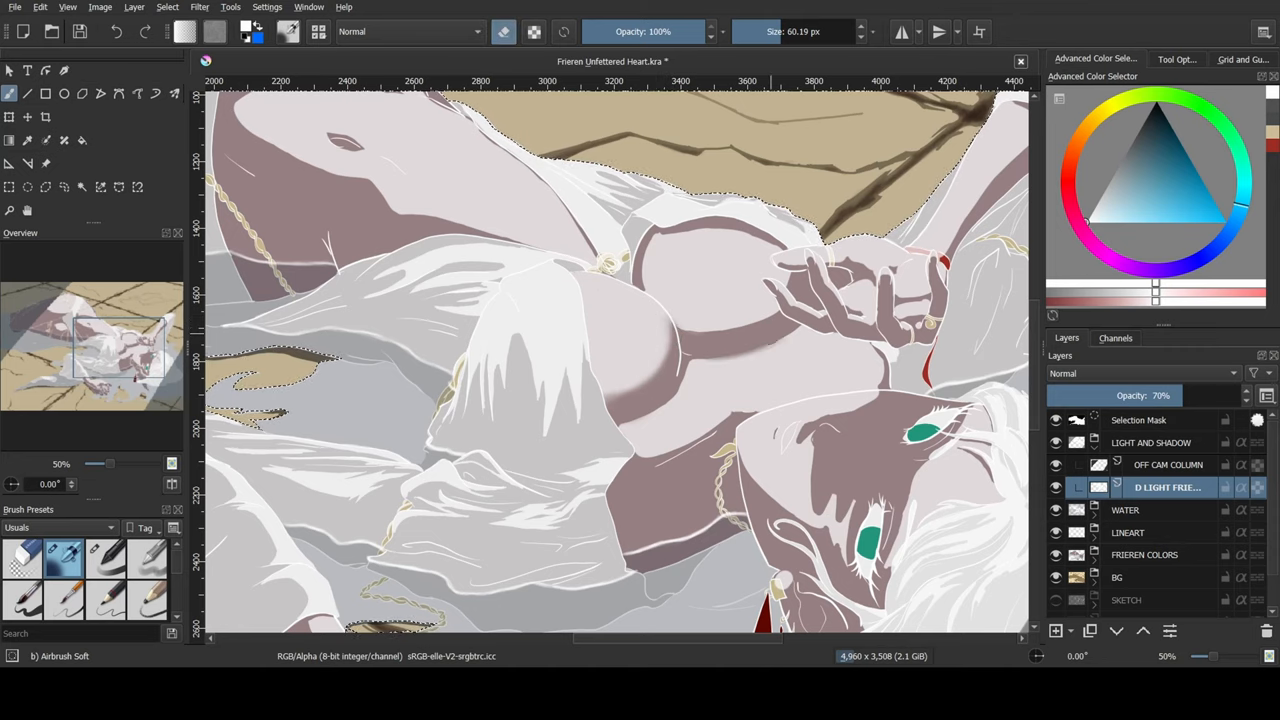
Airbrush soft shading bands over the chest and arm, then finer shading near the hands.
left_click(704, 328)
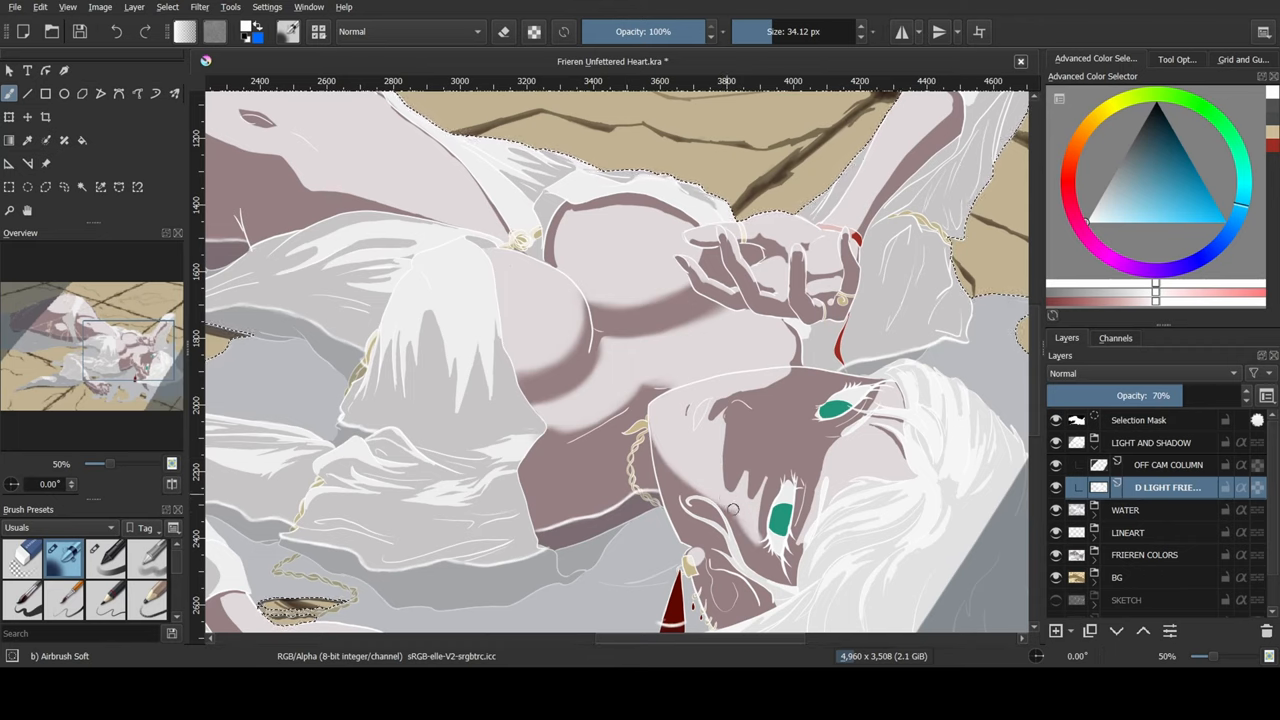
left_click(104, 556)
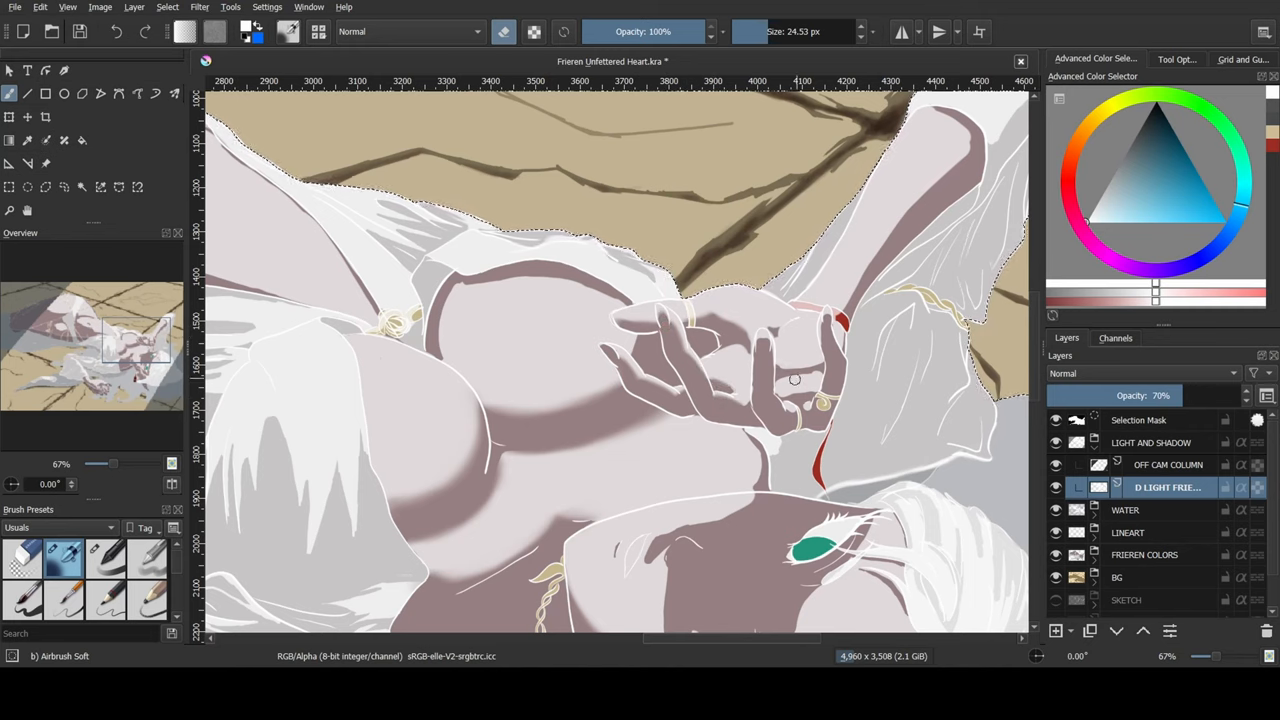
left_click(106, 556)
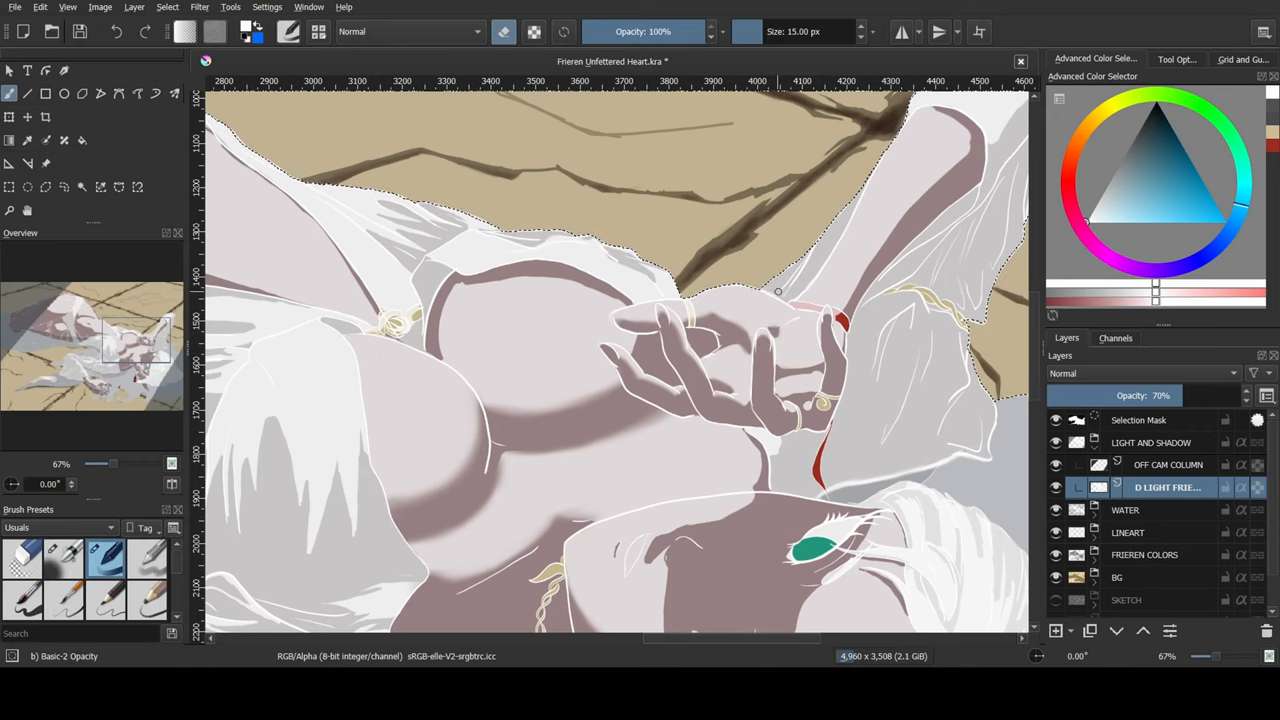
left_click(64, 558)
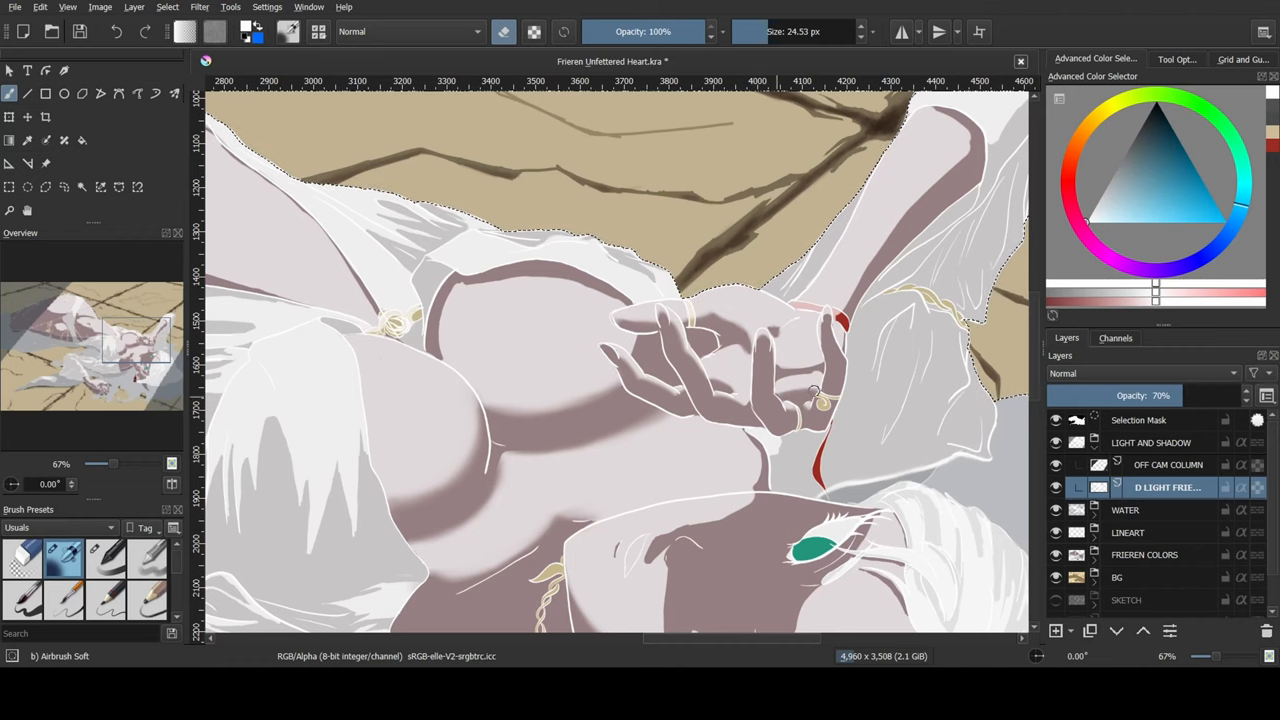
left_click(816, 390)
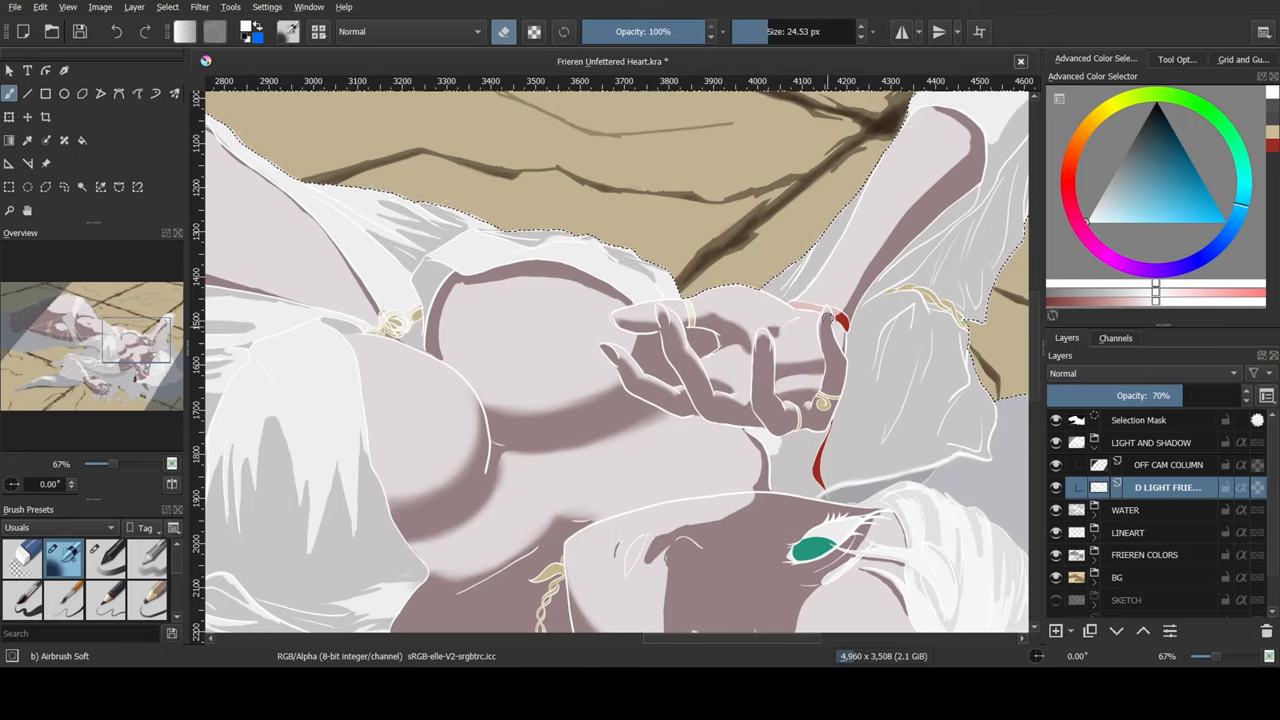
scroll("down", 3)
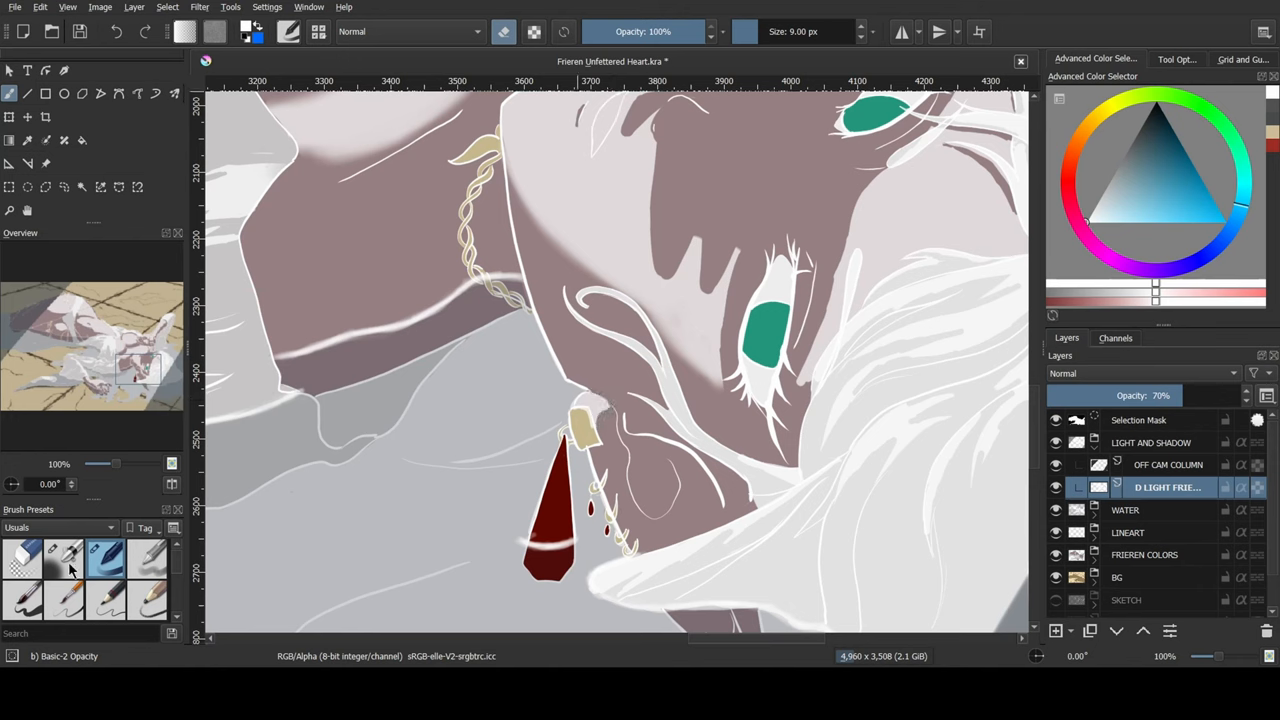
With a large soft brush, paint a diagonal shaft of light across the figure.
left_click(64, 556)
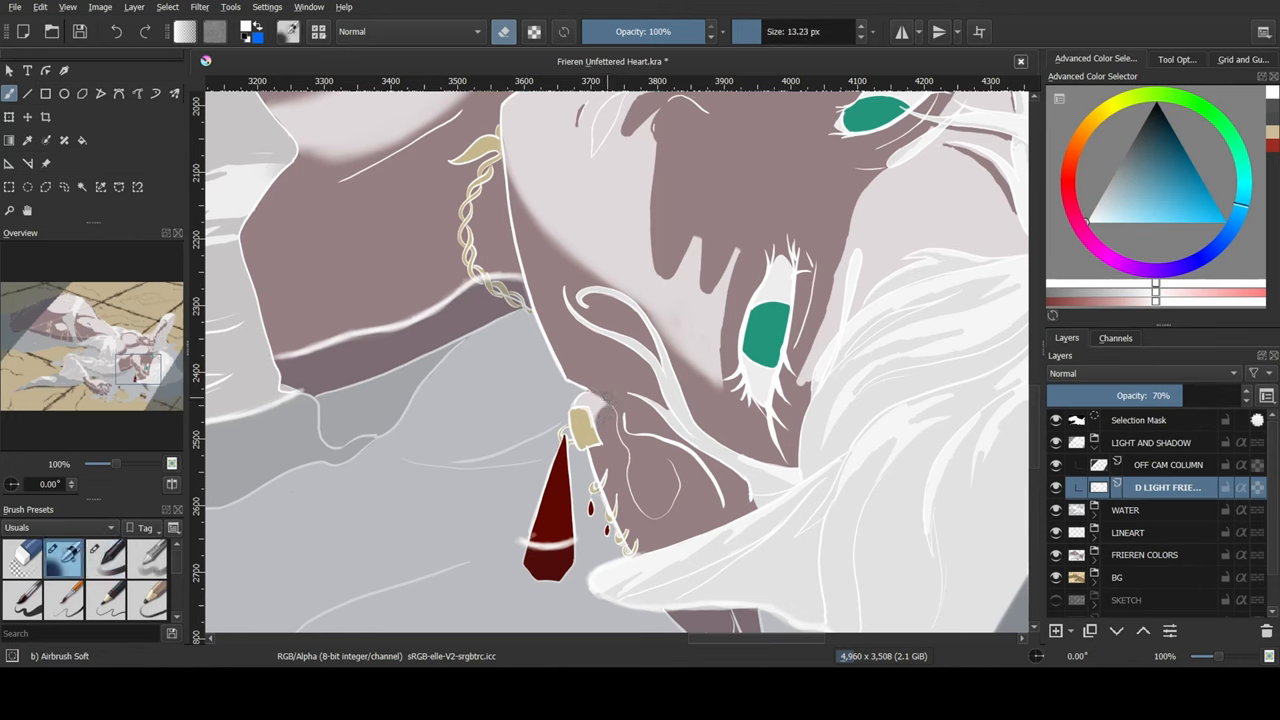
left_click(104, 558)
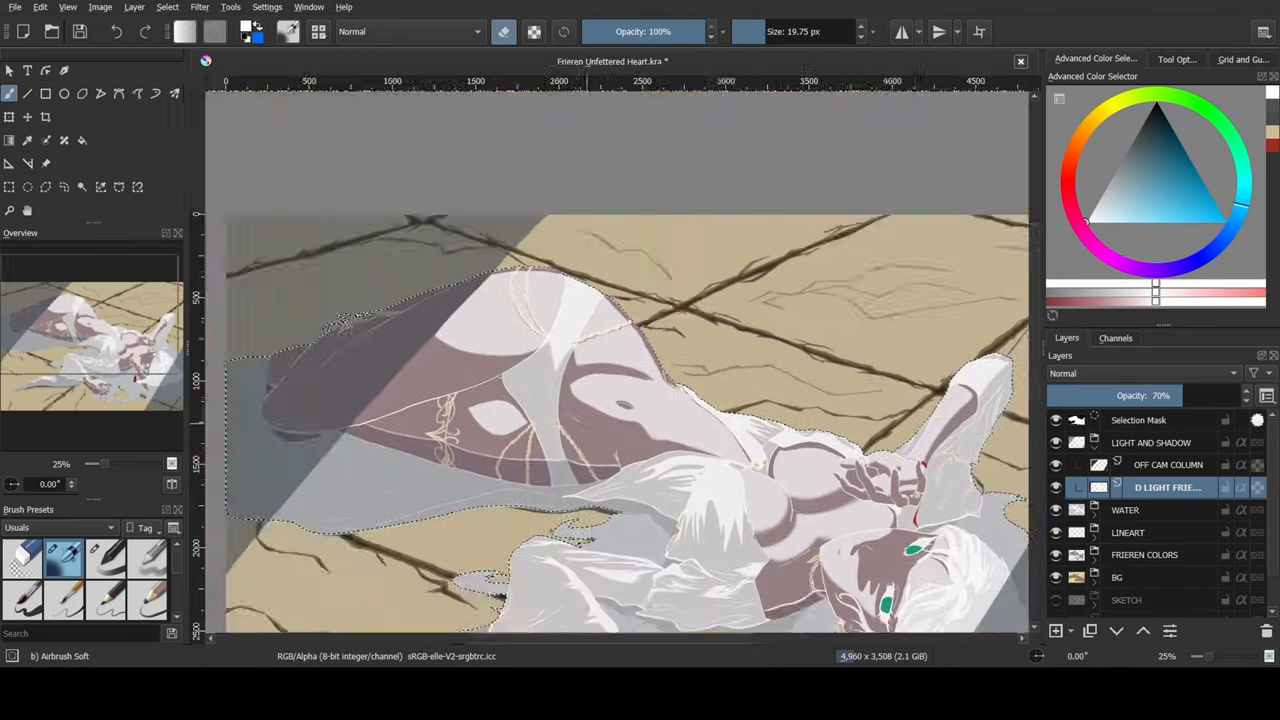
Zoom into the cloth and pick the Airbrush Soft preset for diffuse highlights.
scroll("up", 3)
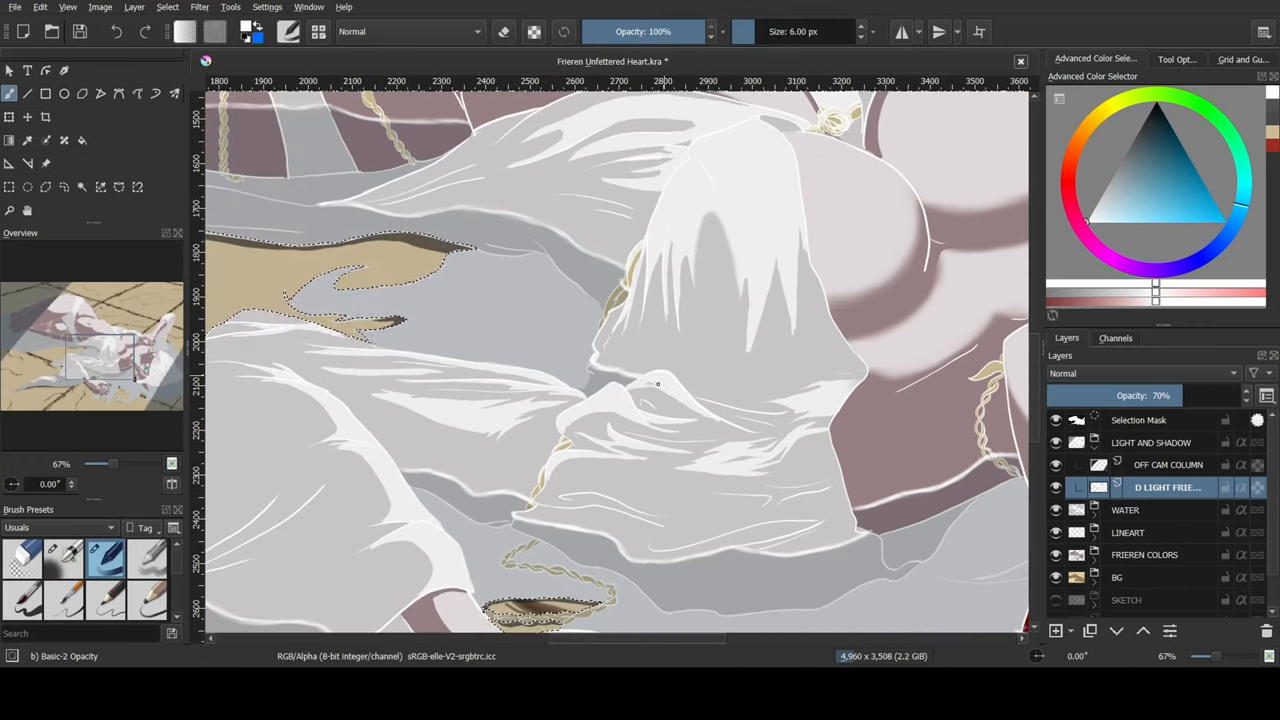
left_click(62, 556)
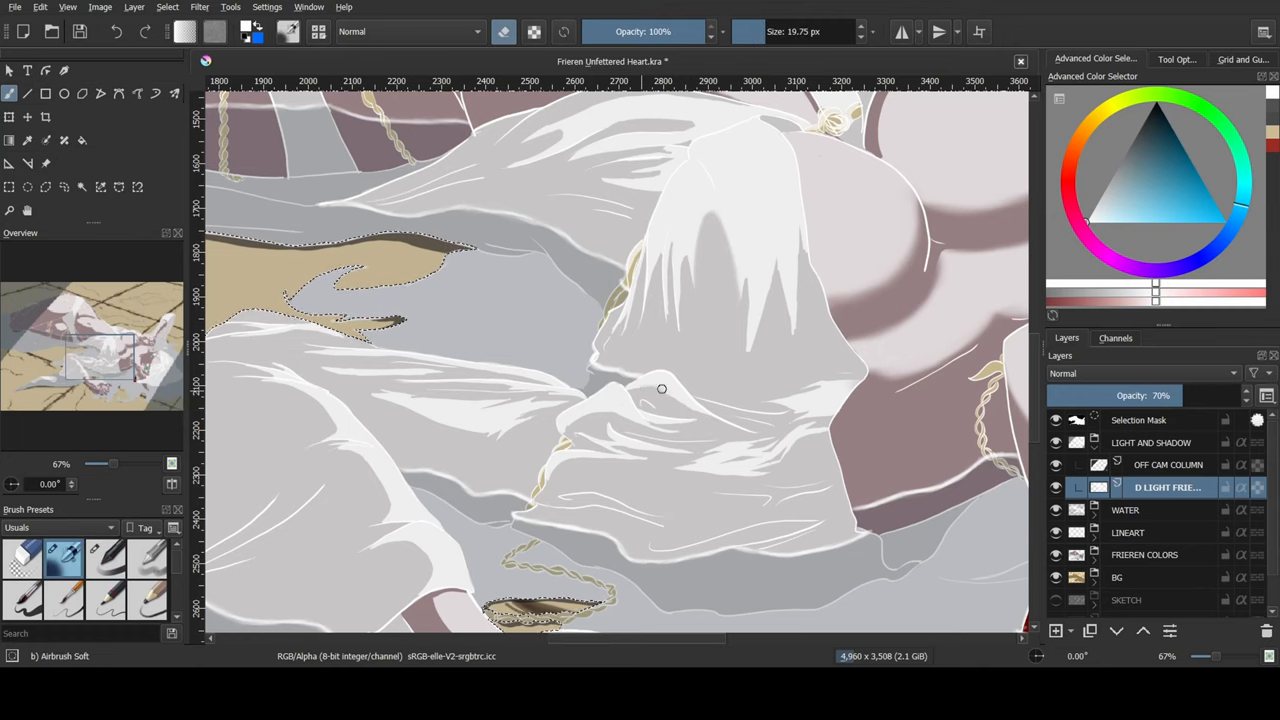